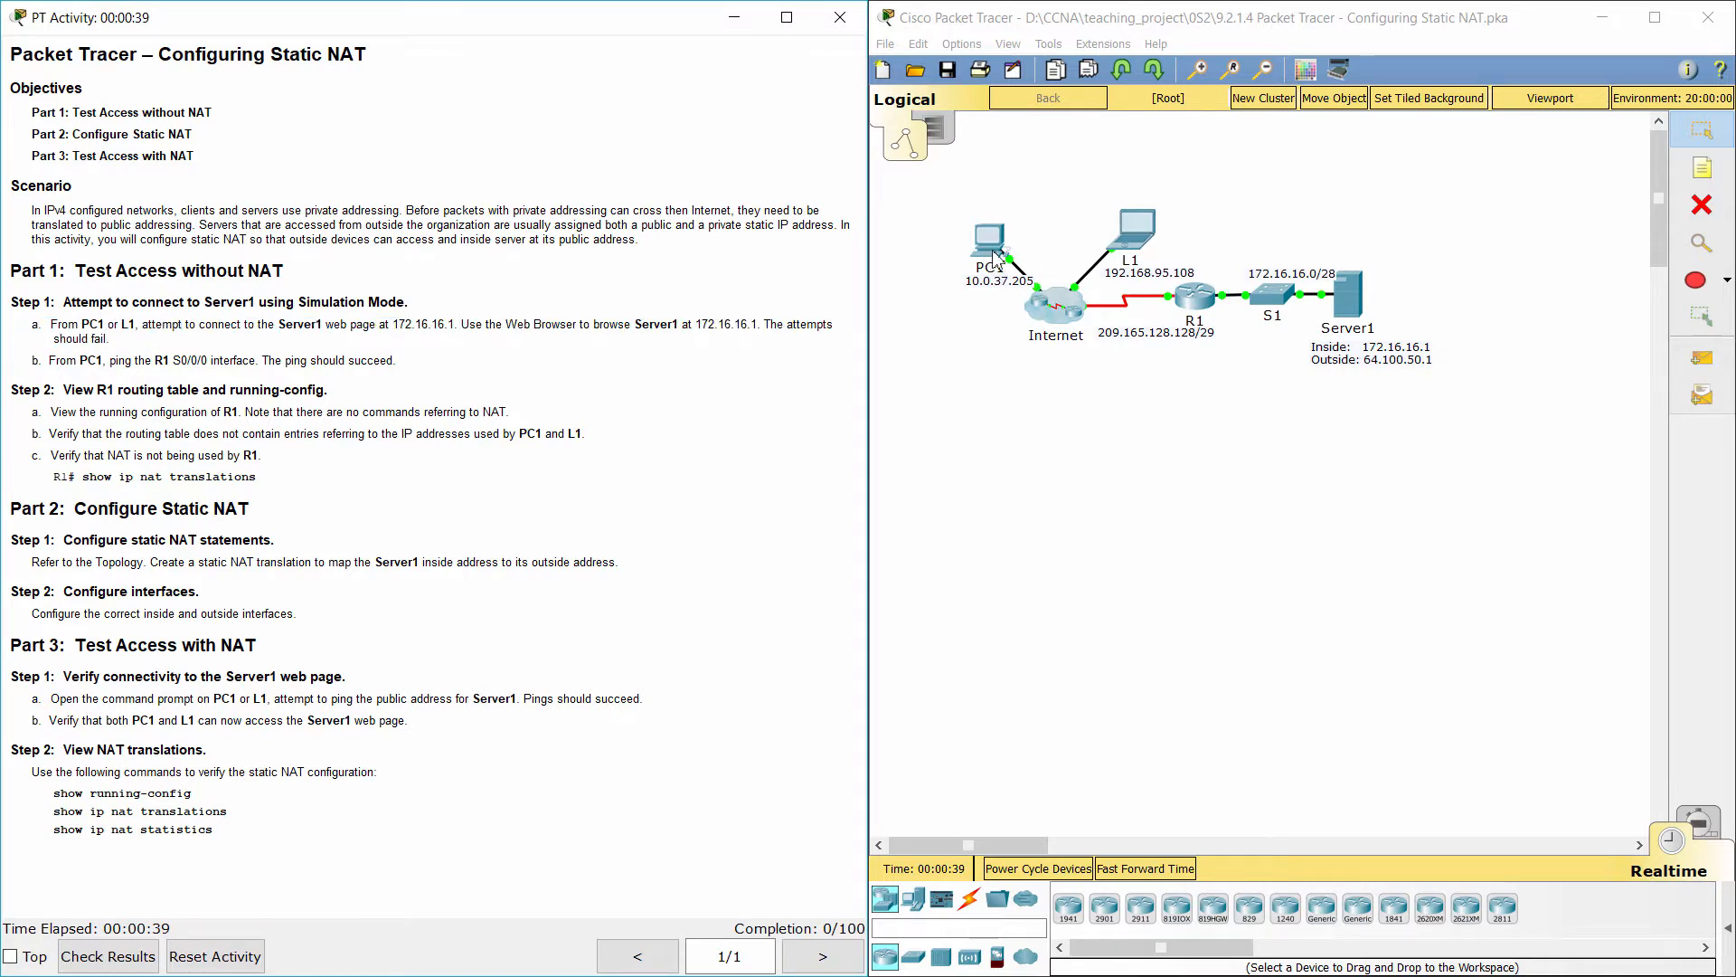
pyautogui.click(984, 240)
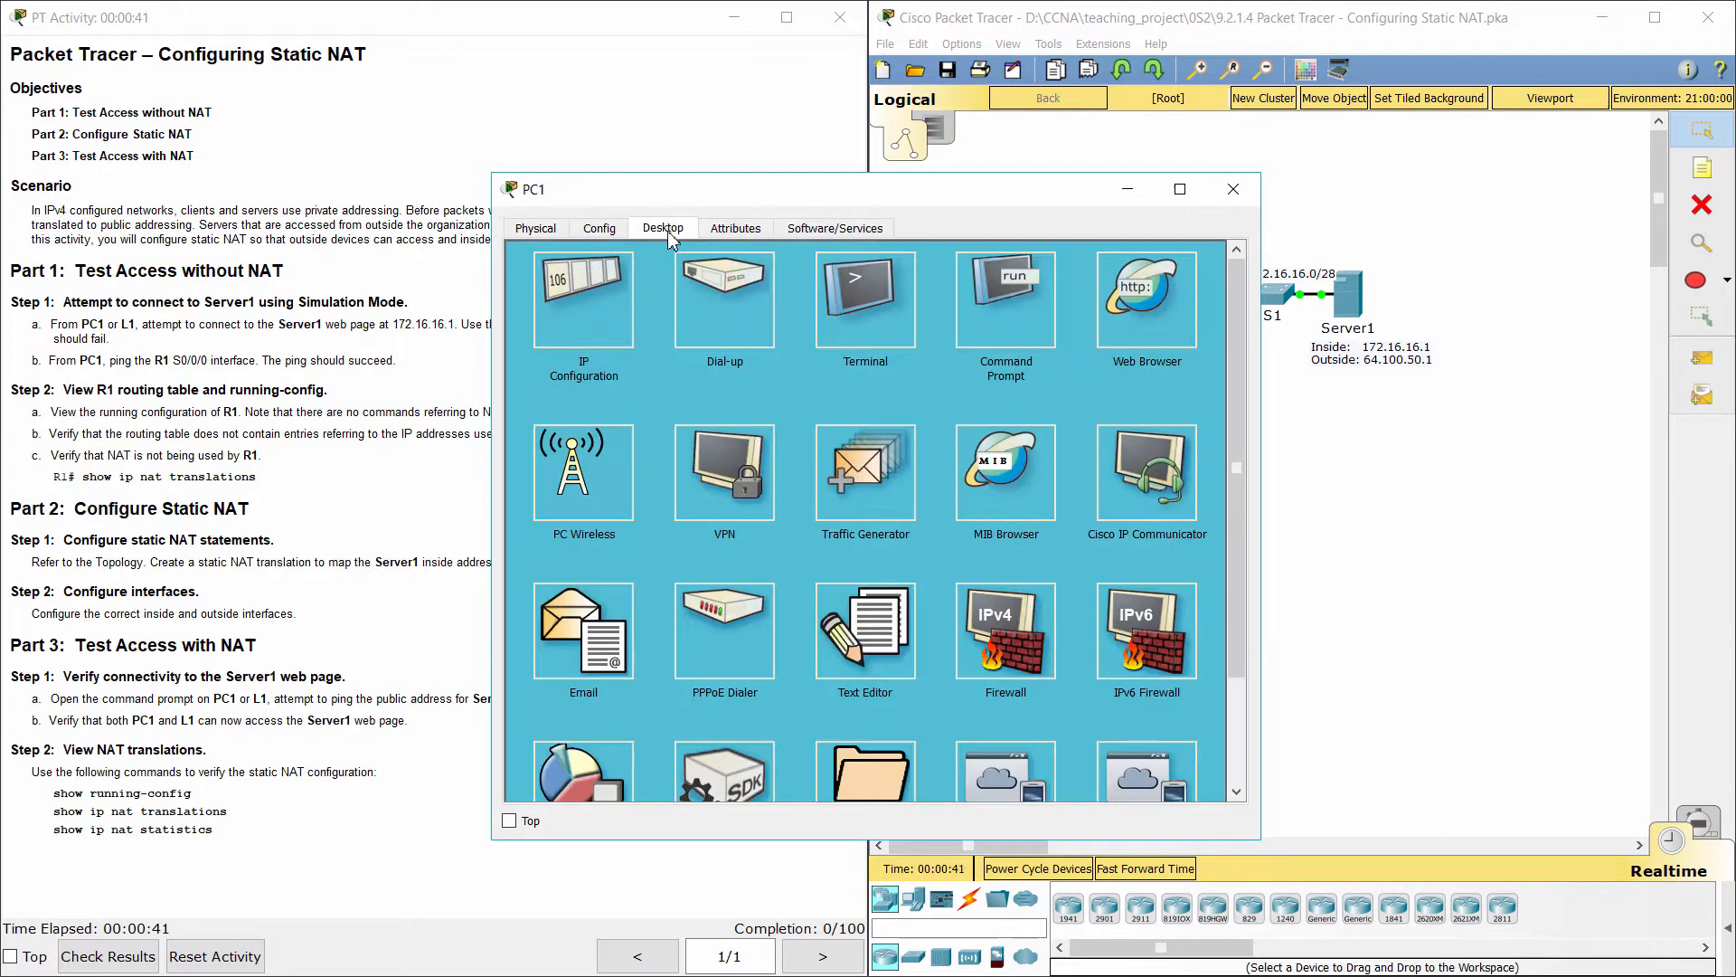
pyautogui.doubleClick(1147, 298)
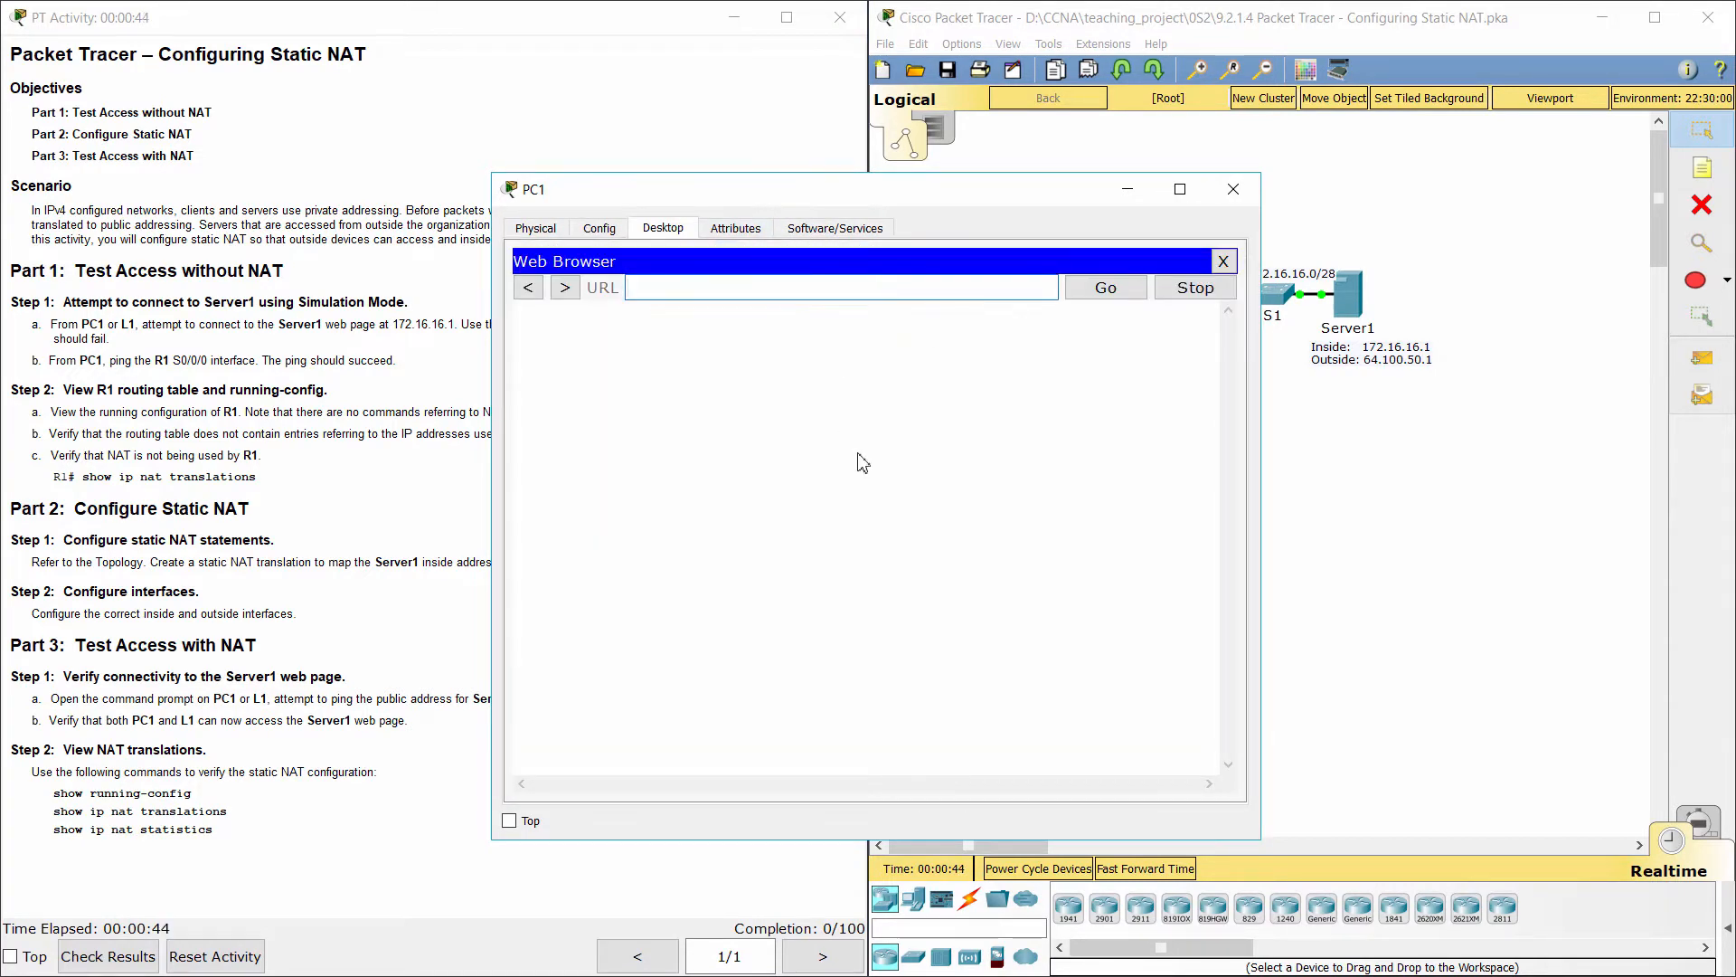
pyautogui.write('172.16.16.1')
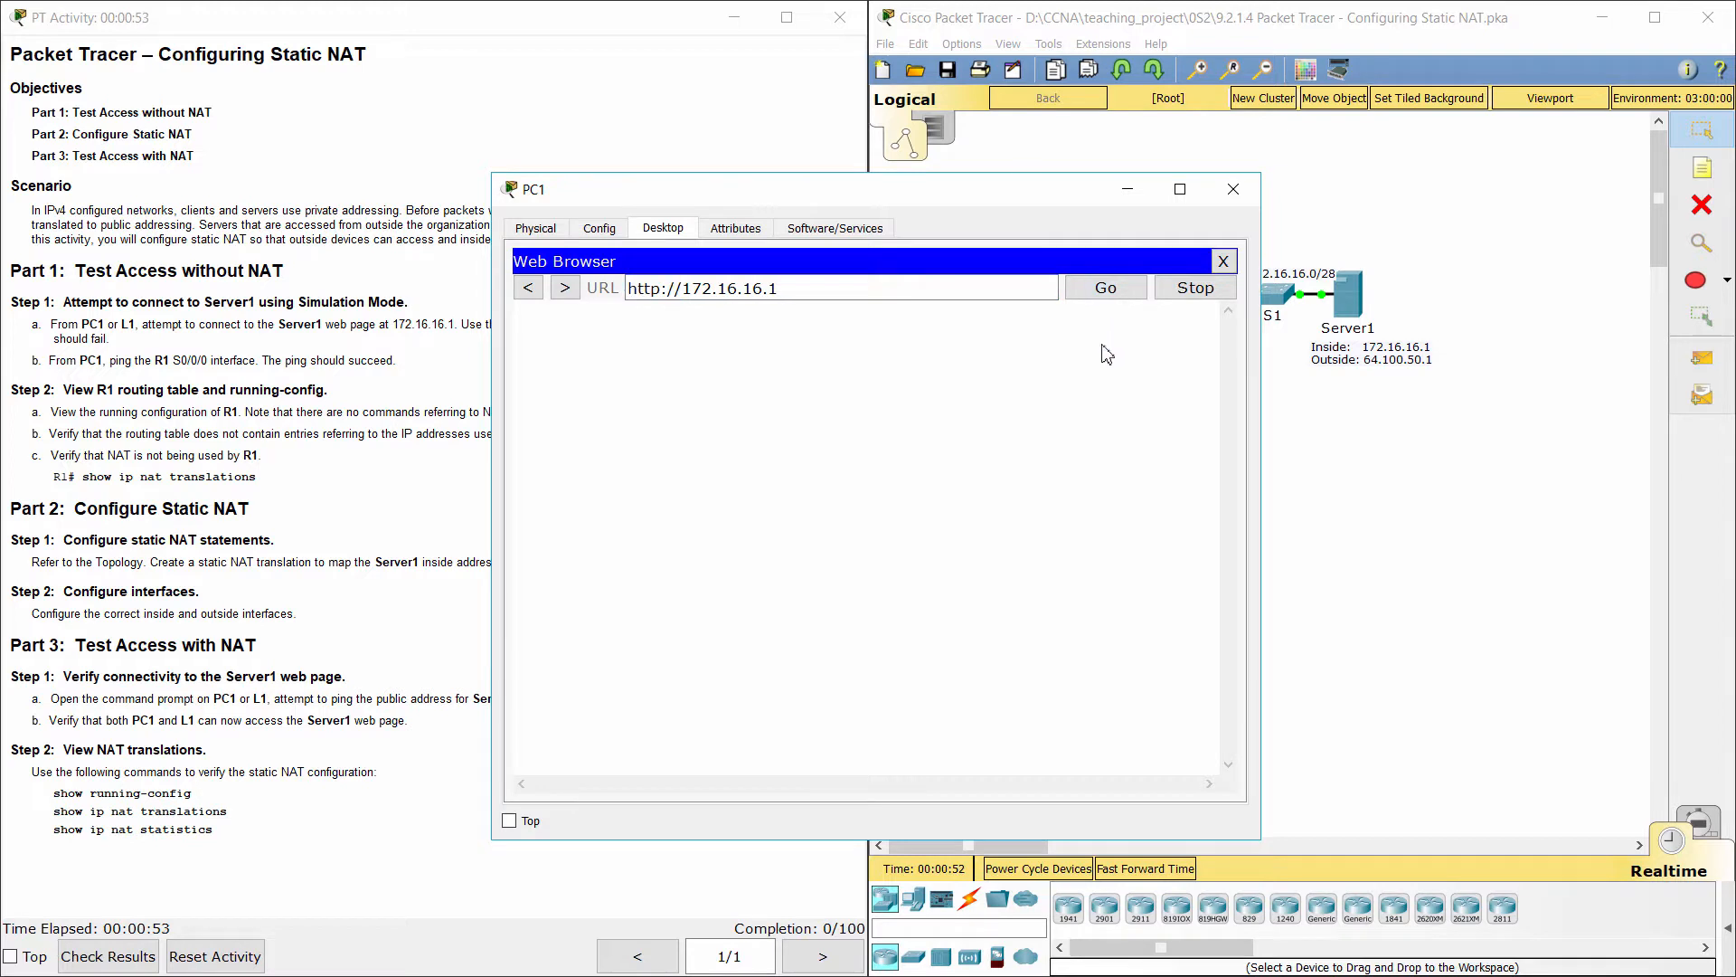
pyautogui.click(1104, 288)
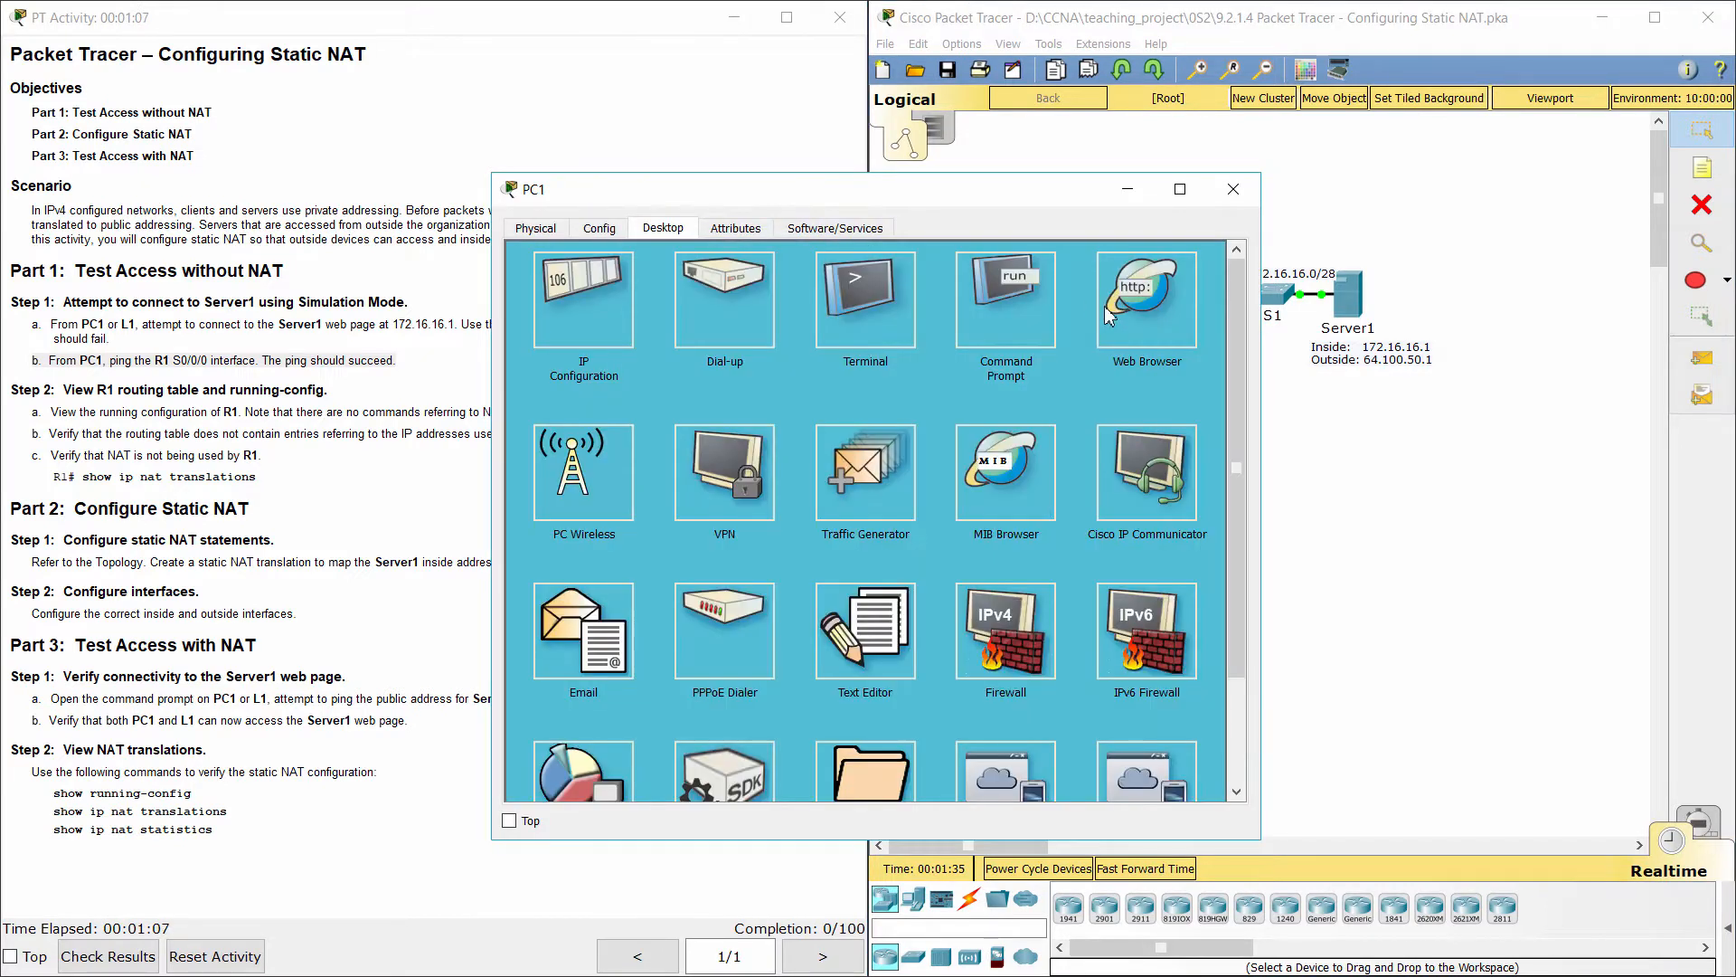
# From PC1's command prompt, ping R1's S0/0/0 address 209.165.128.130
pyautogui.click(1004, 297)
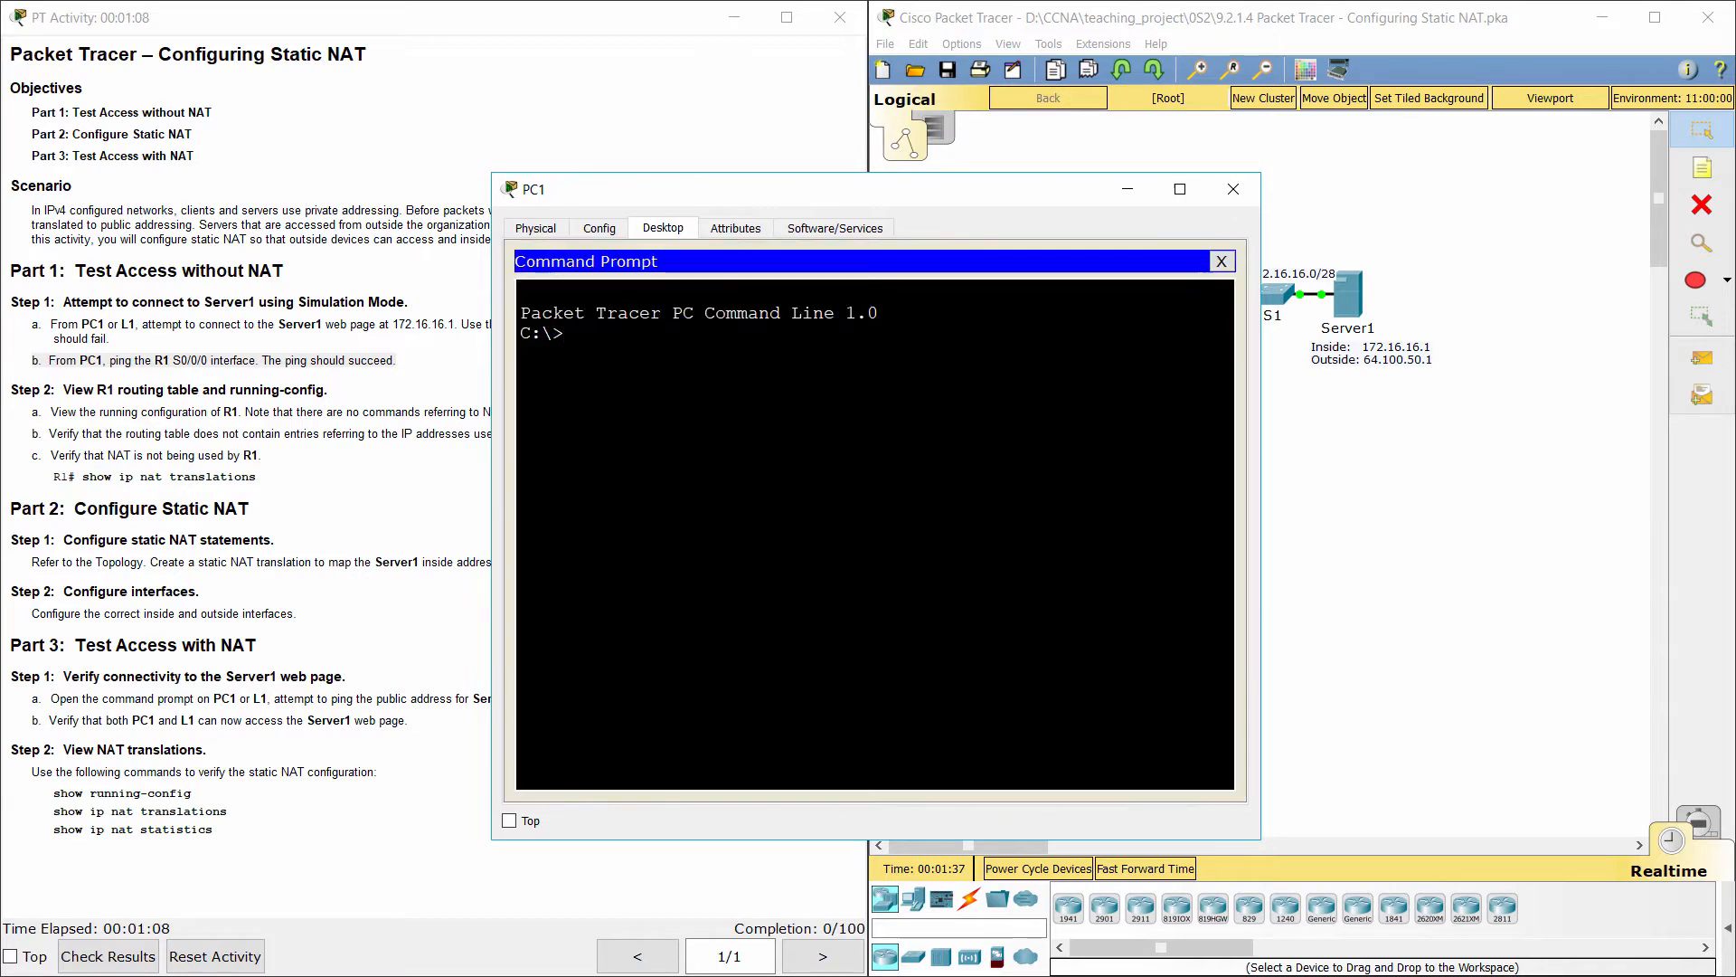
pyautogui.write('ping')
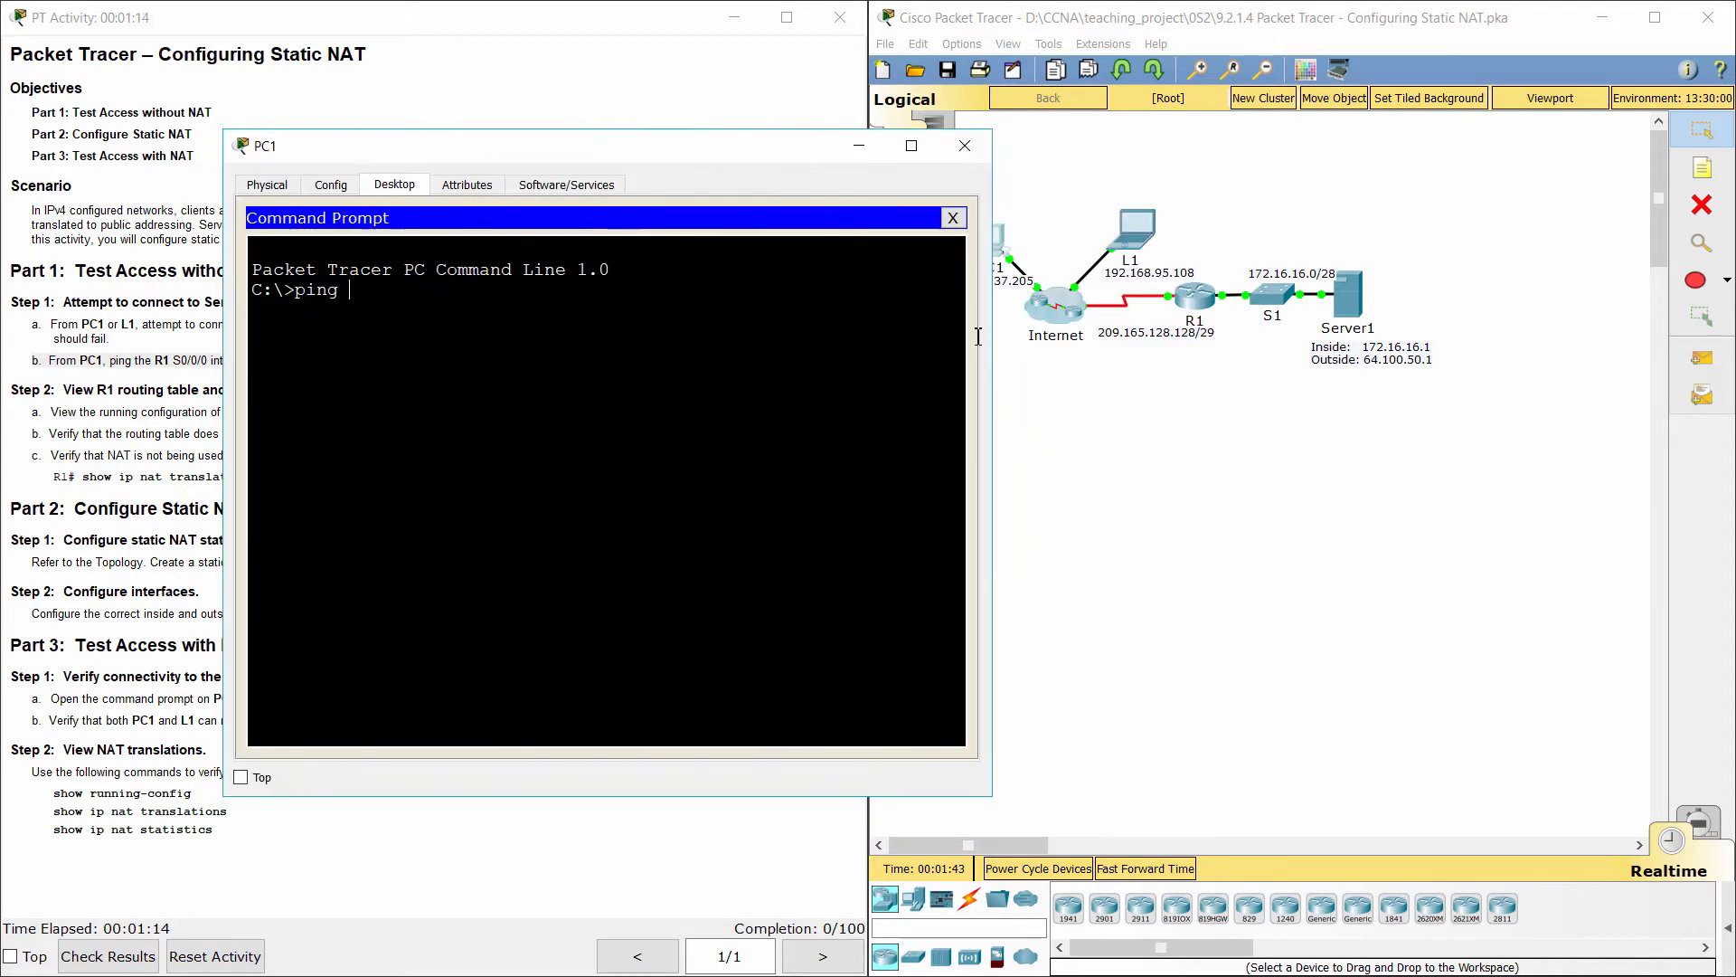
pyautogui.write('209.165')
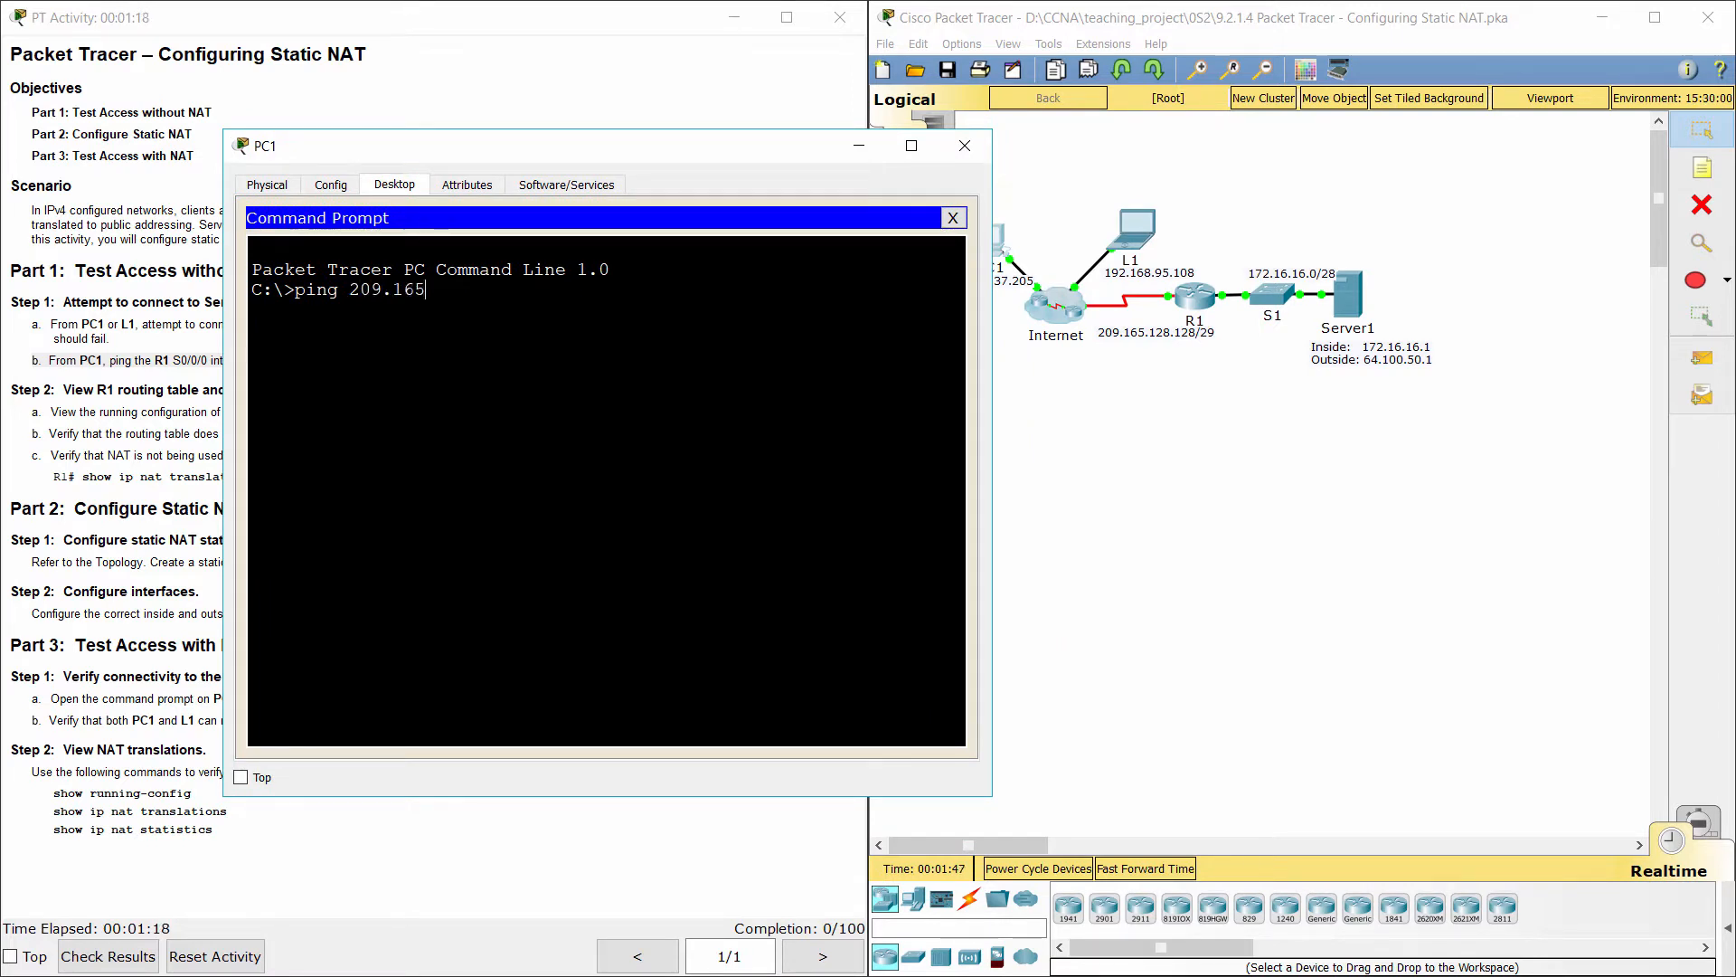
pyautogui.write('.12')
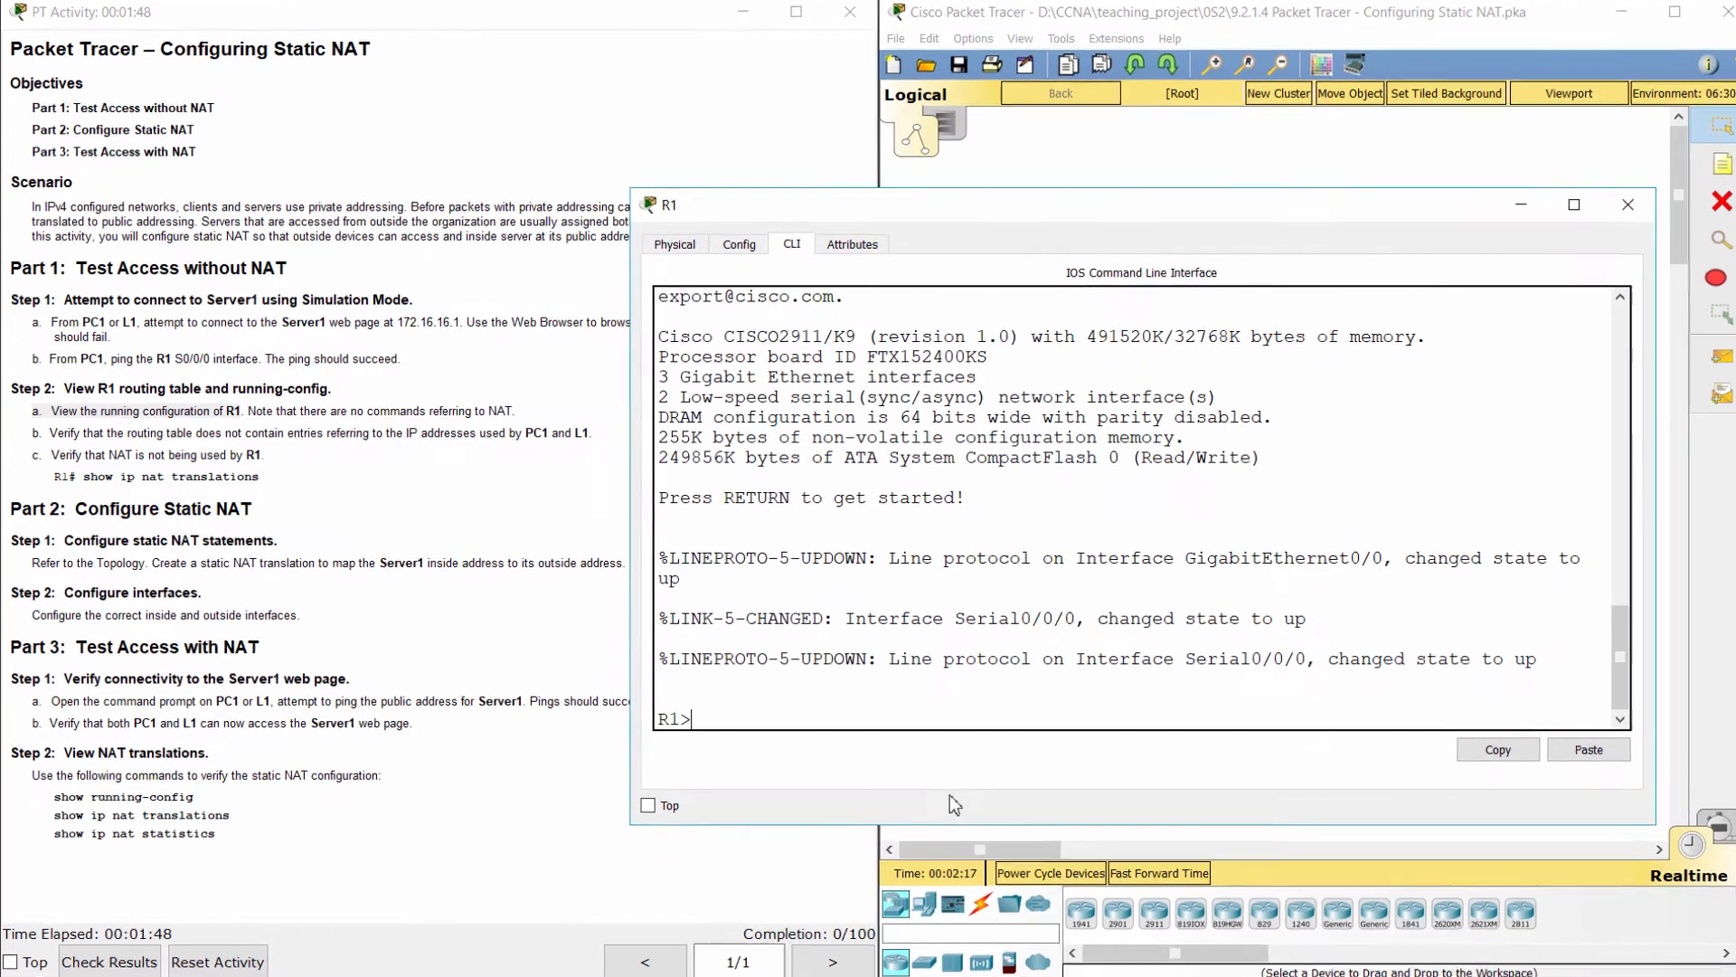
# Enter privileged mode on R1 and page through the running configuration
pyautogui.write('ena')
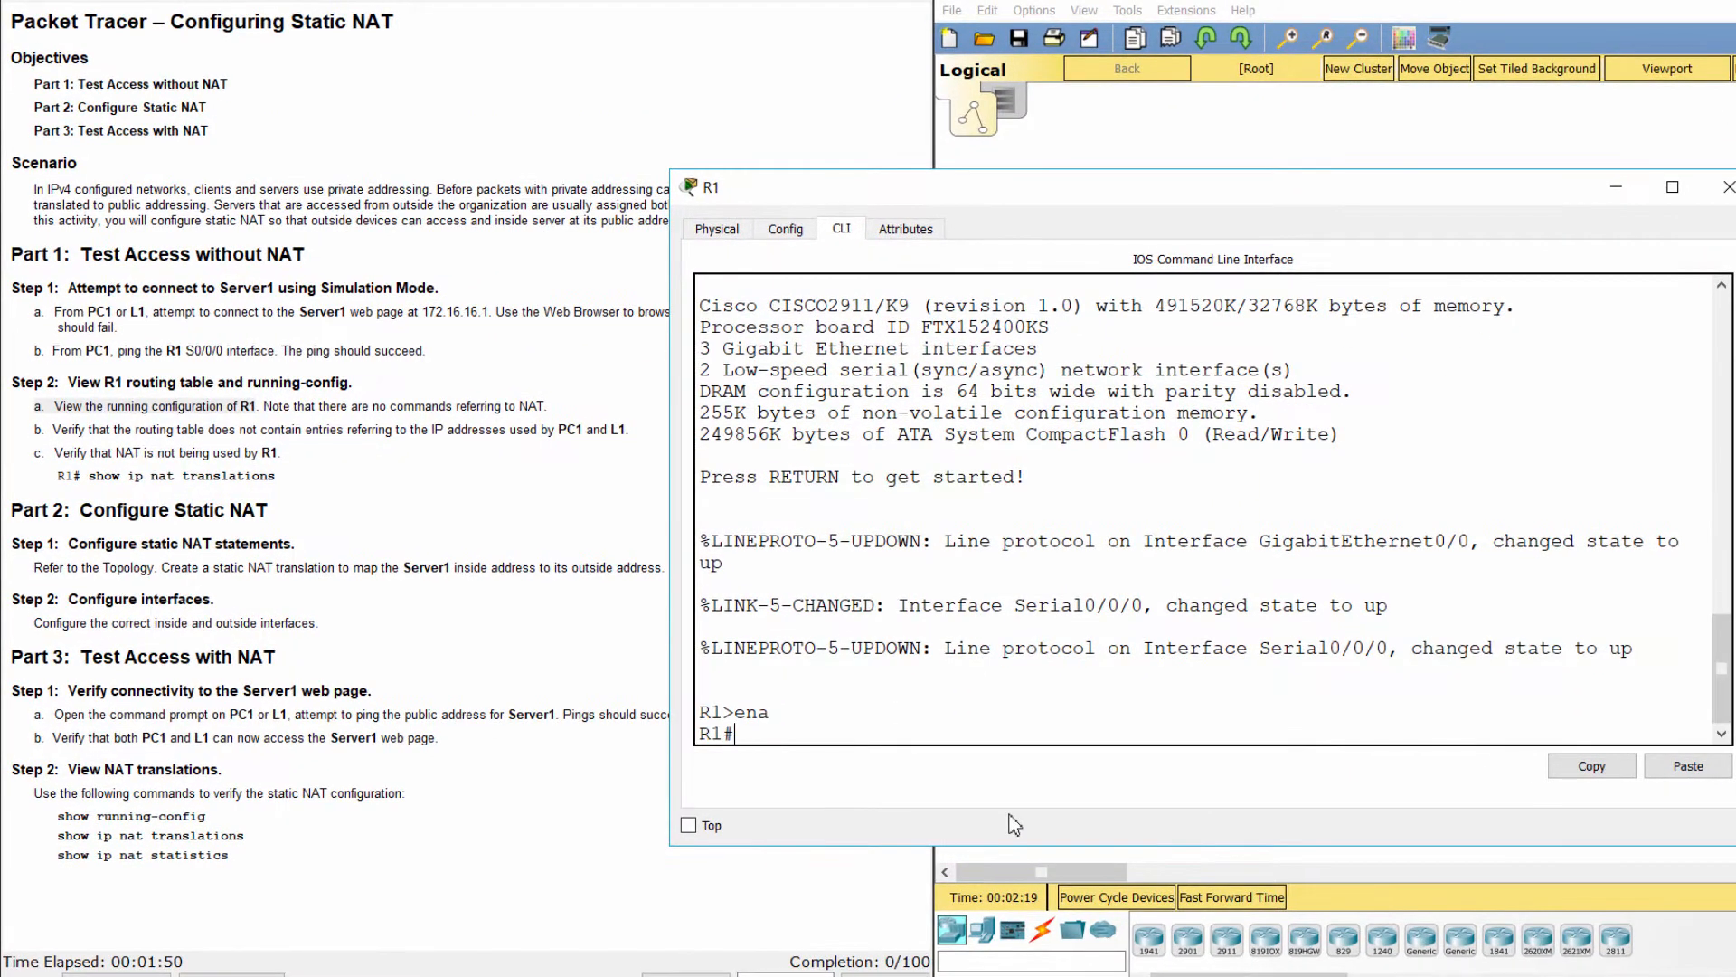
pyautogui.write('show ru')
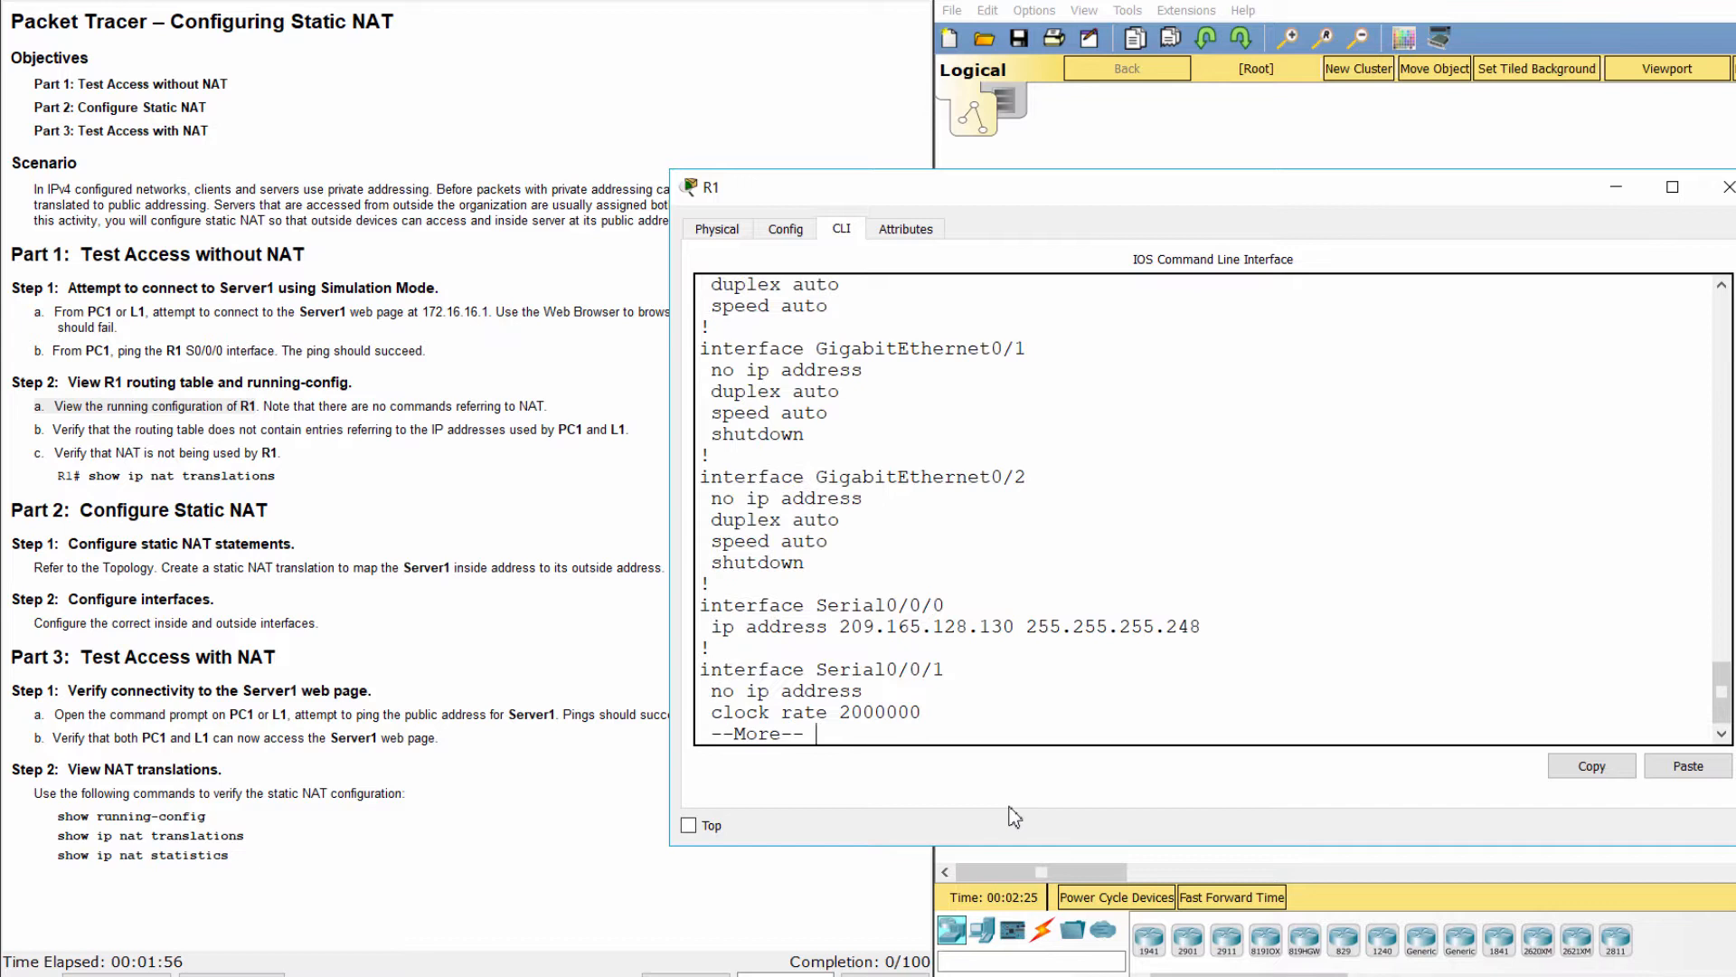
pyautogui.press('space')
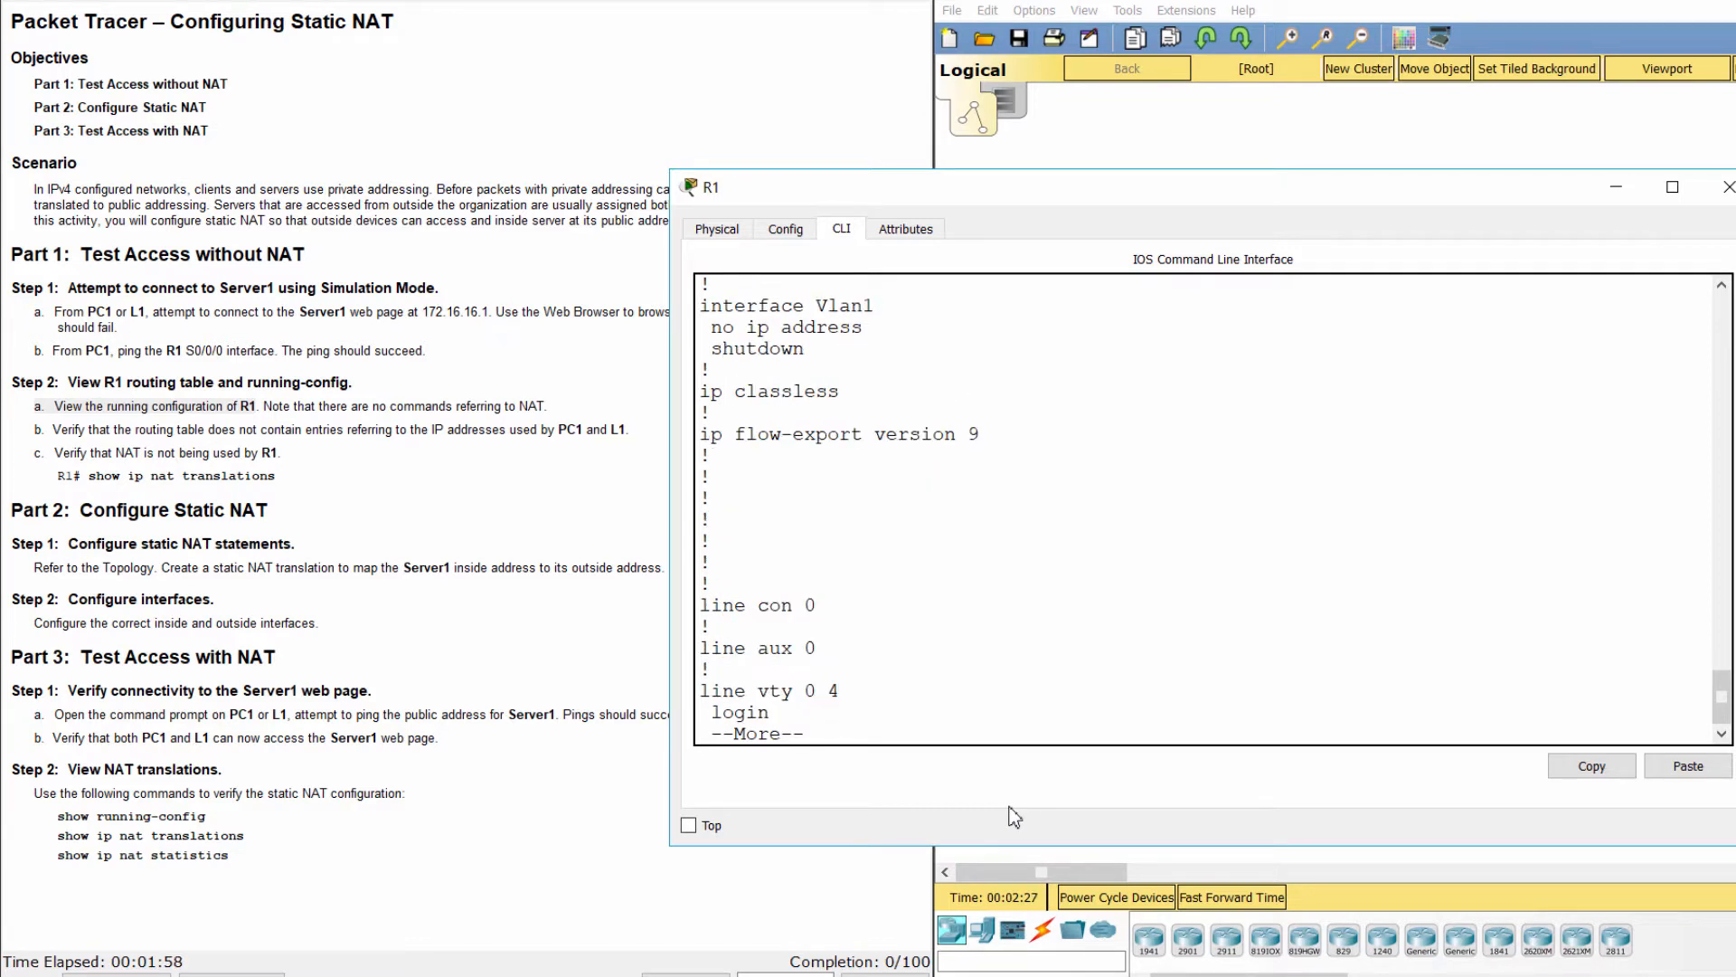
pyautogui.press('space')
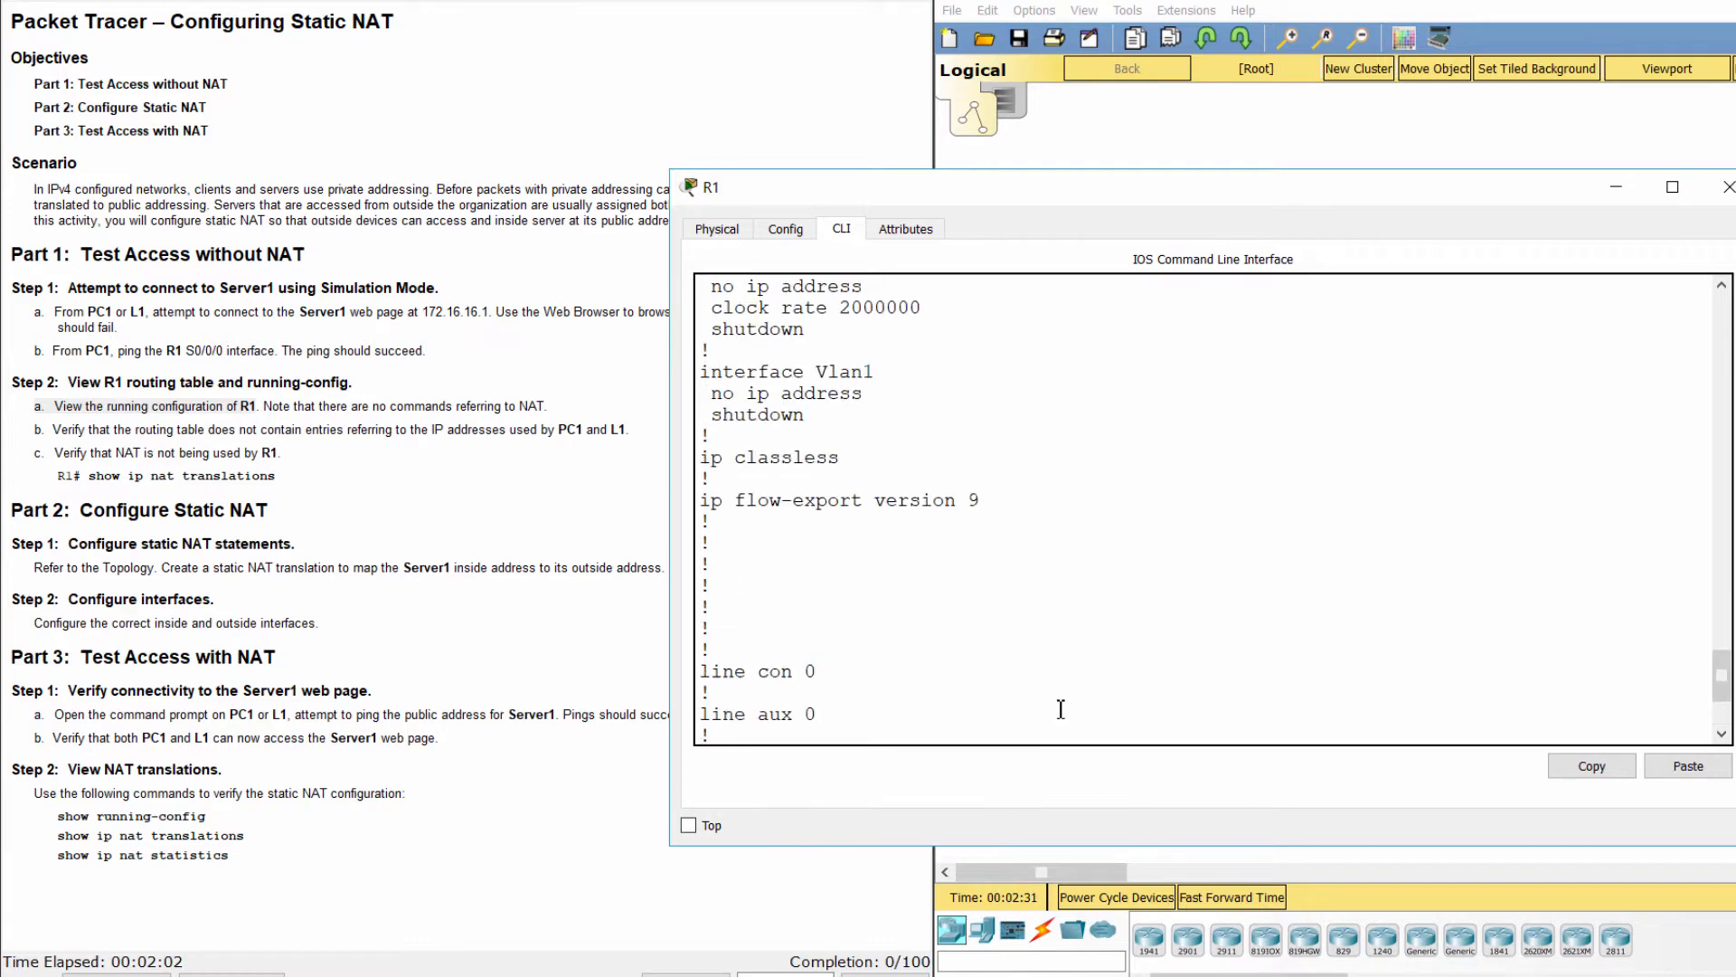
pyautogui.scroll(-3)
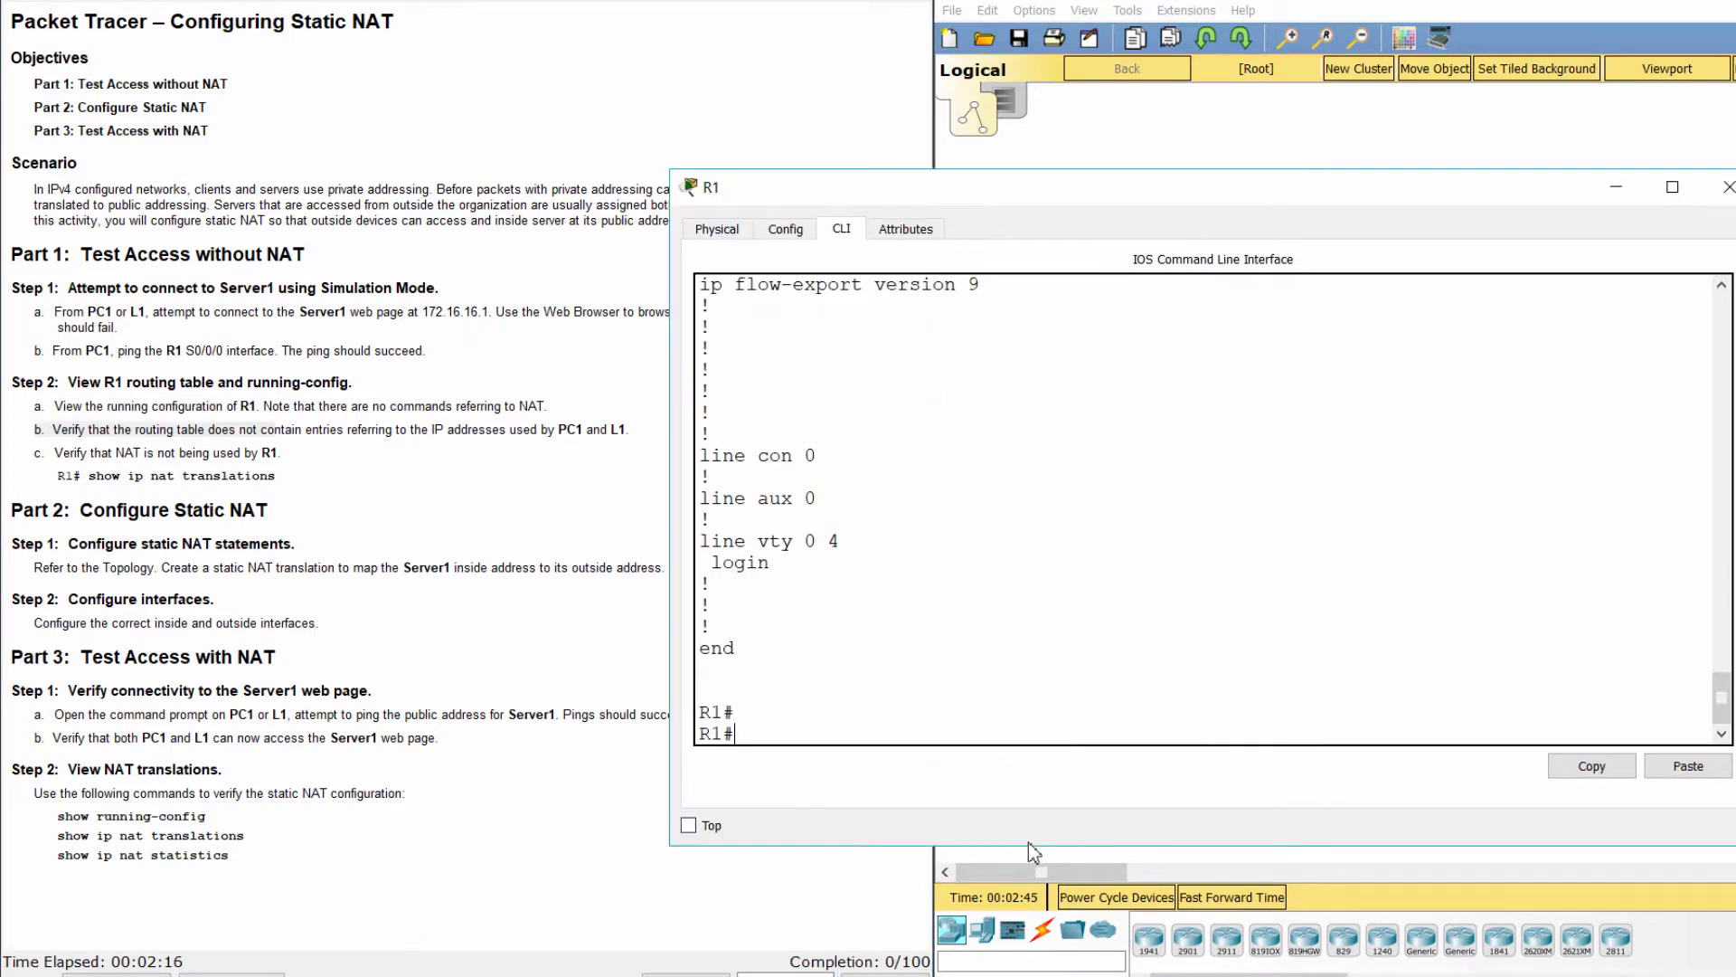
# Display R1's routing table, showing only the two directly connected routes
pyautogui.write('show ip route')
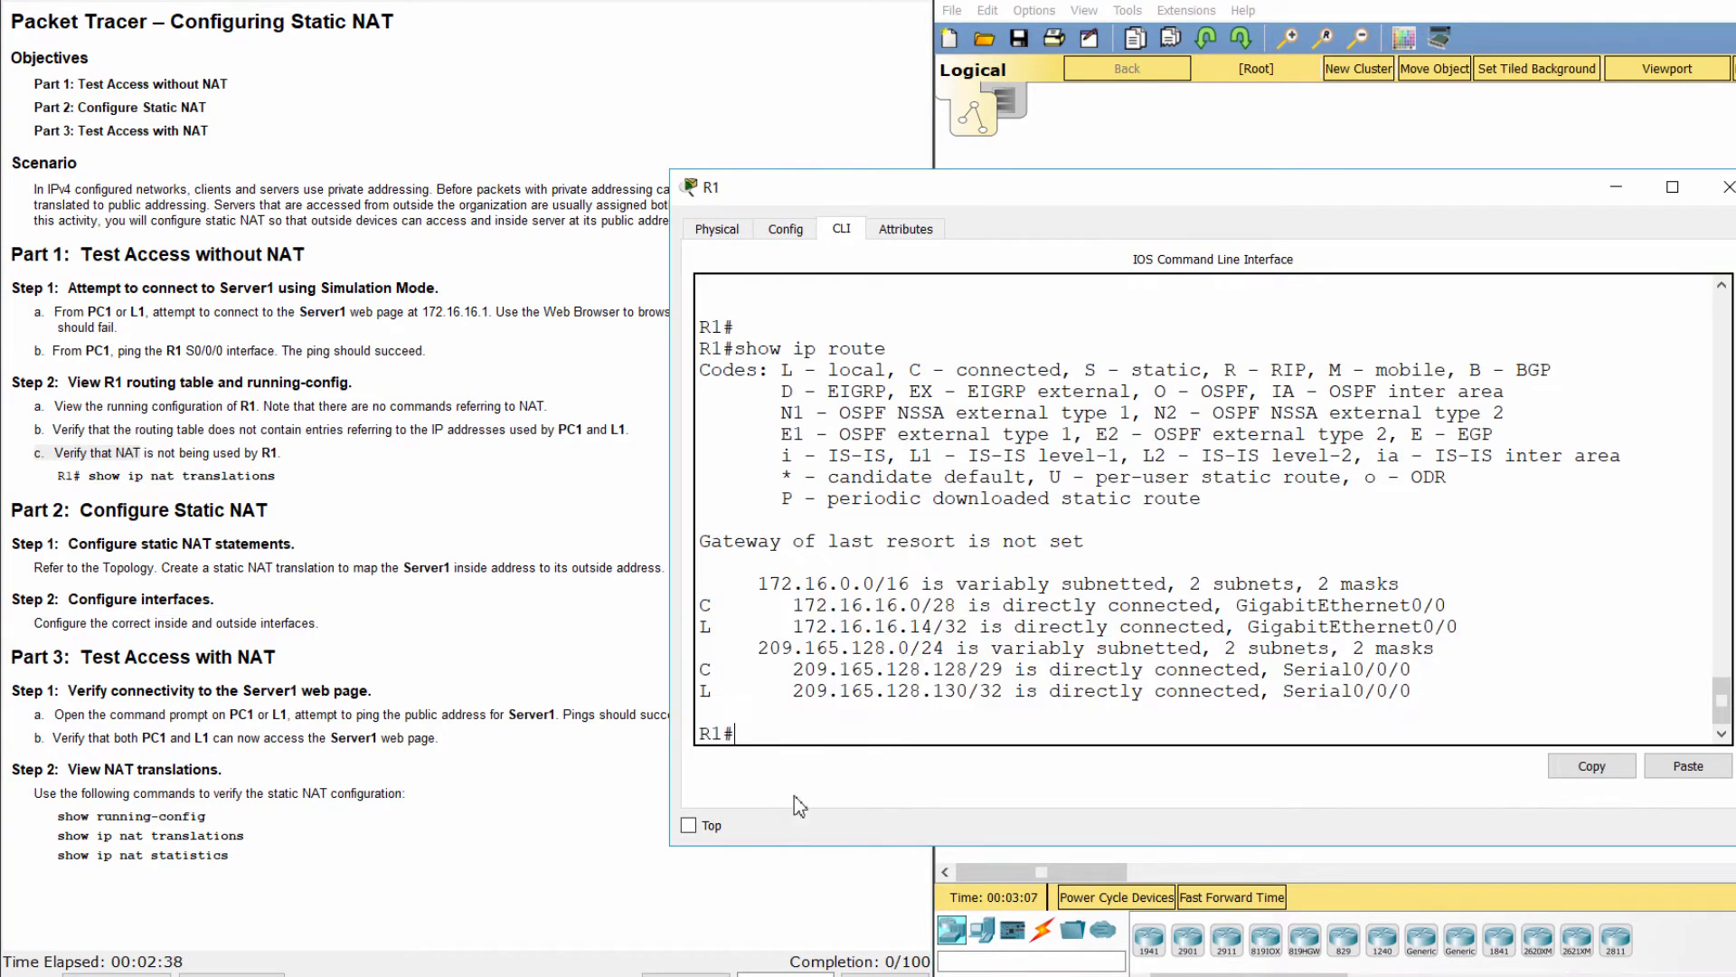
# Run show ip nat translations on R1, confirming the table is empty
pyautogui.write('show')
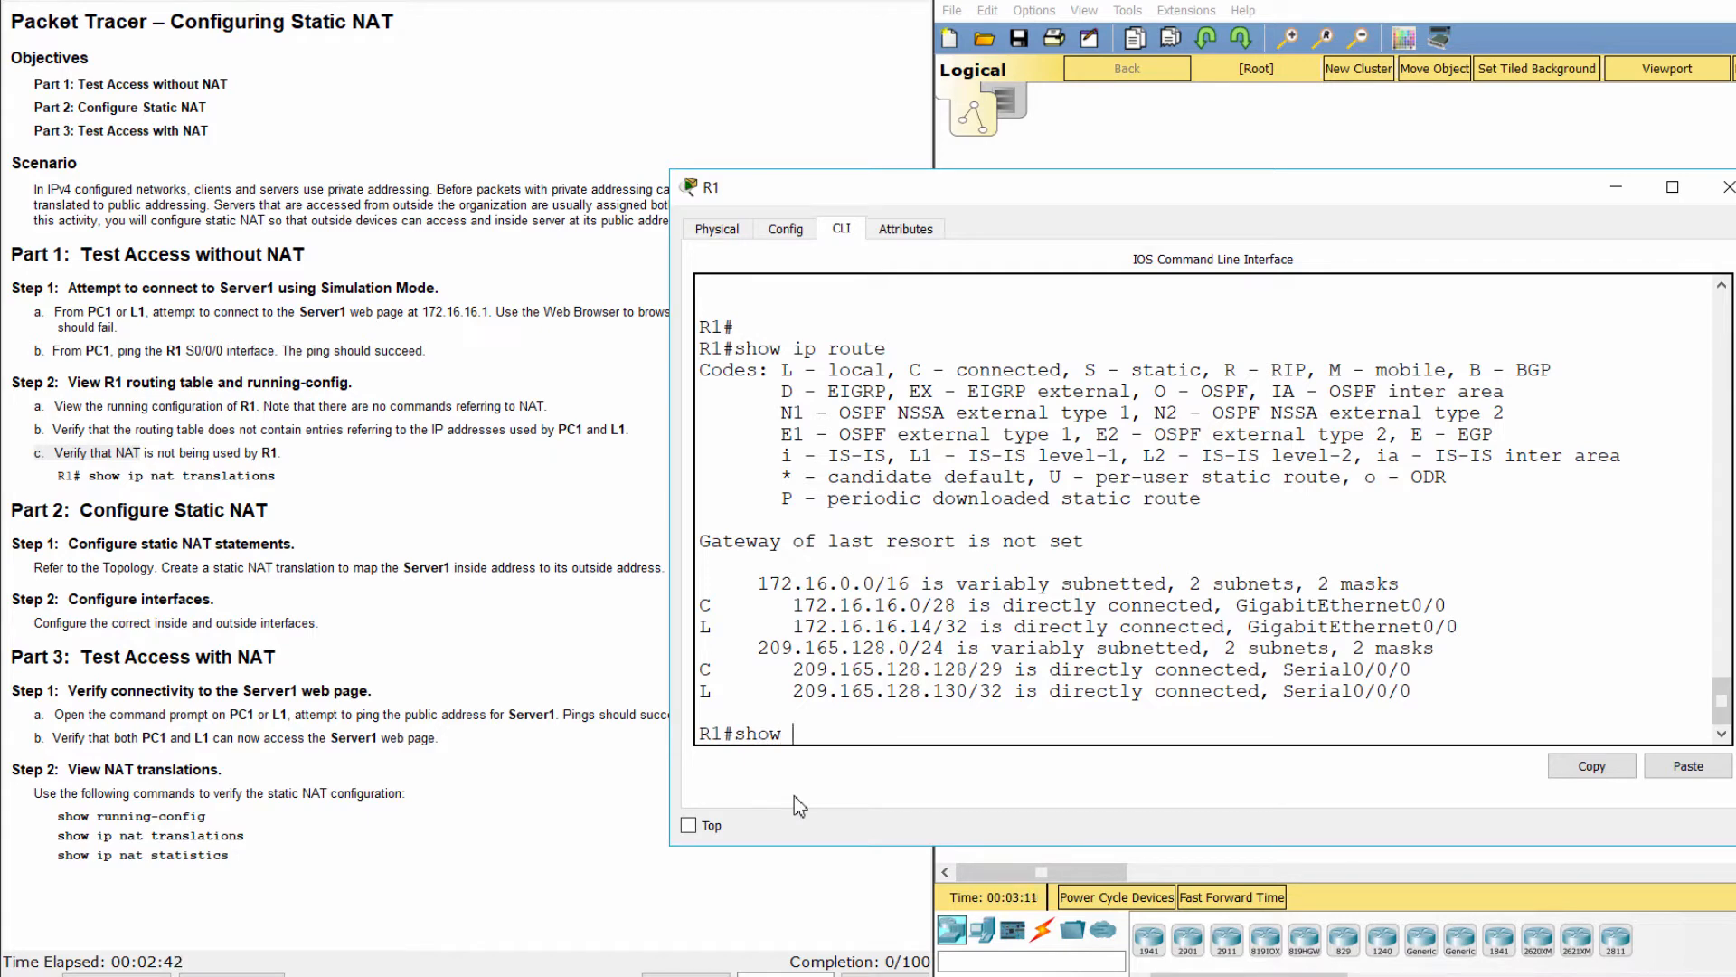
pyautogui.write('ip nat')
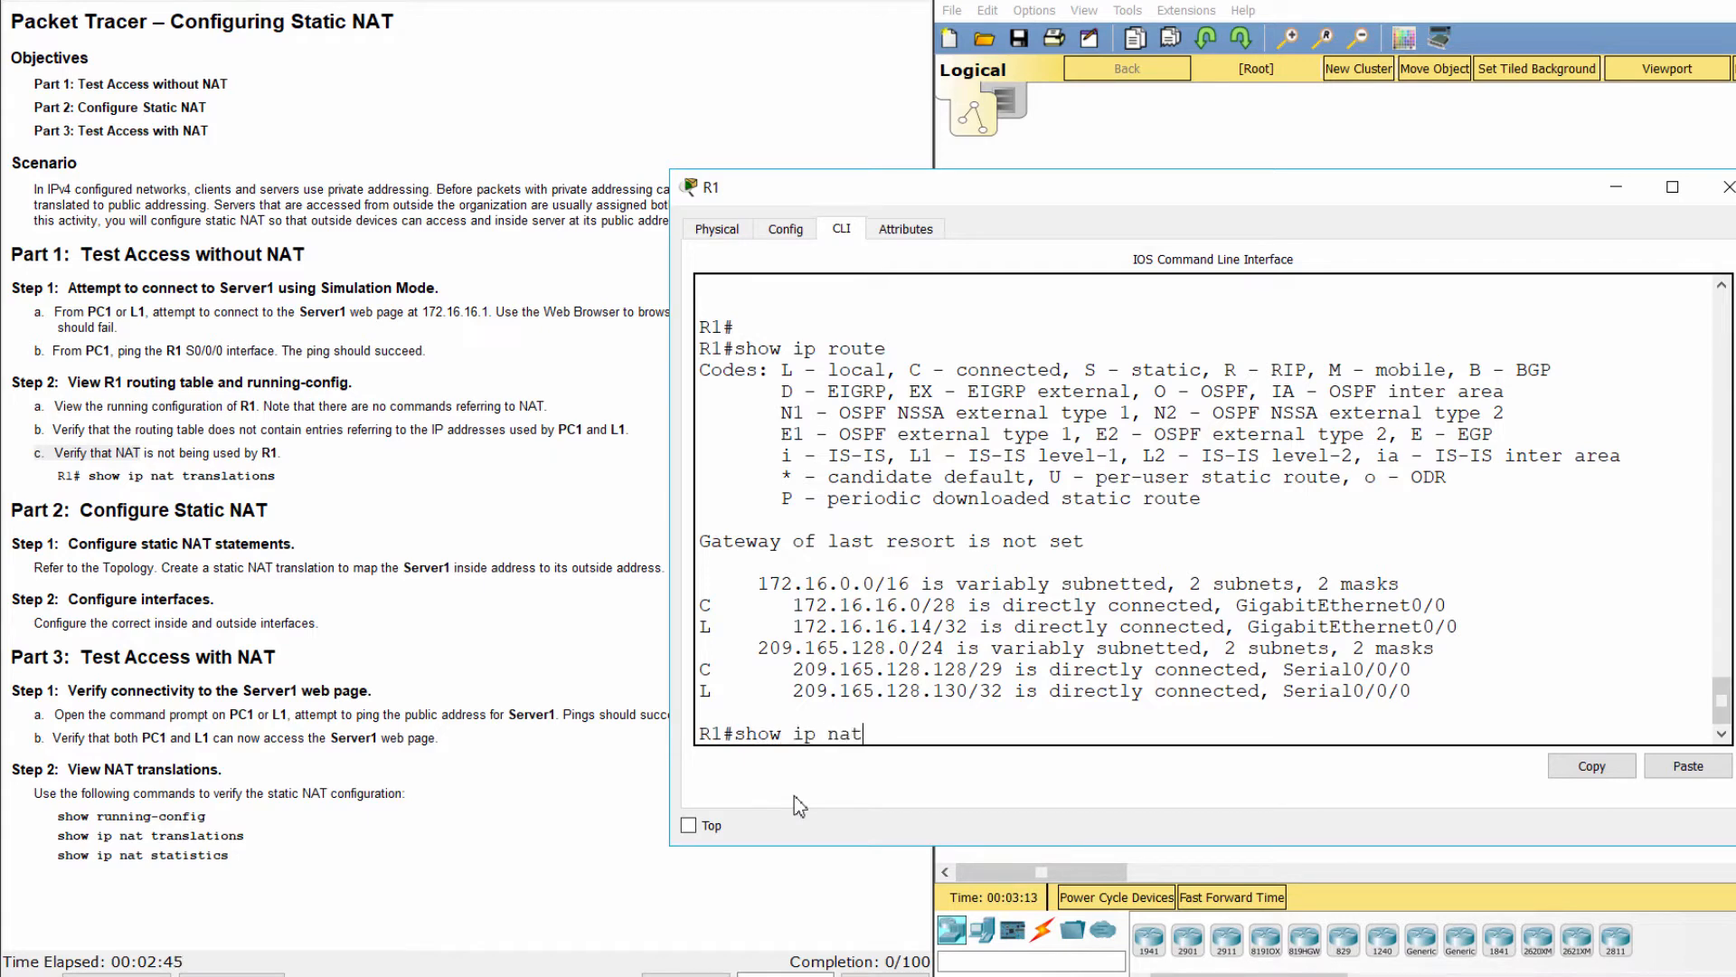
pyautogui.write('translations')
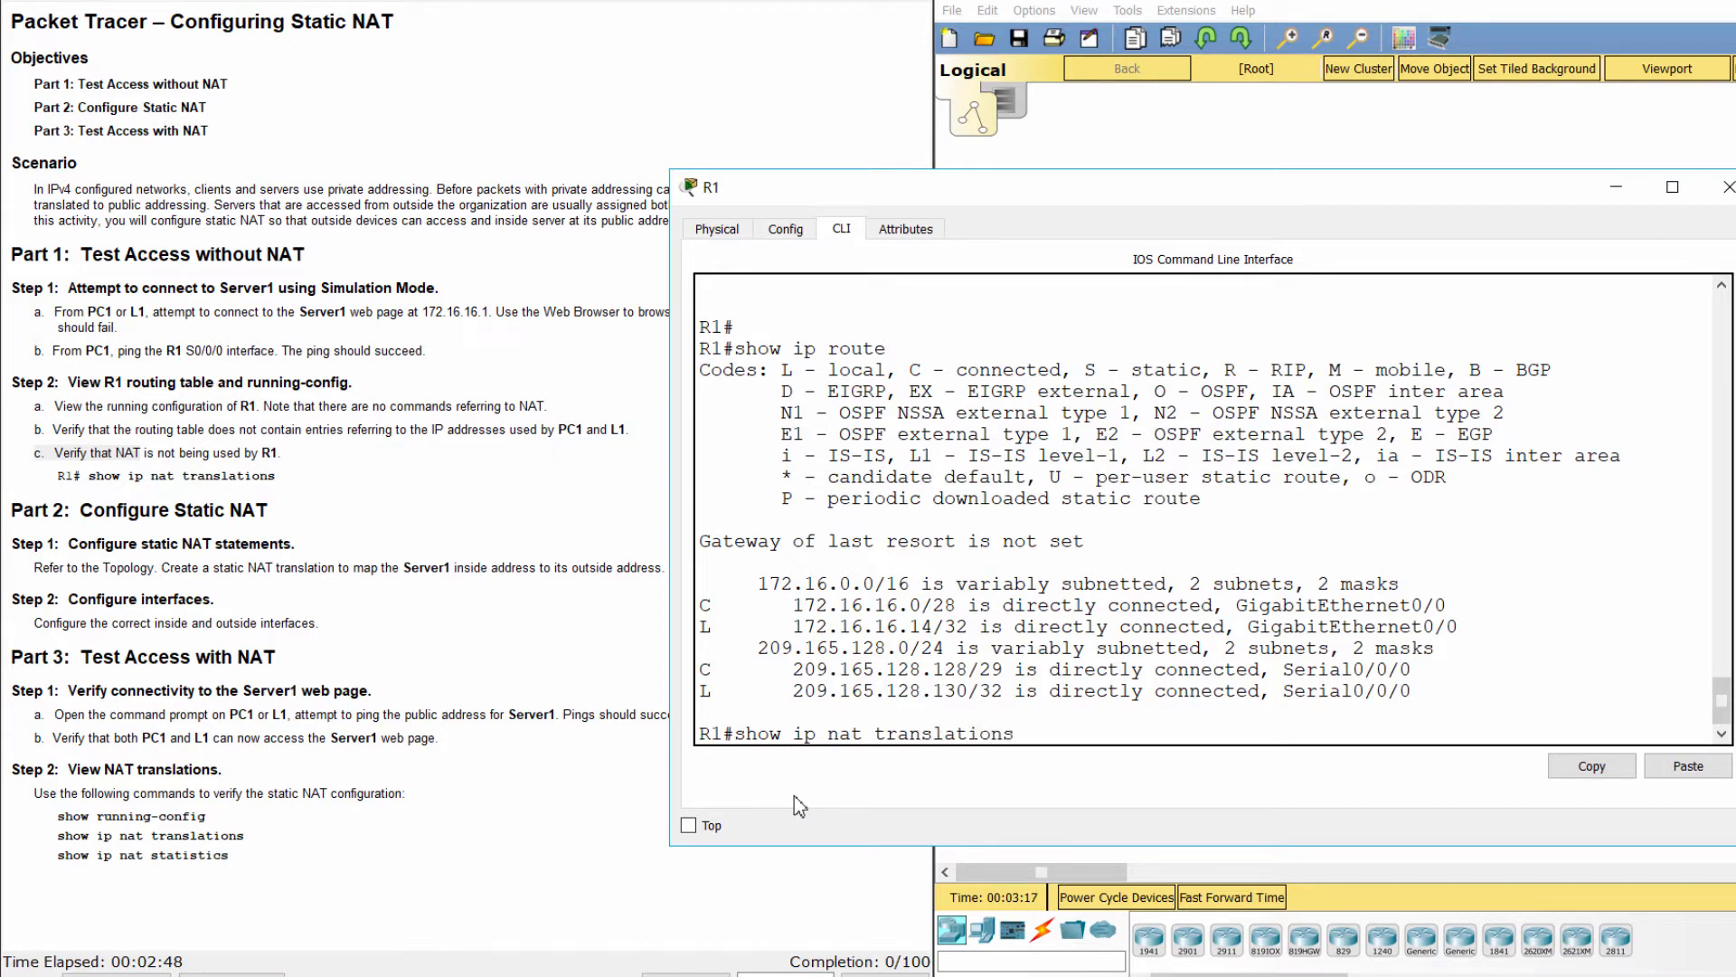
pyautogui.press('enter')
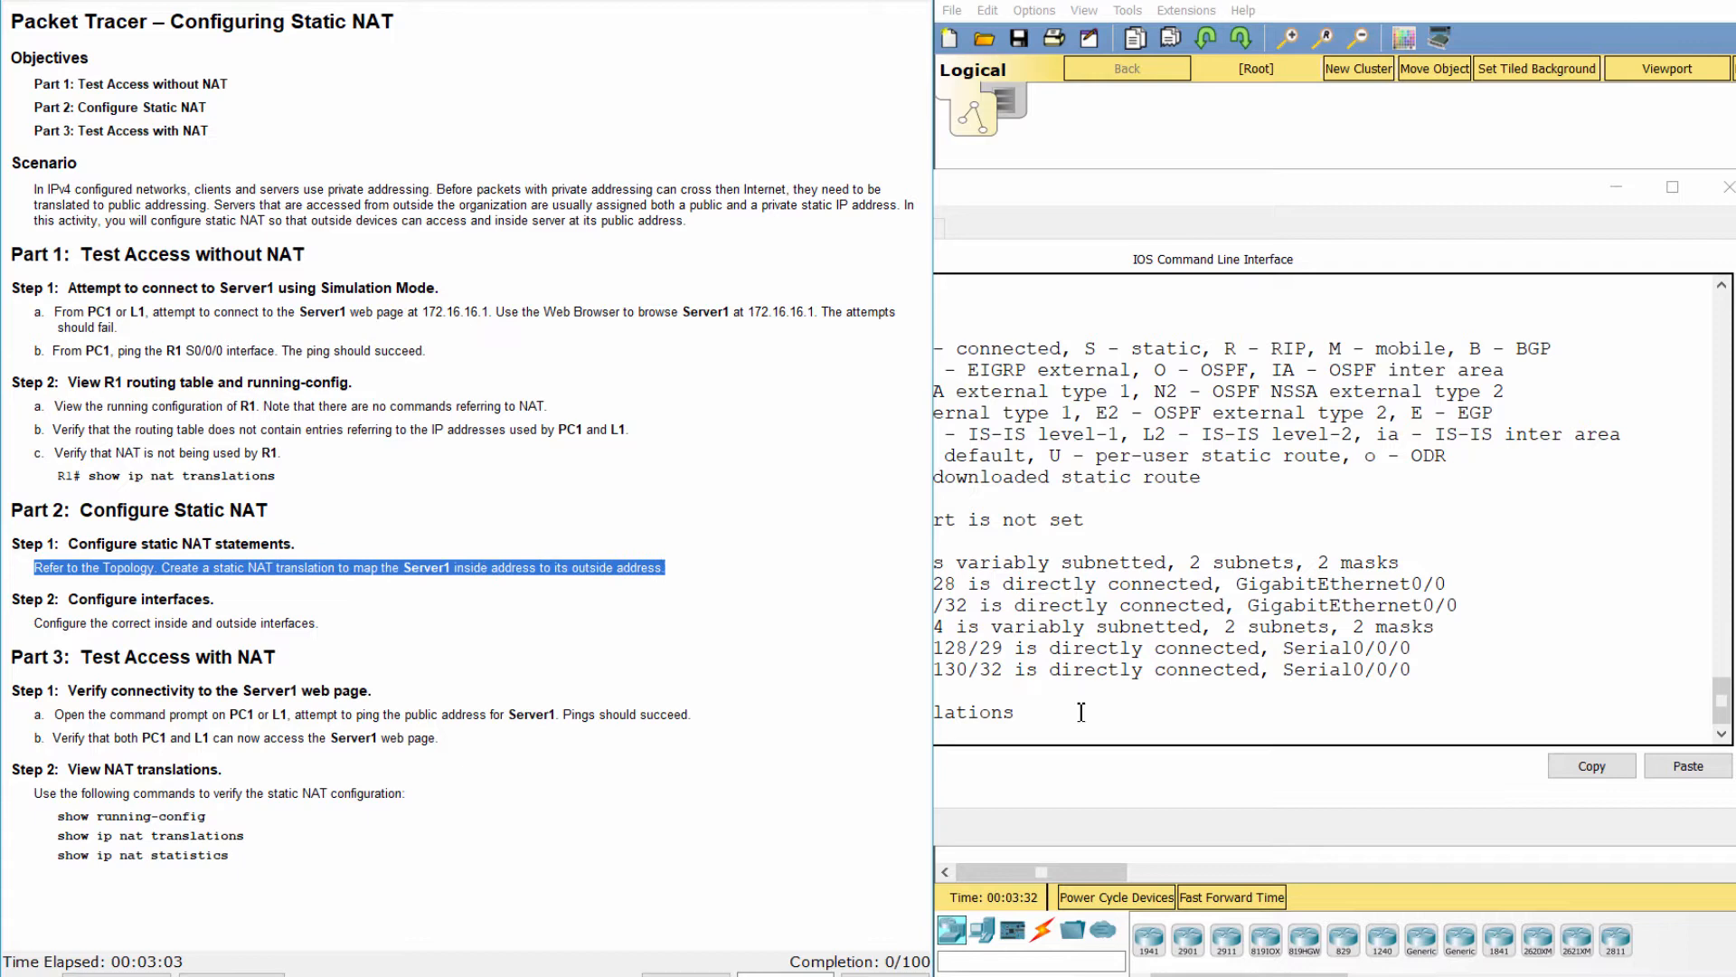
# In global config, add static NAT mapping inside 172.16.16.1 to outside 64.100.50.1
pyautogui.write('conf t')
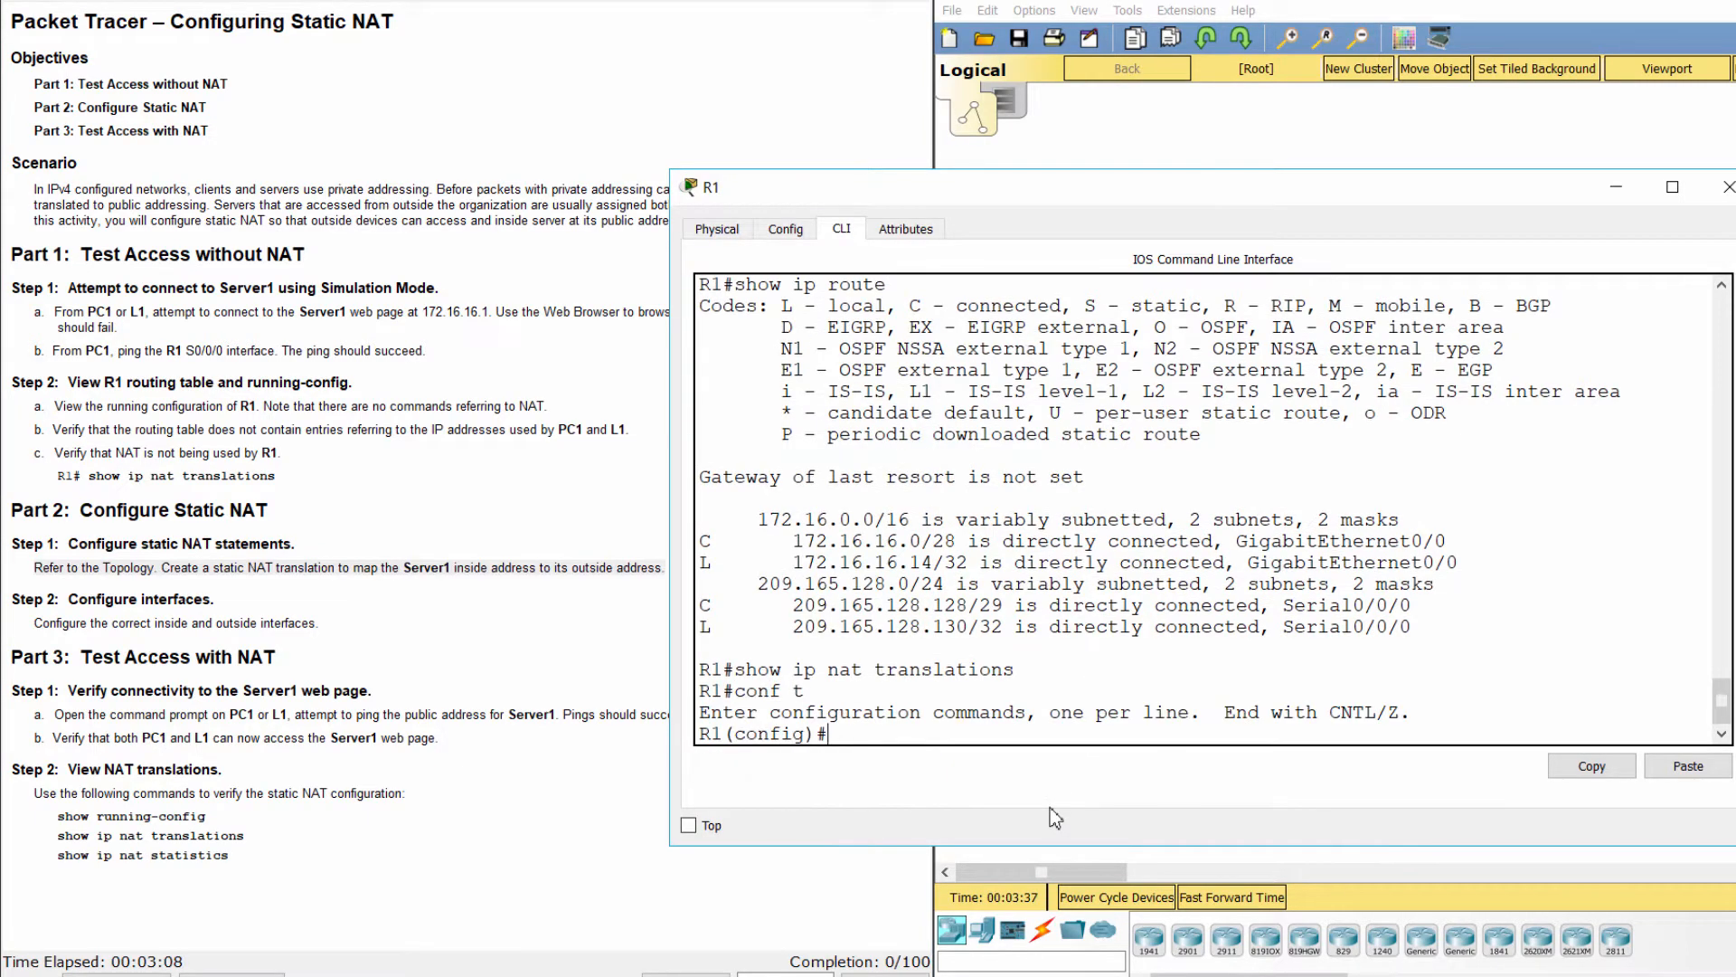
pyautogui.write('ip')
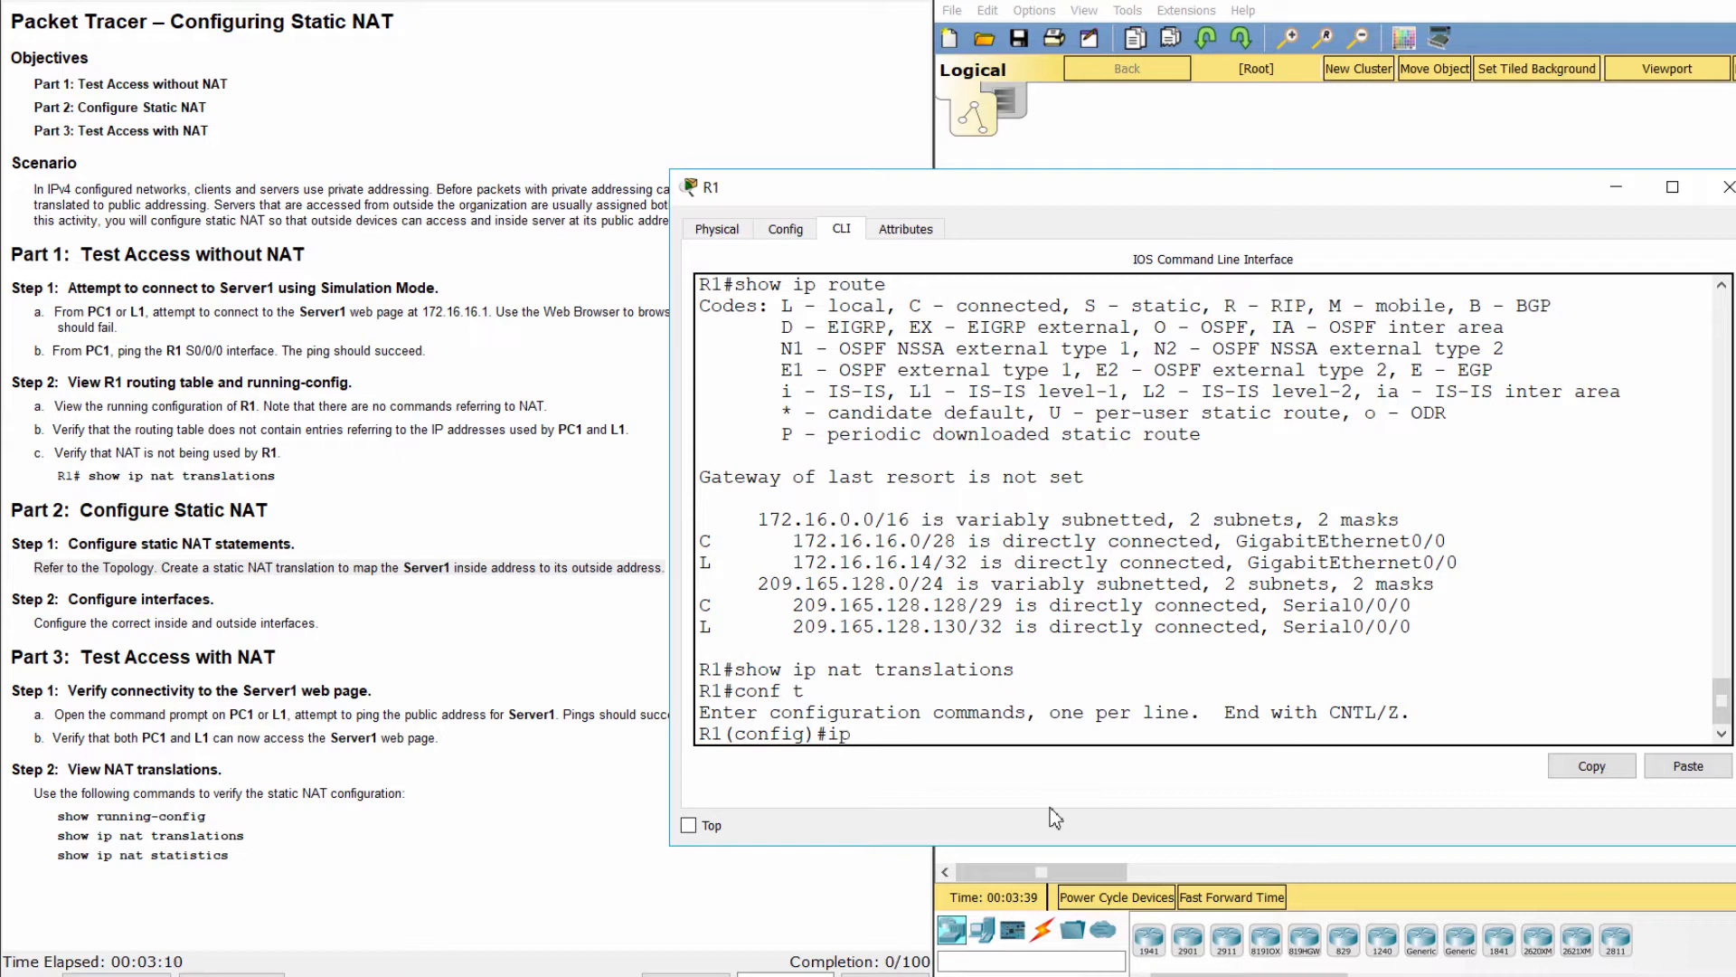
pyautogui.write('nat inside source')
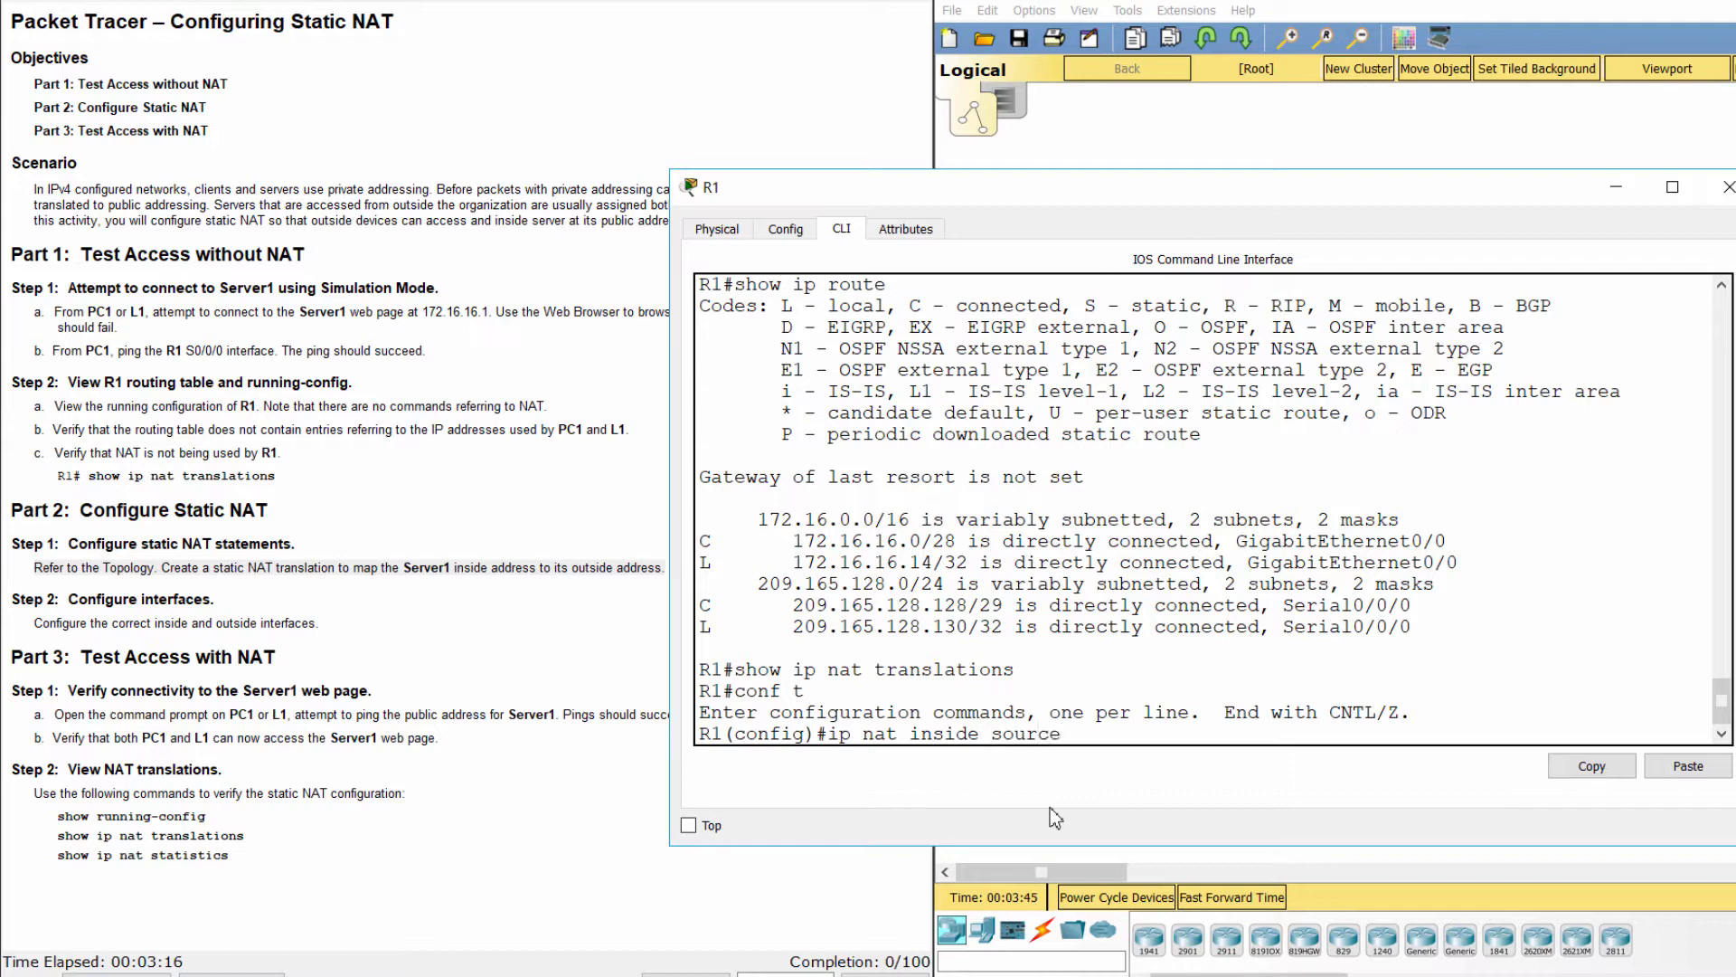
pyautogui.write('static 172')
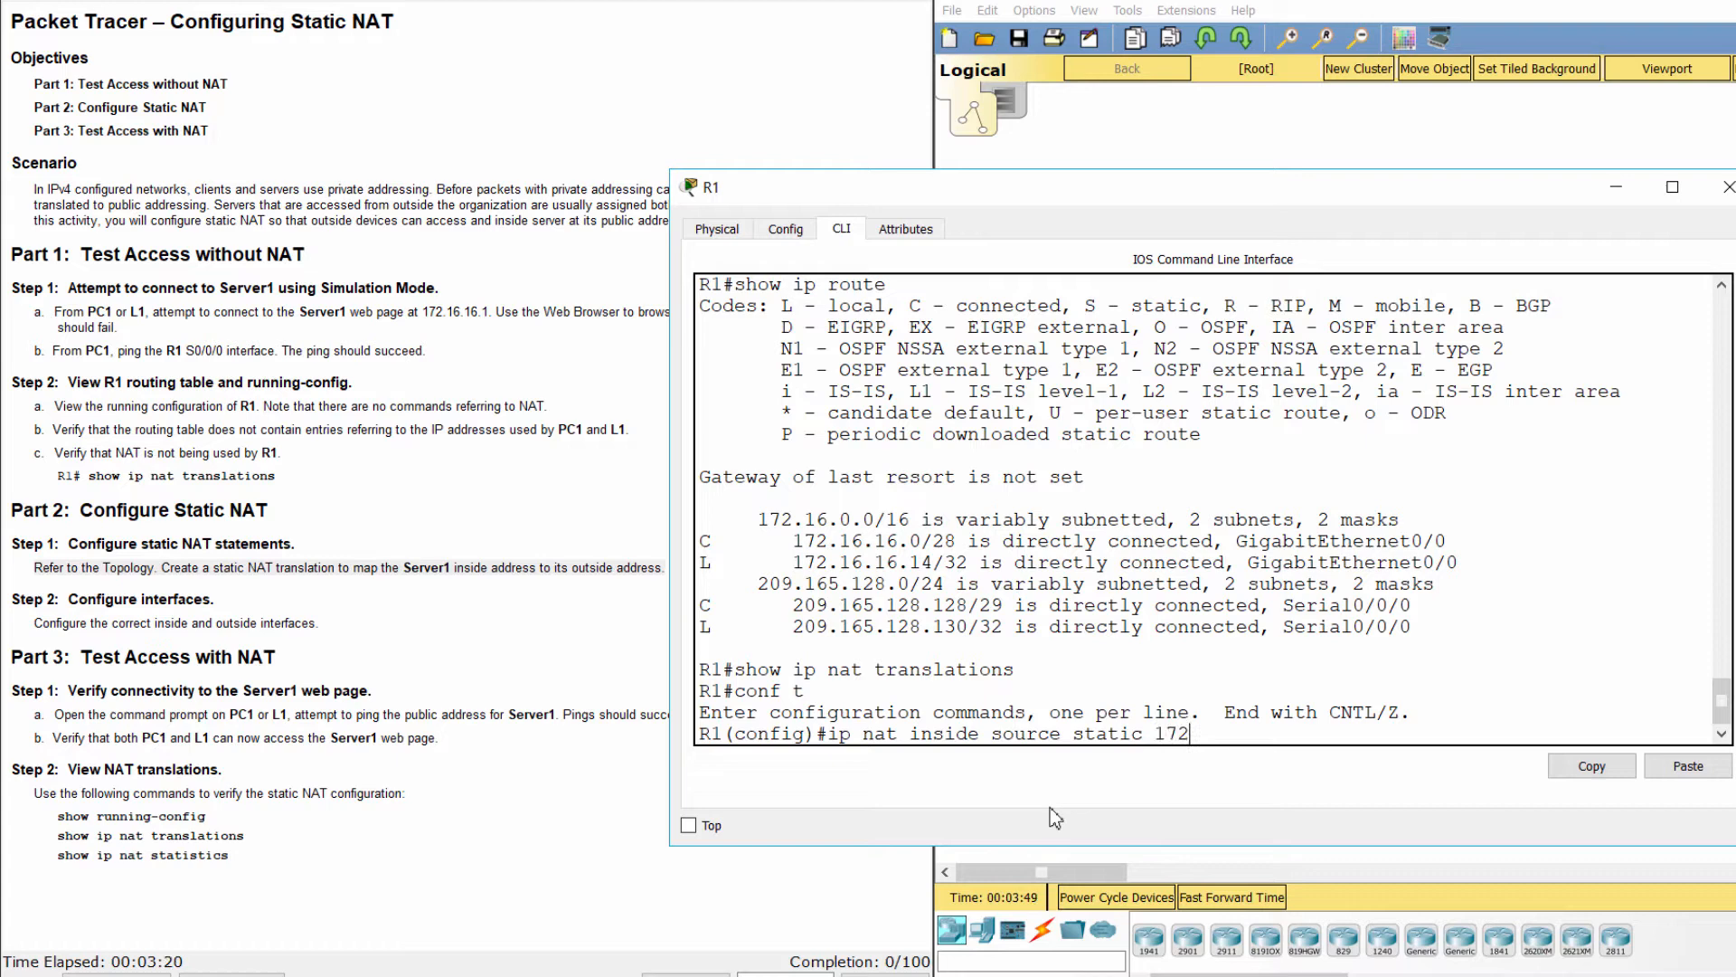
pyautogui.write('.1')
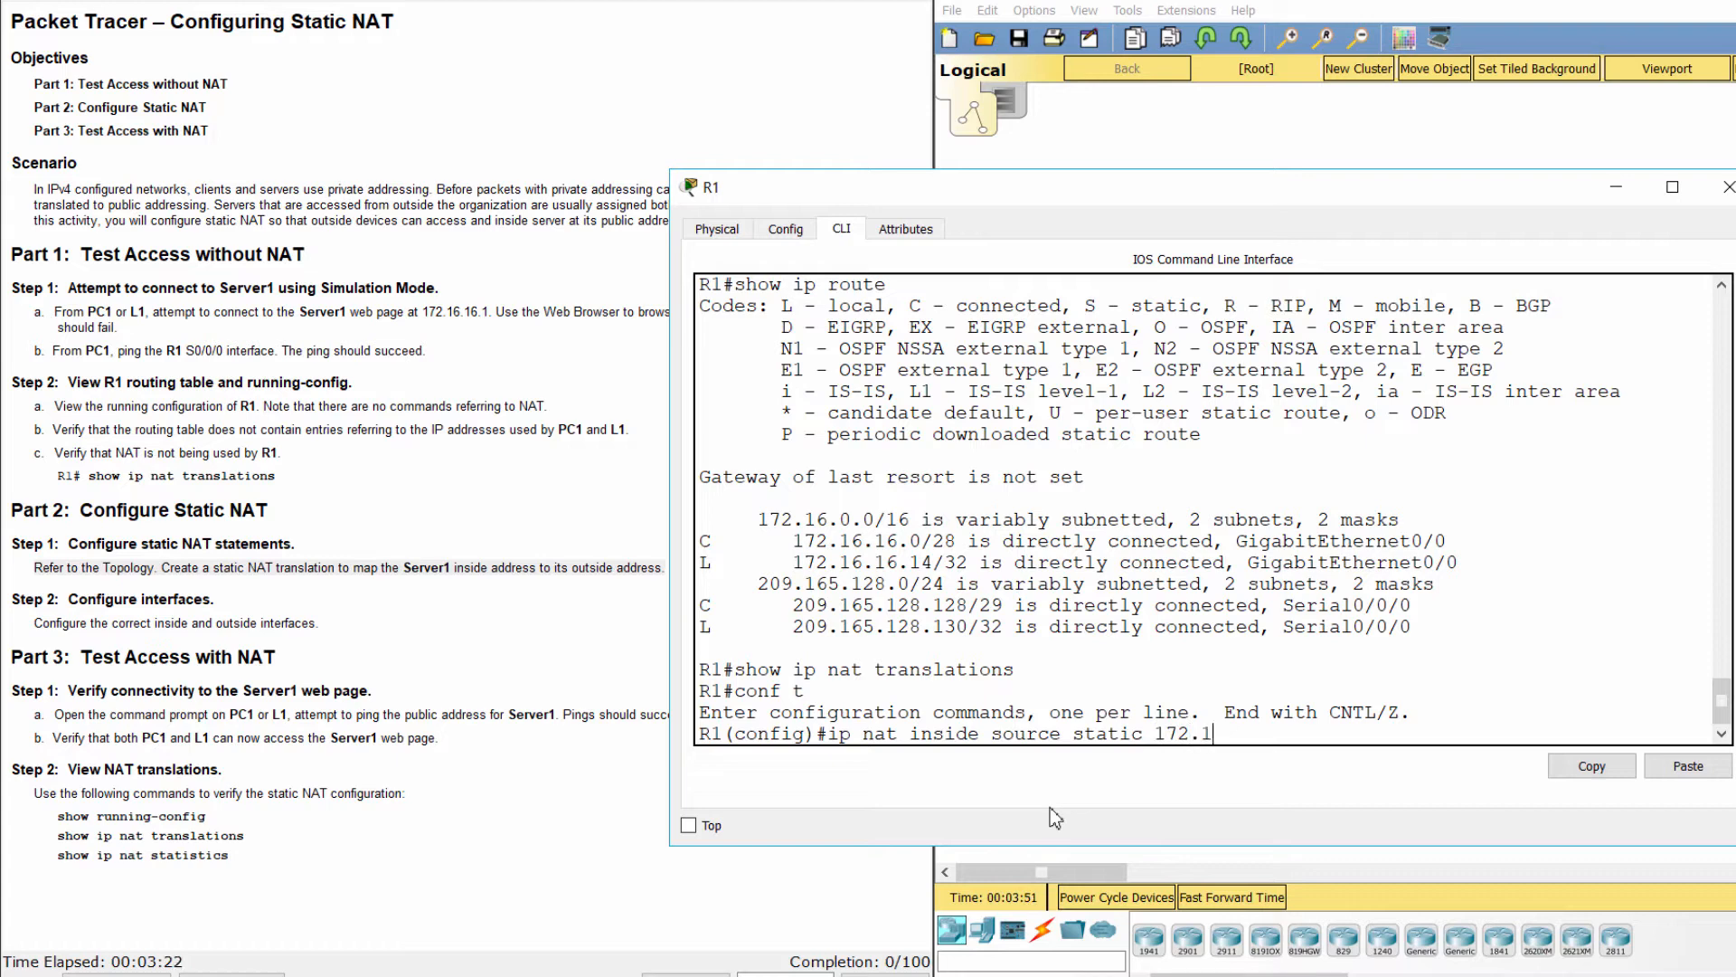
pyautogui.write('6.1')
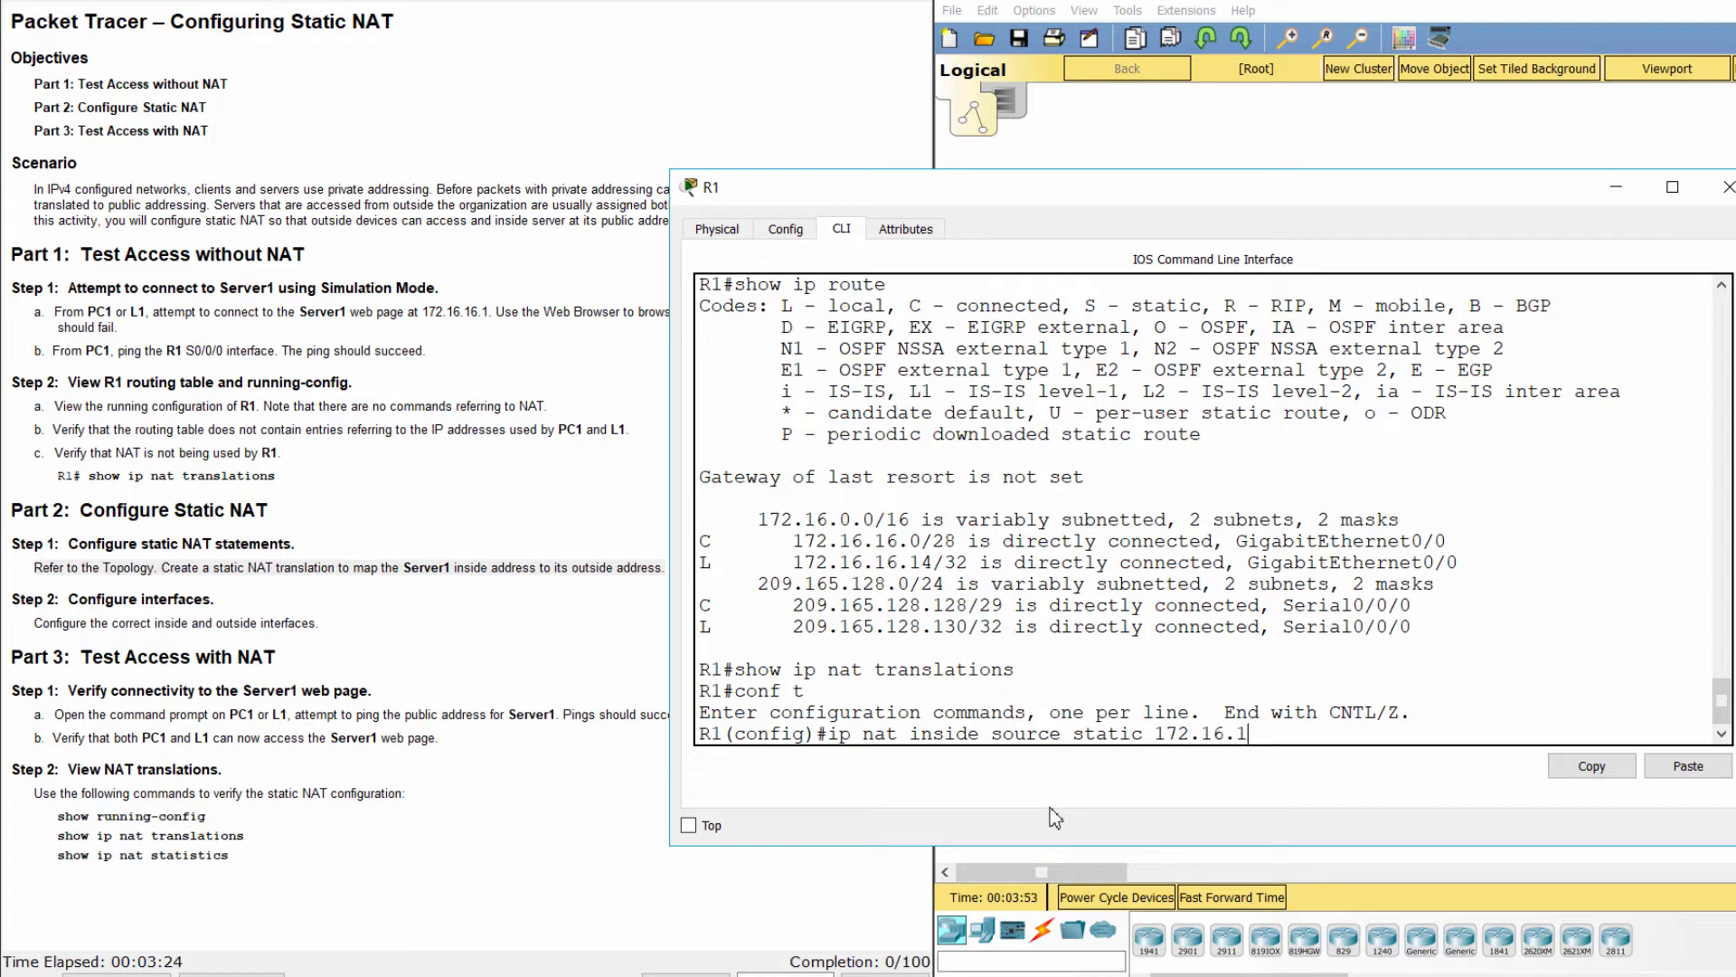
pyautogui.write('6.1')
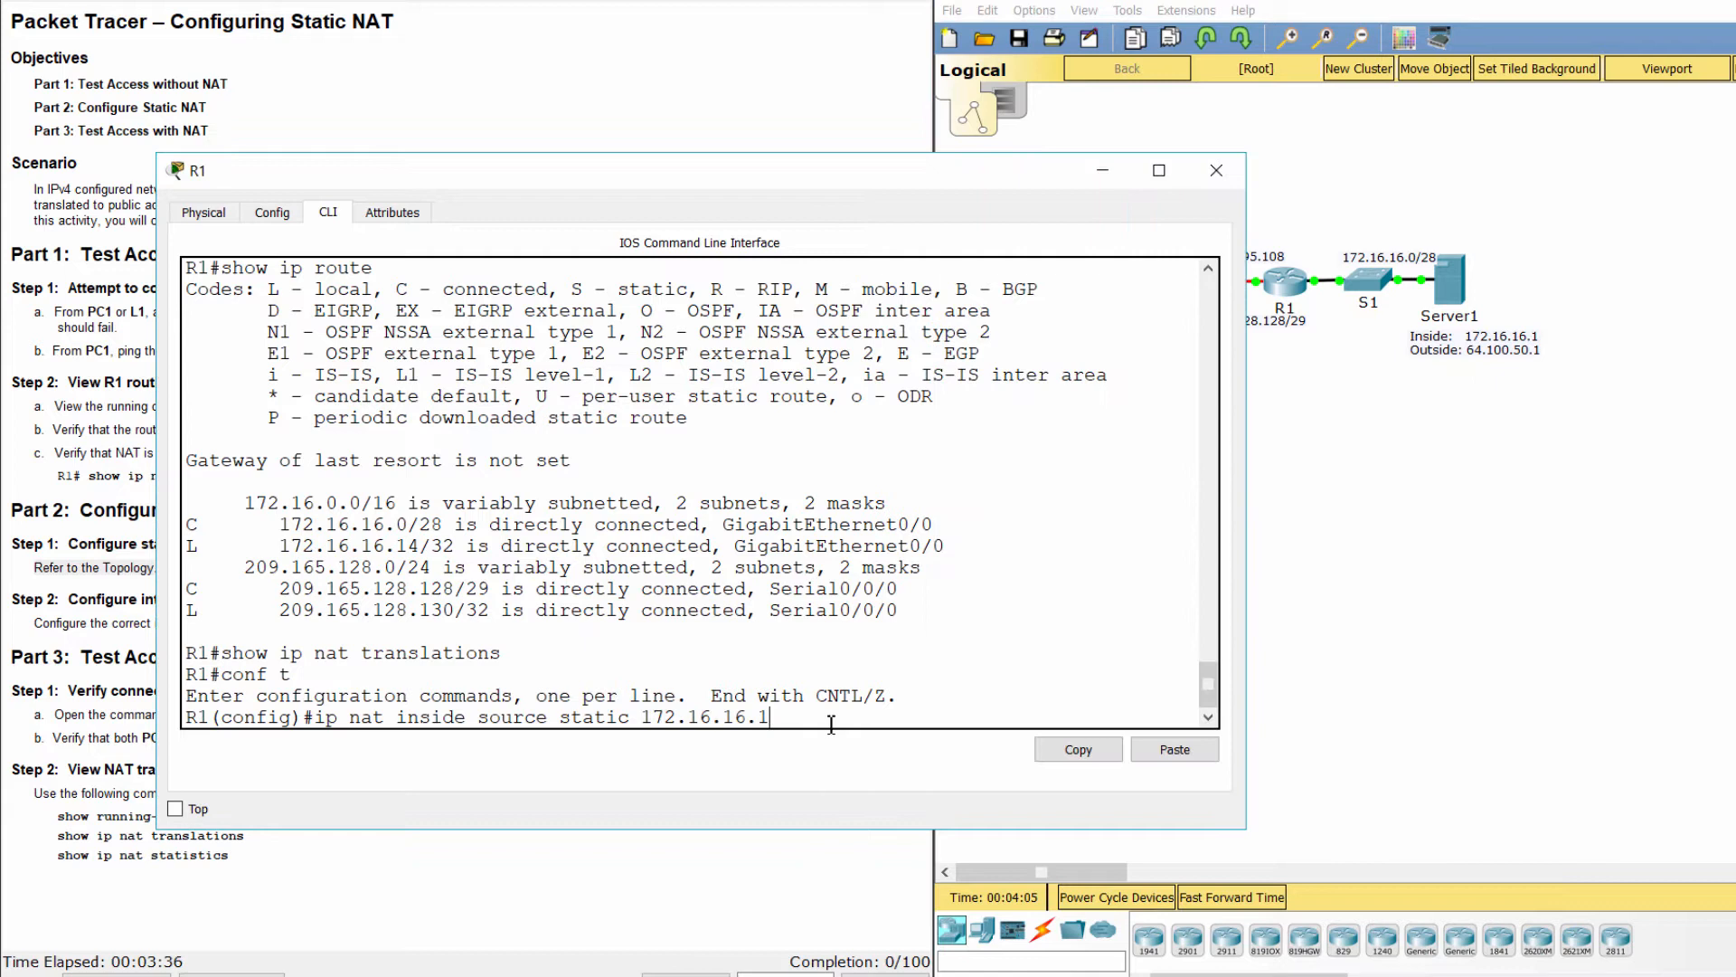
pyautogui.write('64')
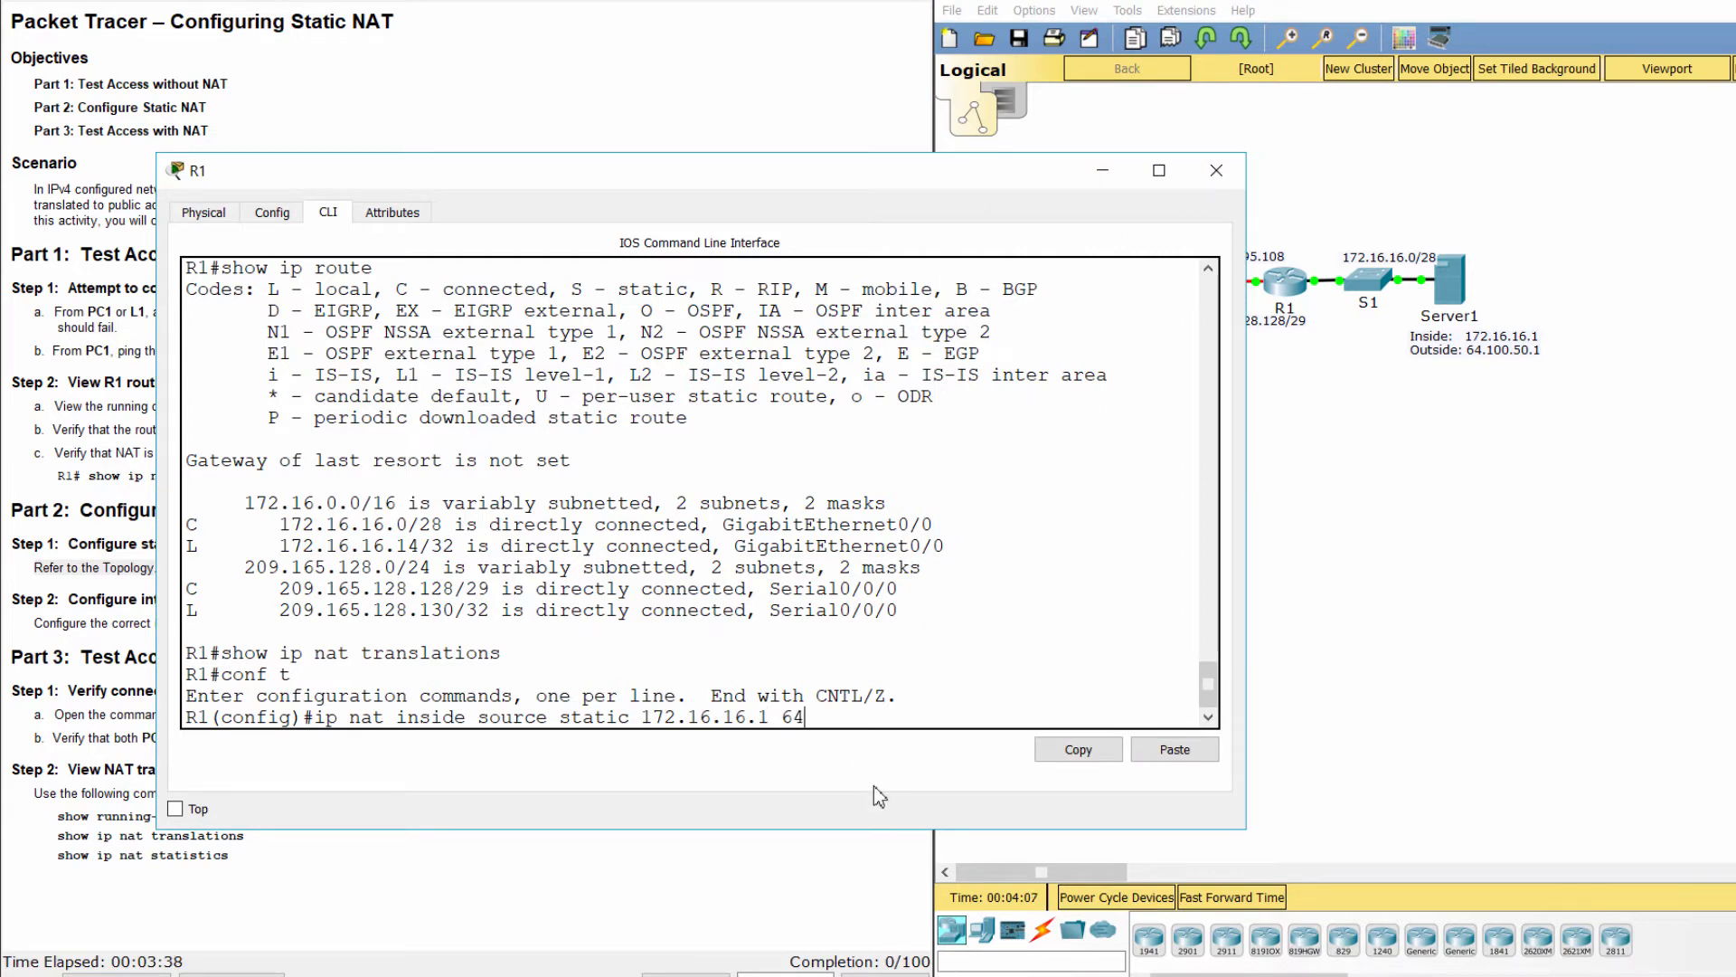
pyautogui.write('.100.5')
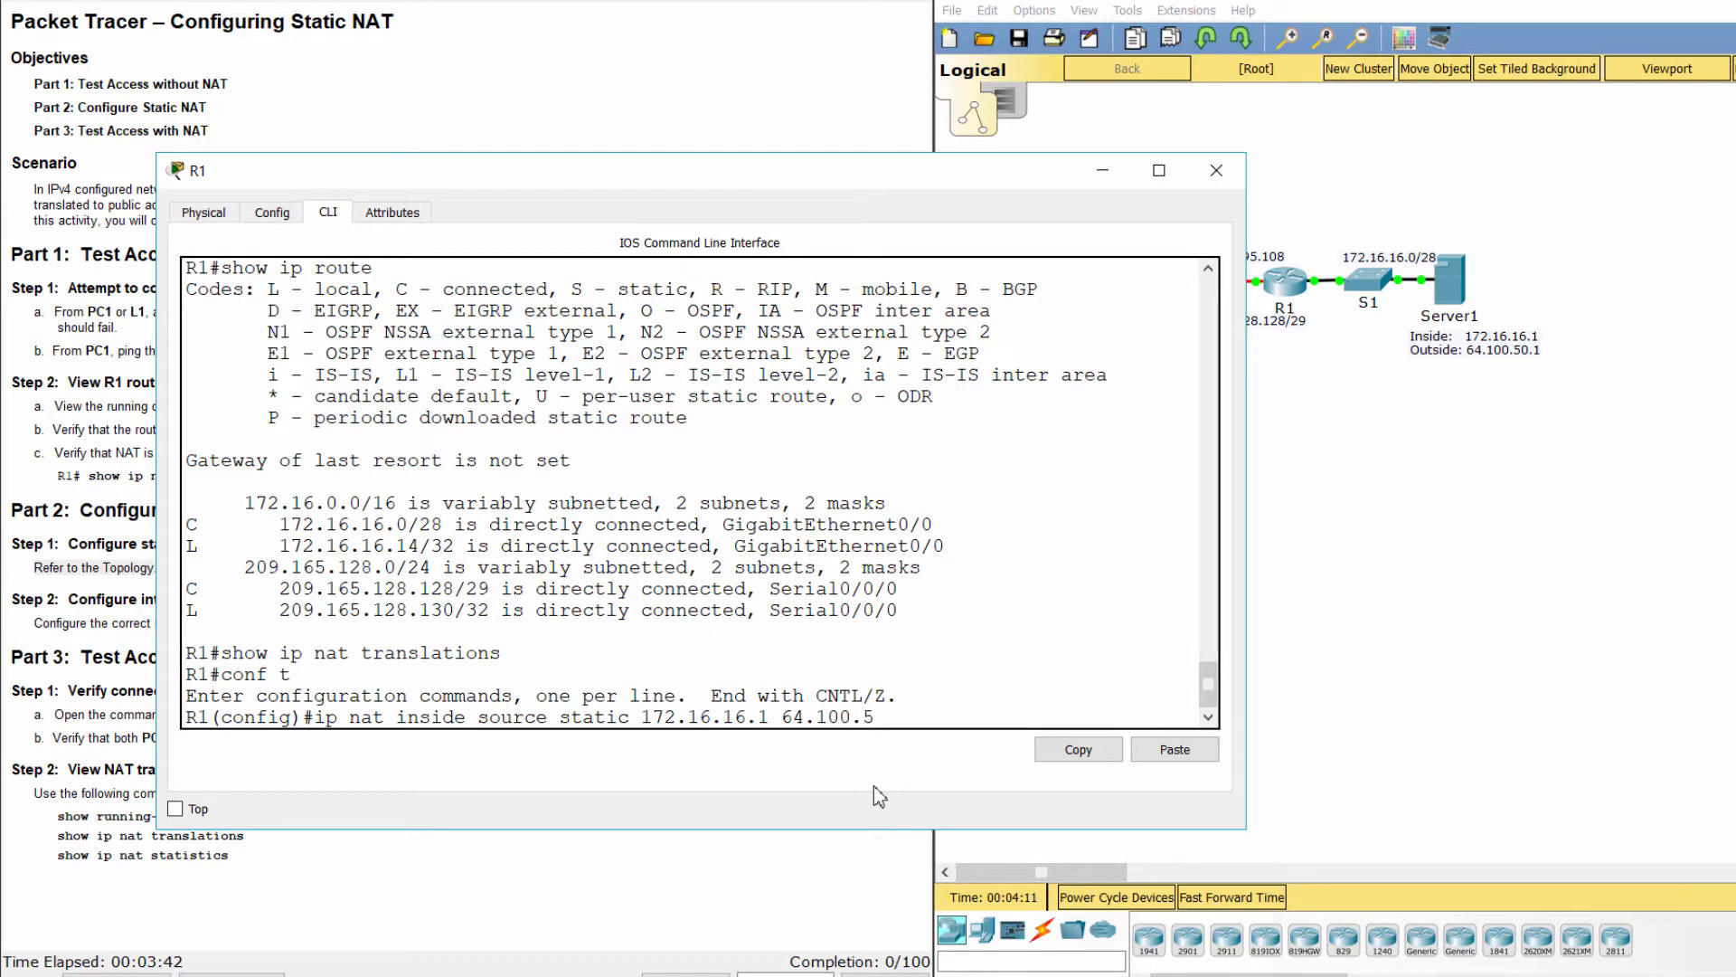
pyautogui.write('0.1')
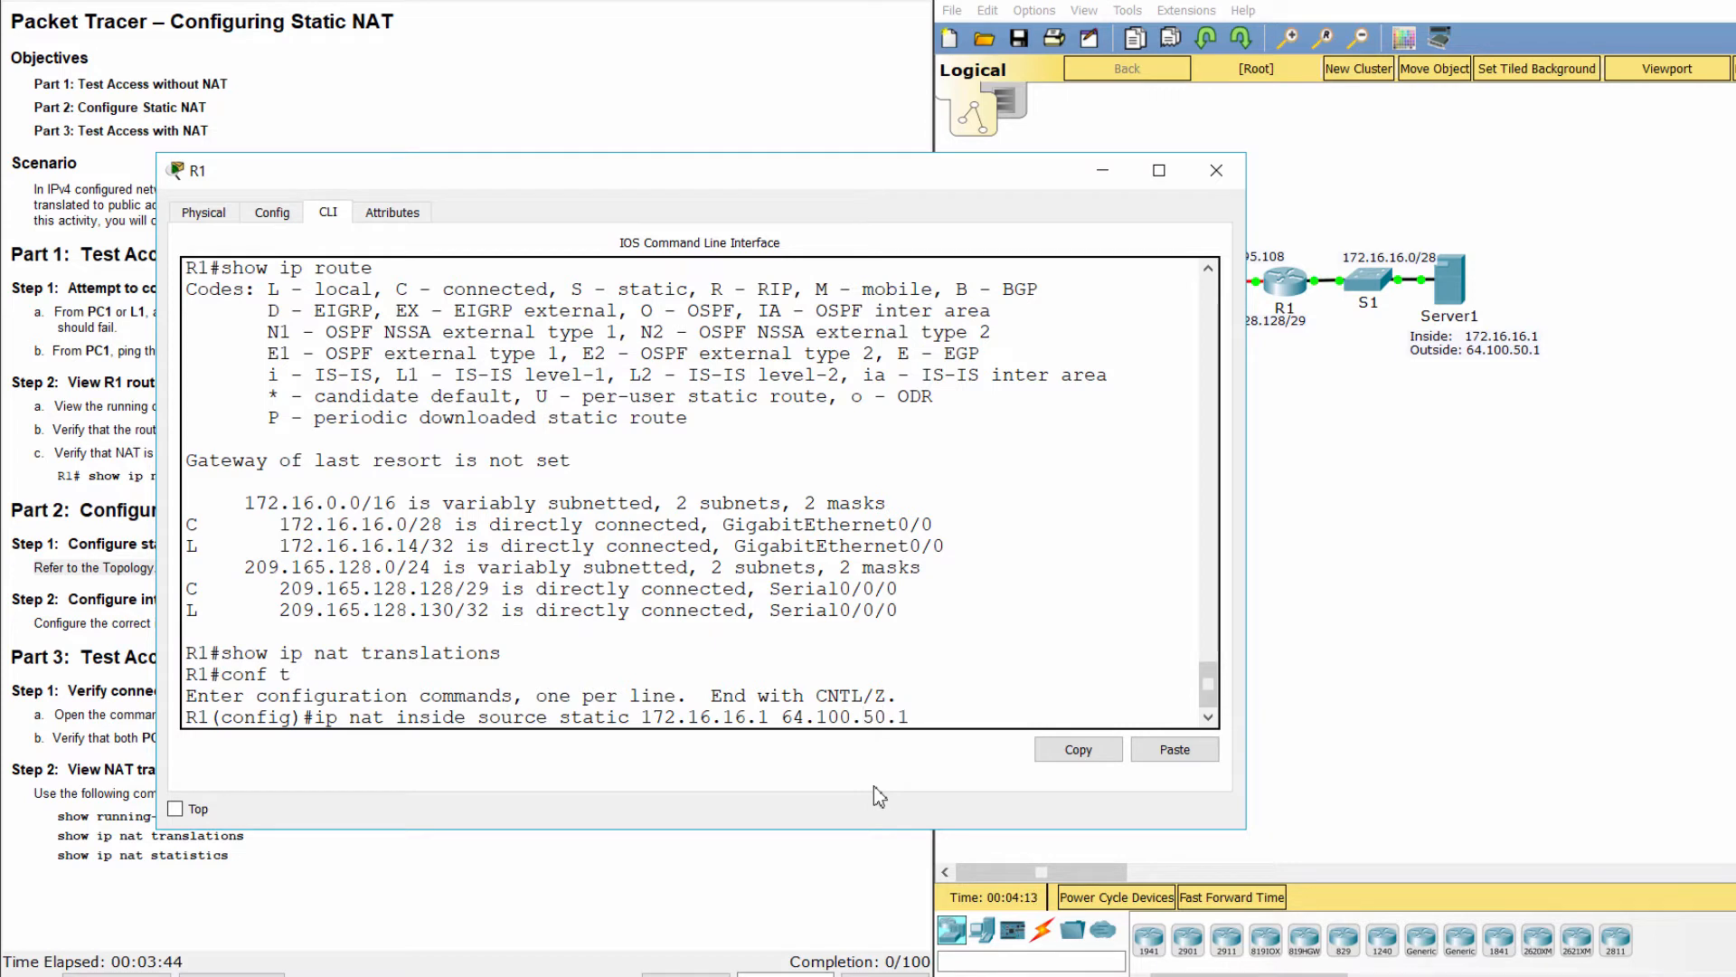
pyautogui.press('enter')
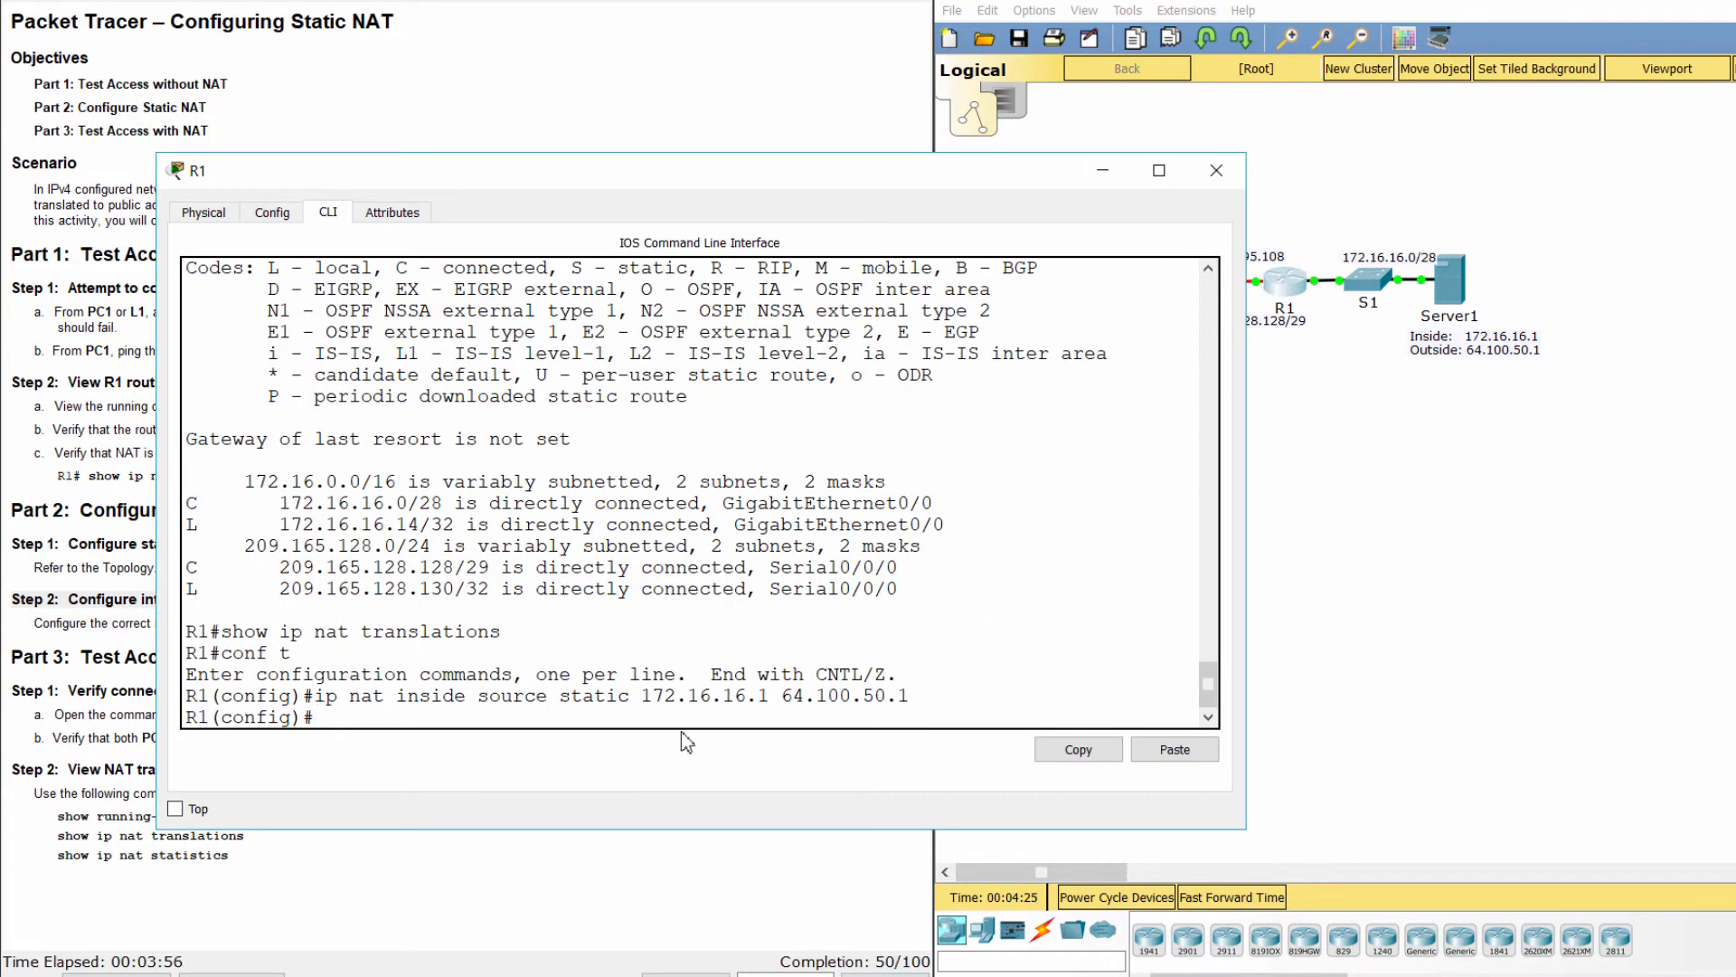
# Make Serial0/0/0 the NAT outside interface on R1
pyautogui.write('interface')
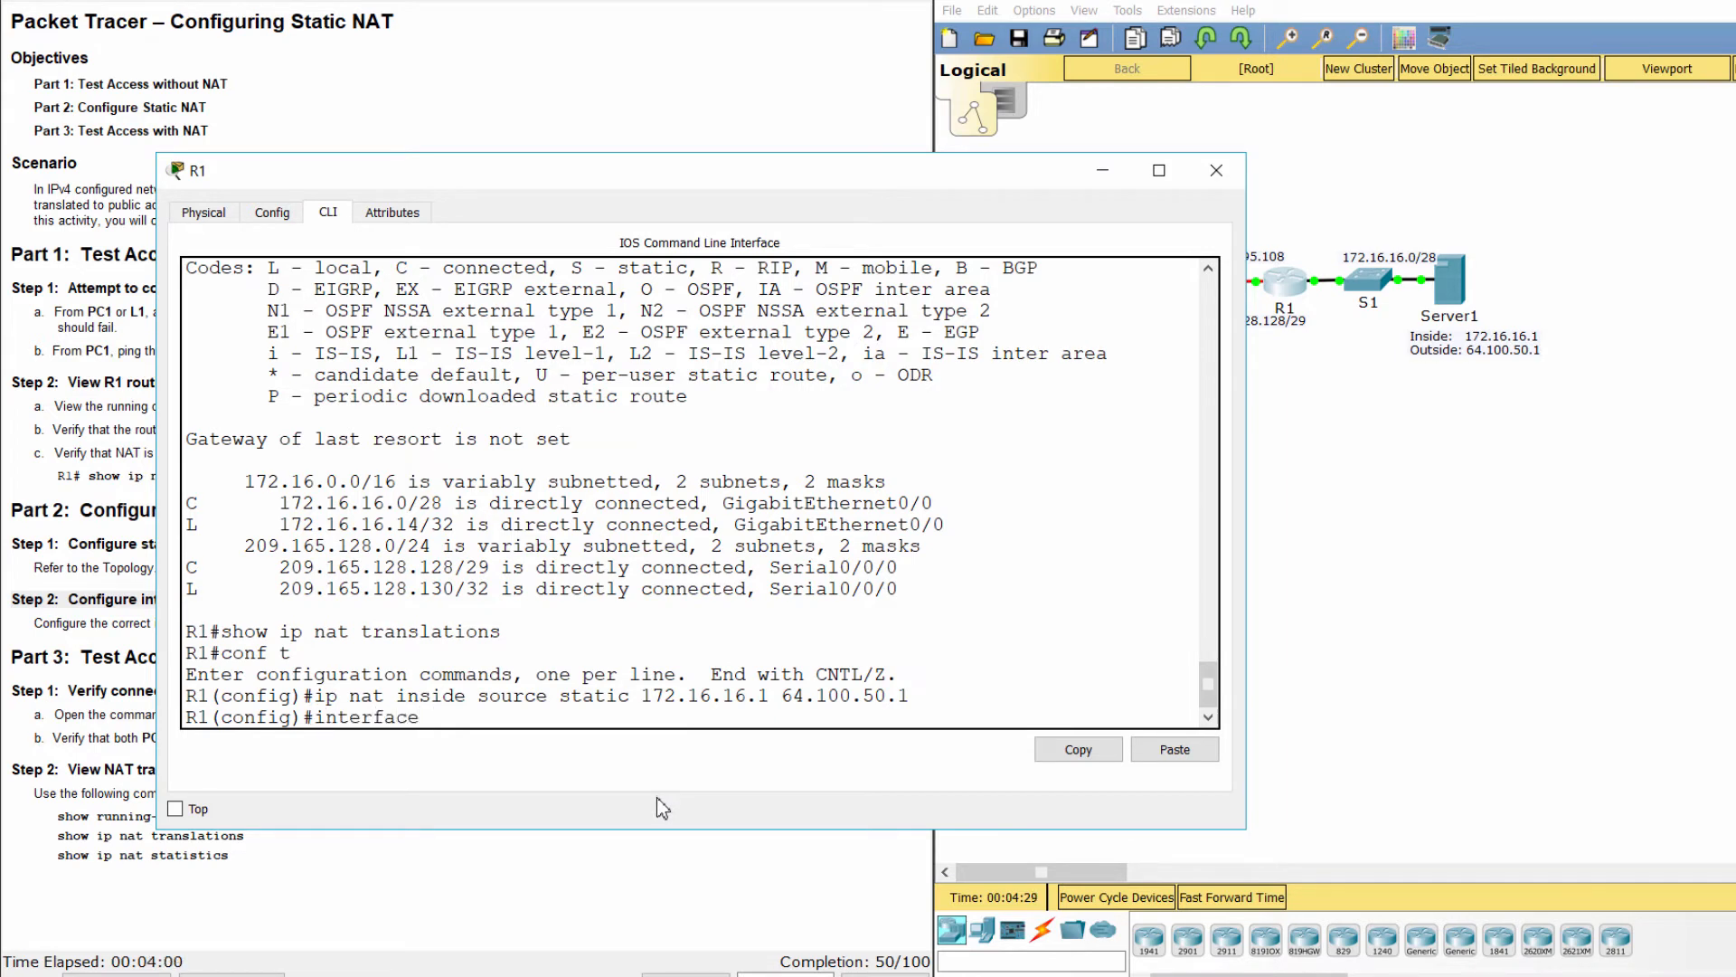
pyautogui.write('s0/')
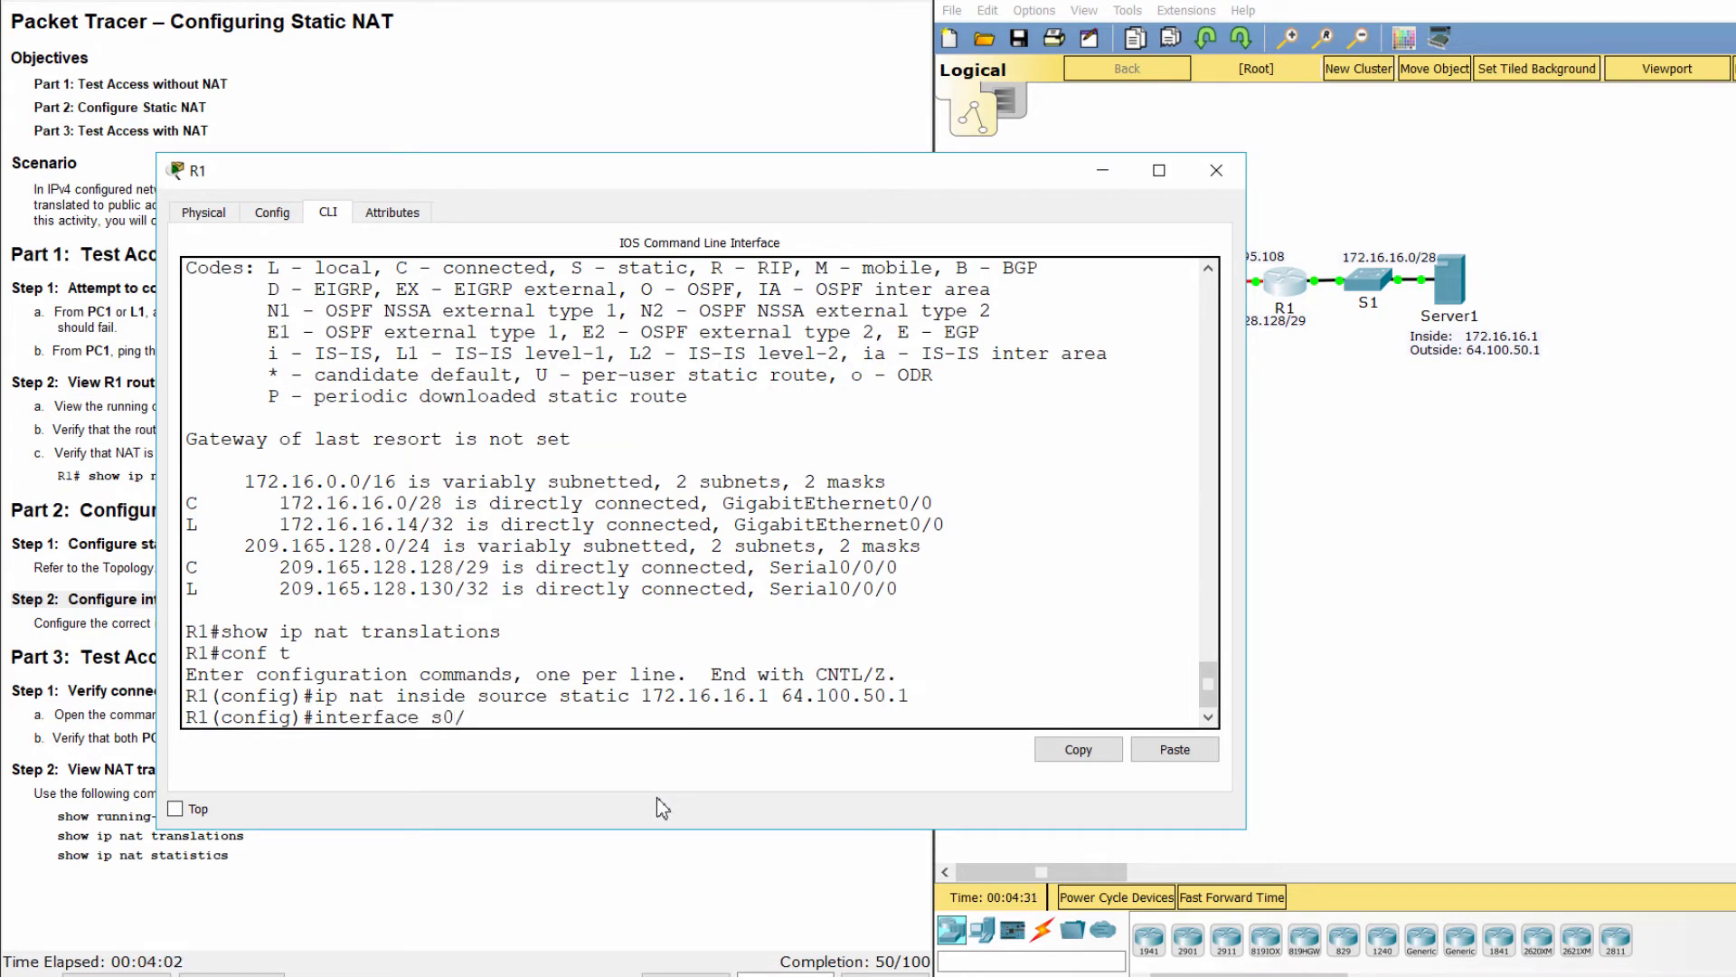
pyautogui.write('0/0')
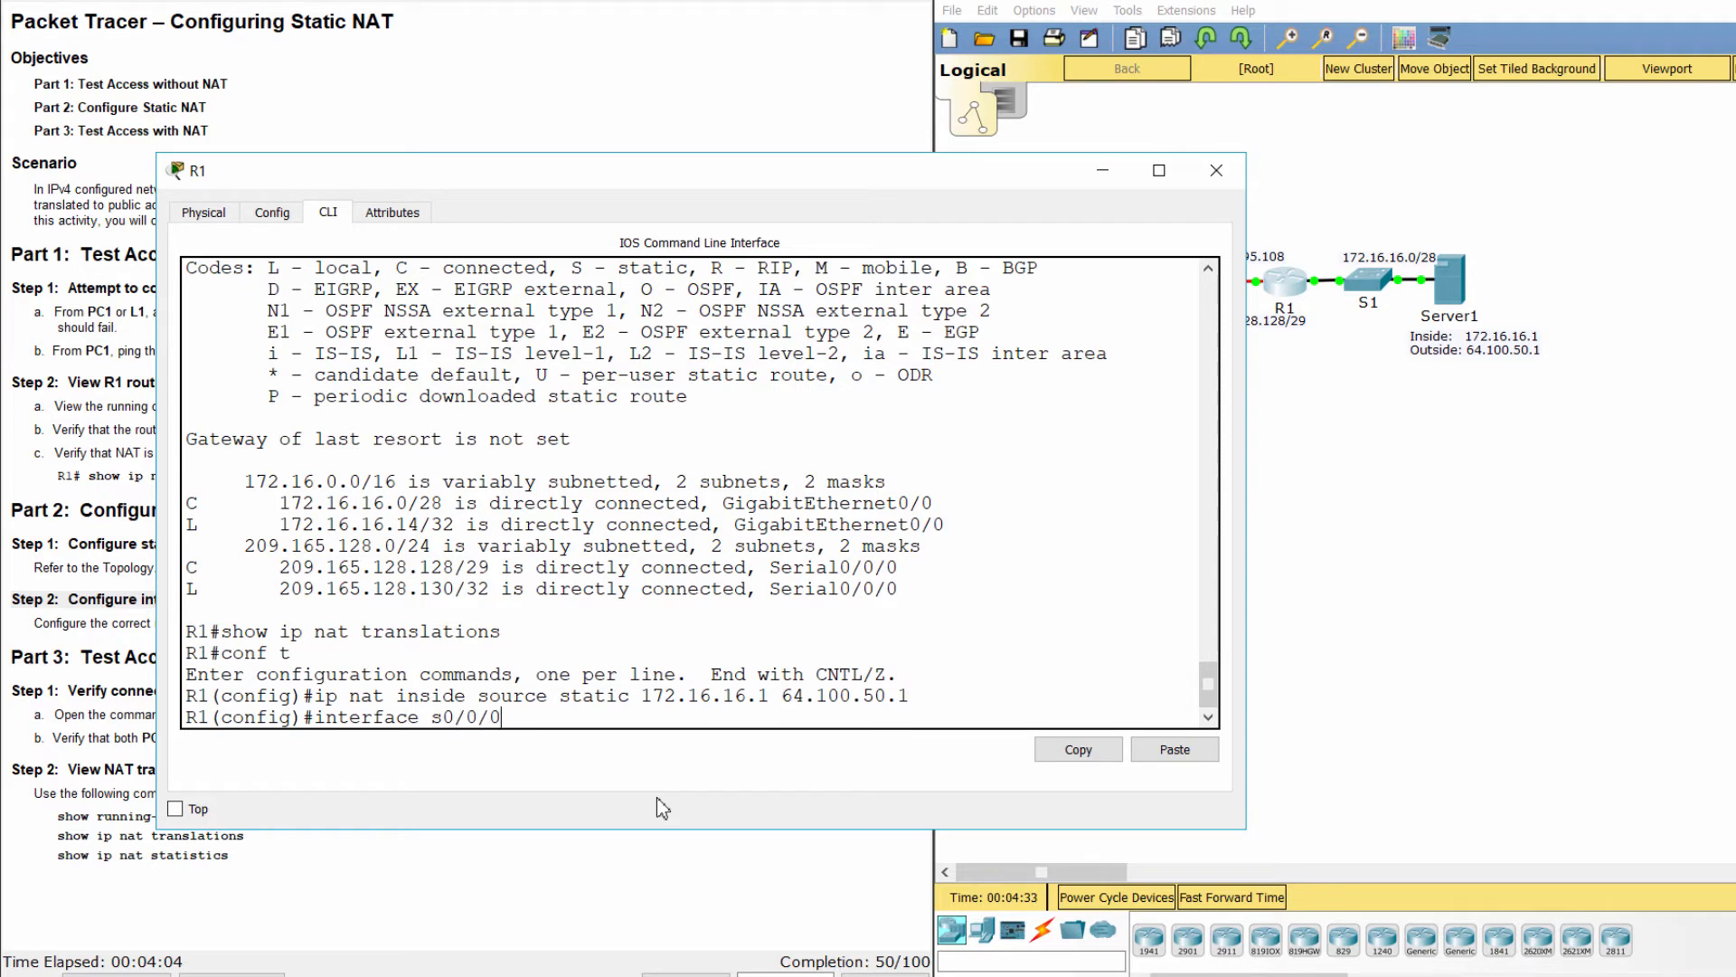
pyautogui.write('ip na')
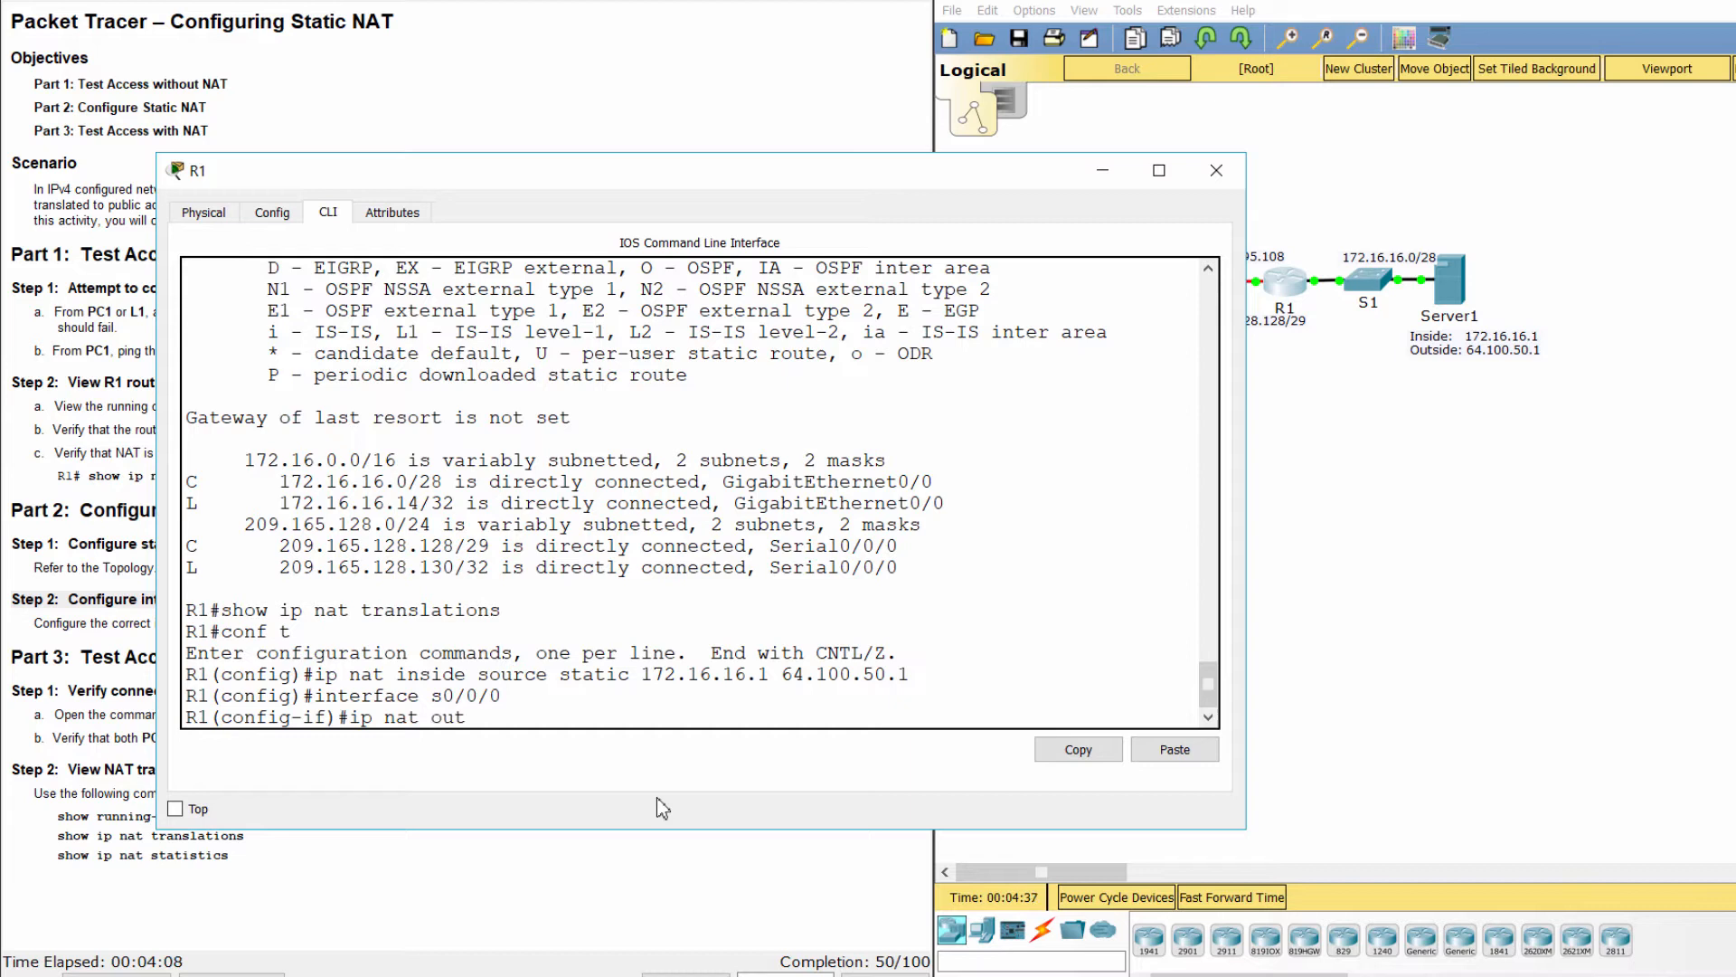
pyautogui.write('side')
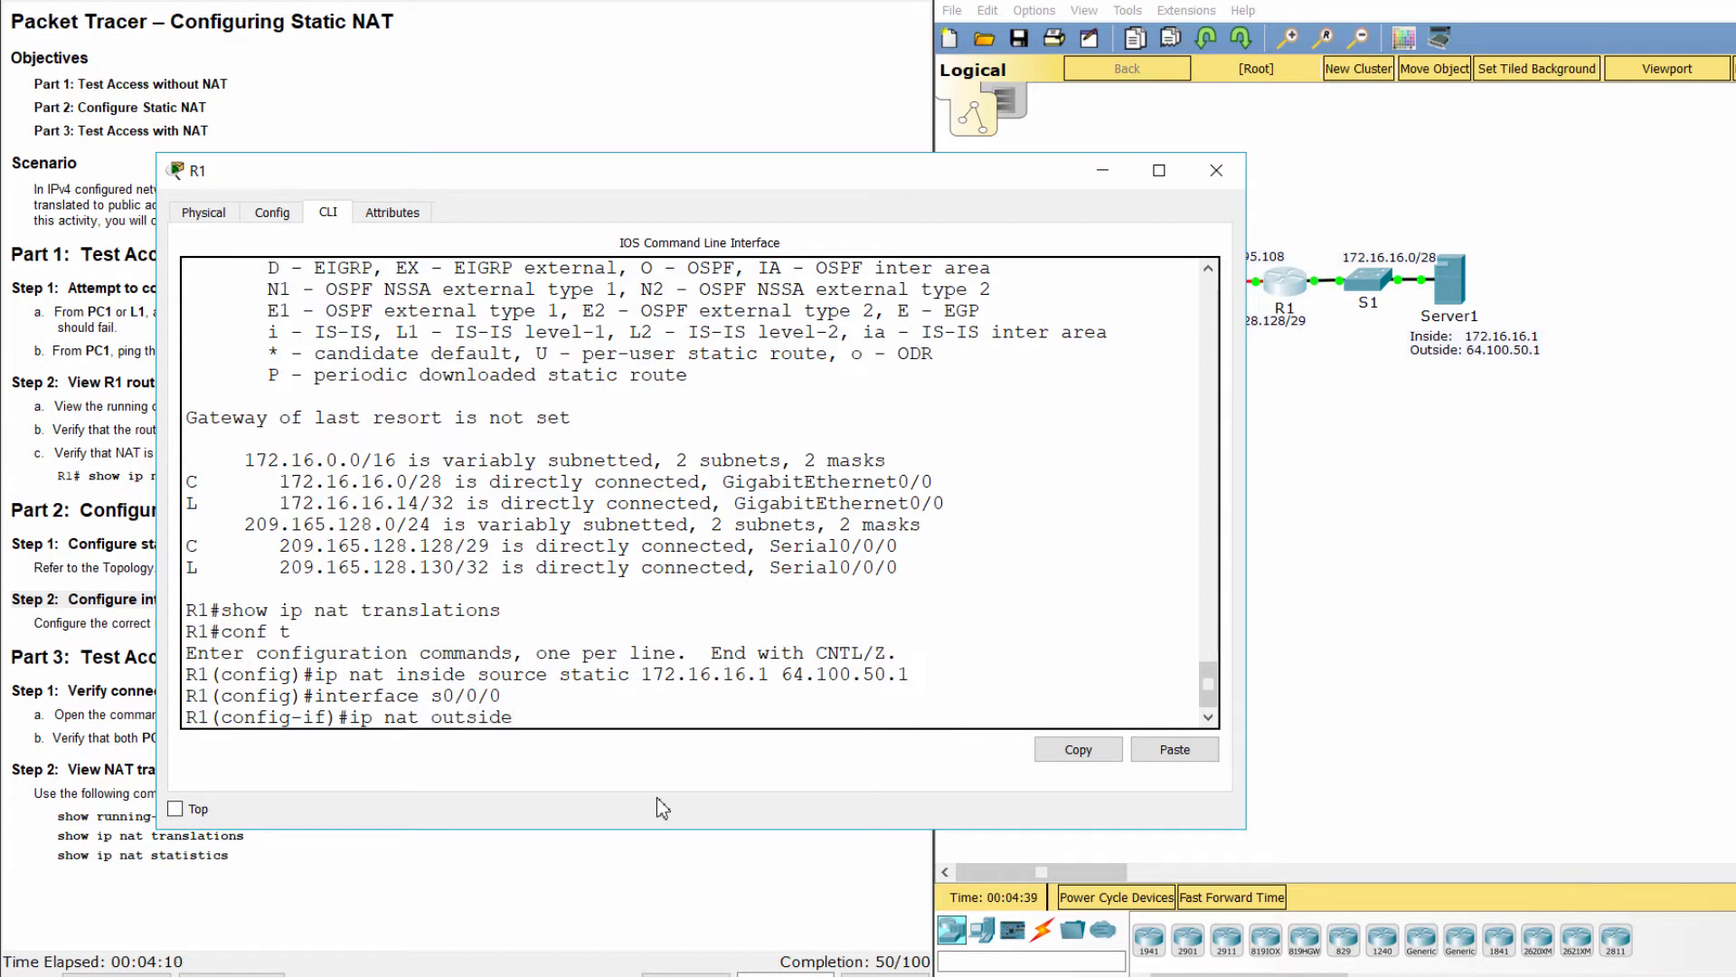
pyautogui.press('enter')
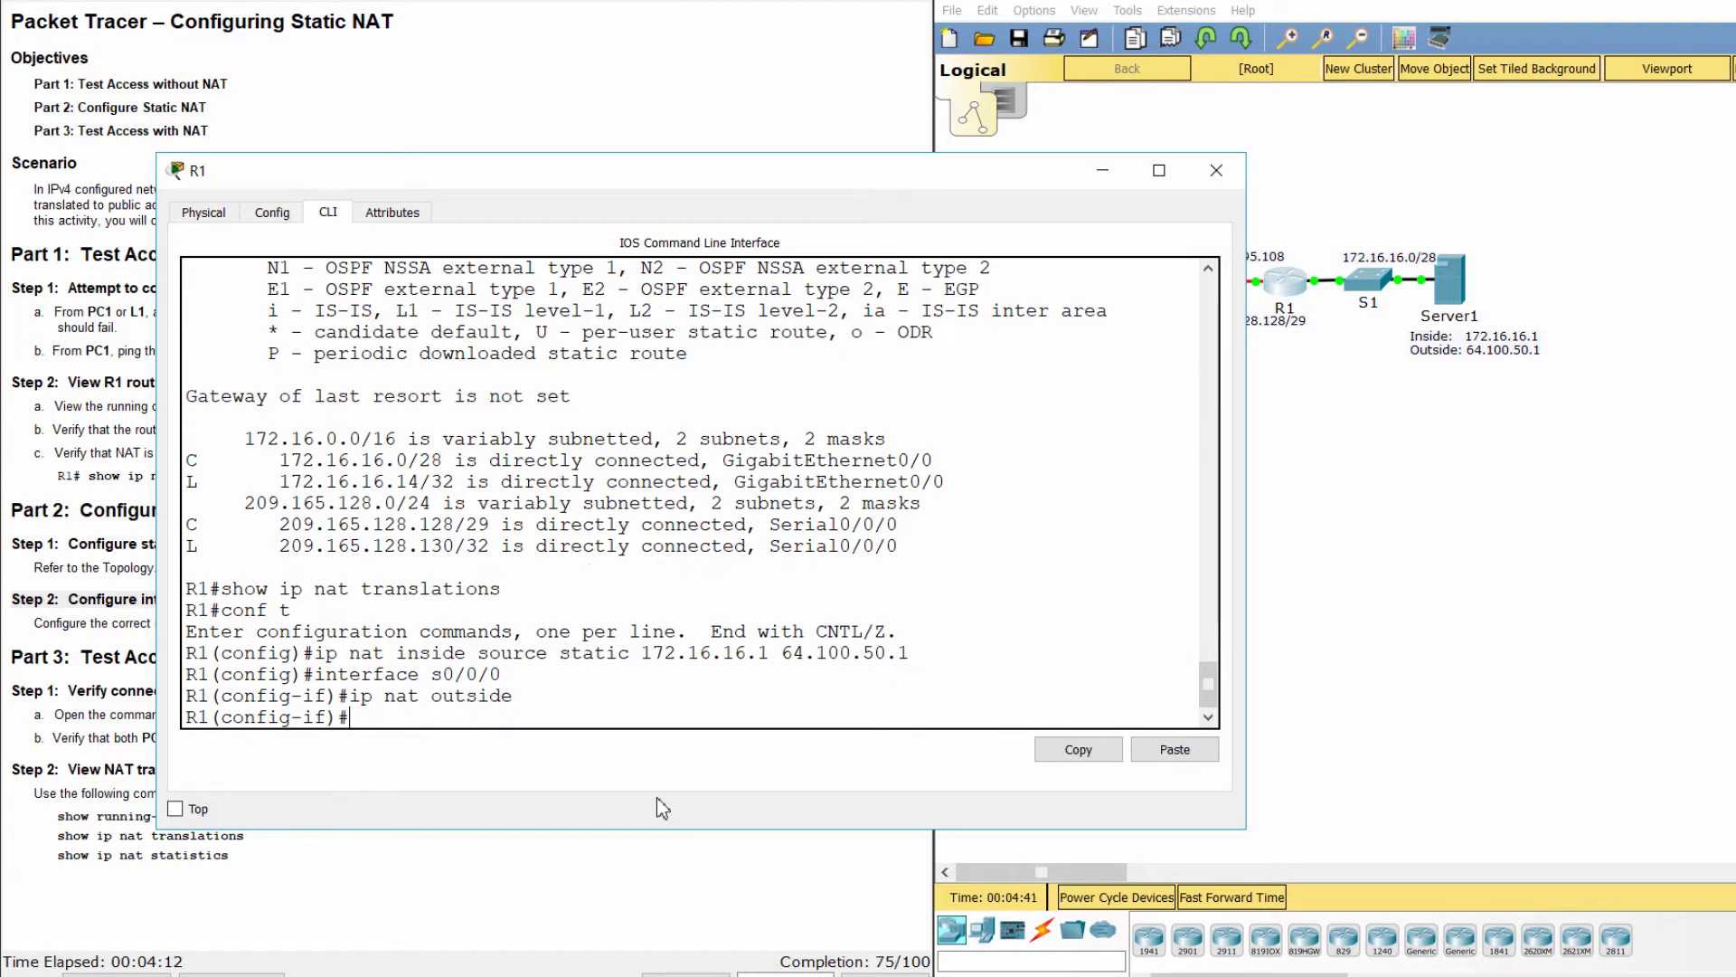
# Make GigabitEthernet0/0 the NAT inside interface on R1
pyautogui.write('int')
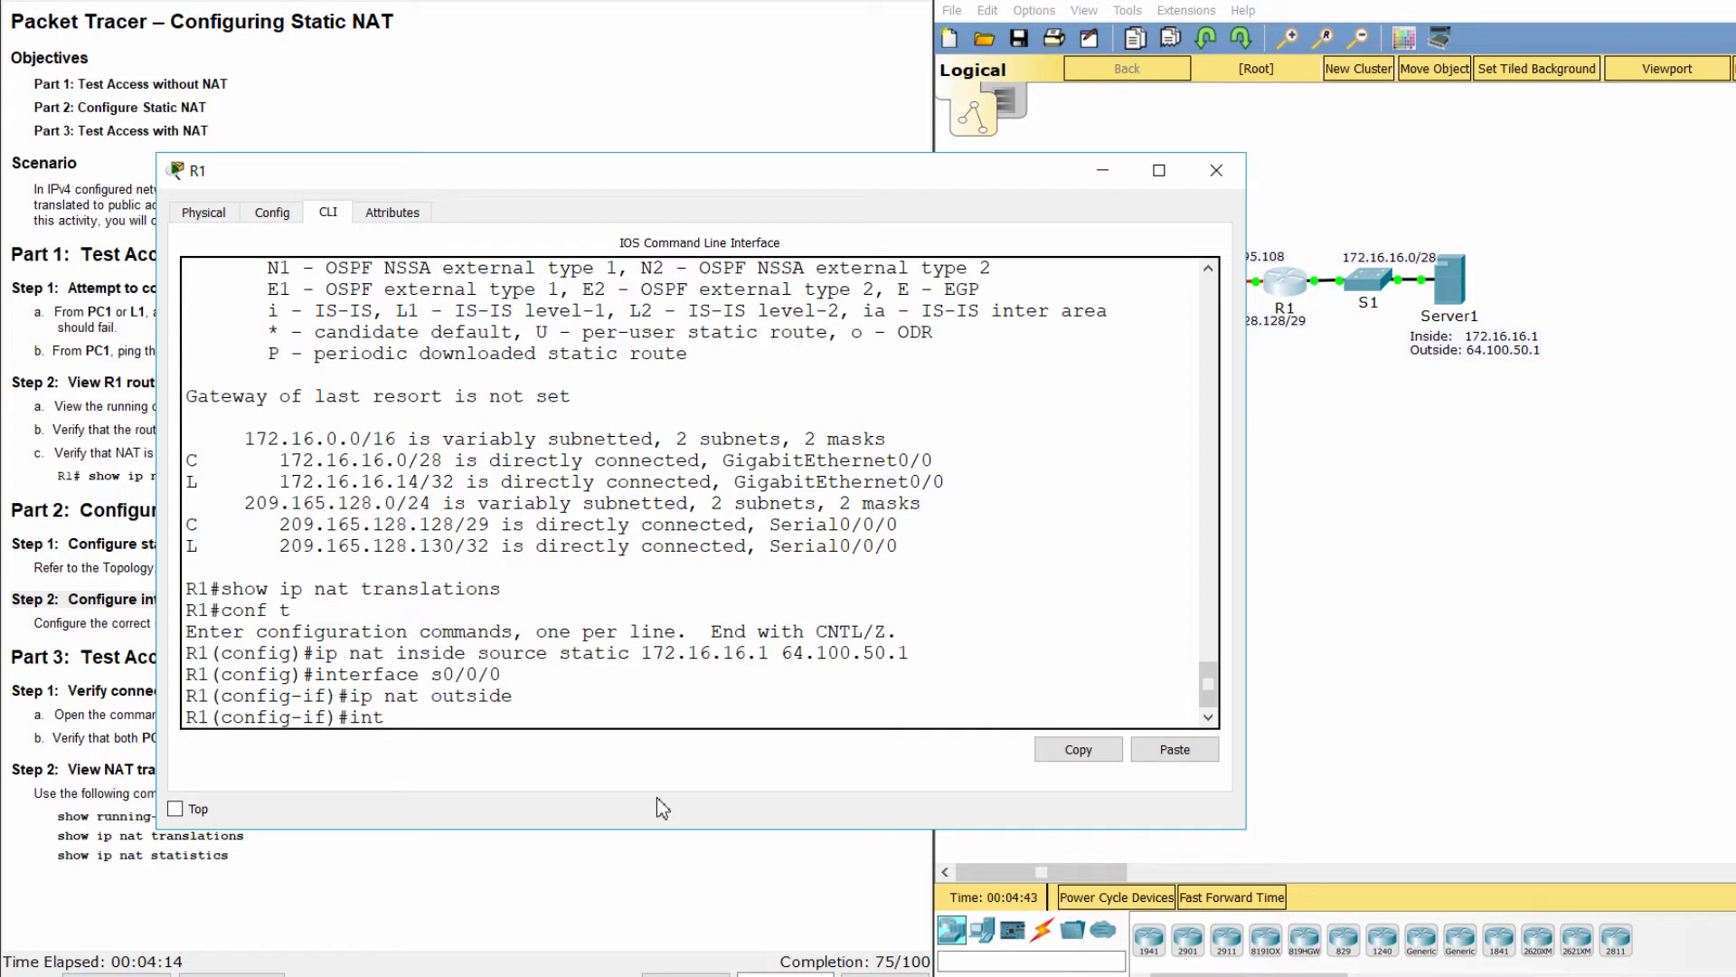
pyautogui.write('g0/0')
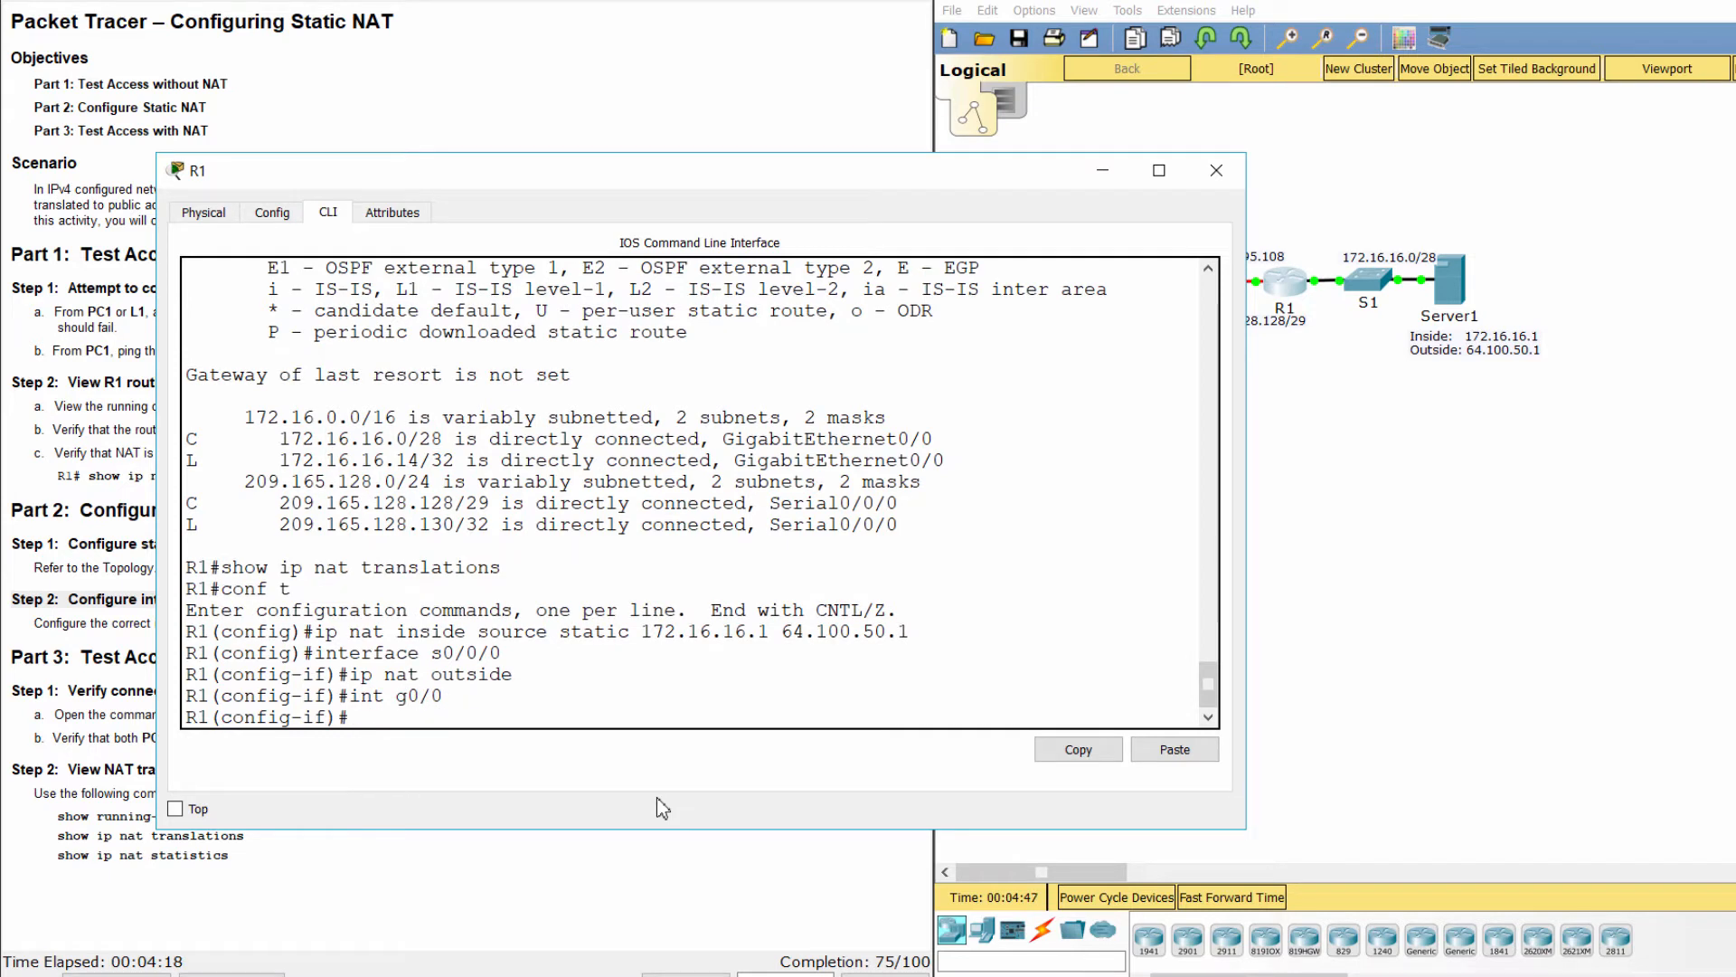
pyautogui.write('ip nat')
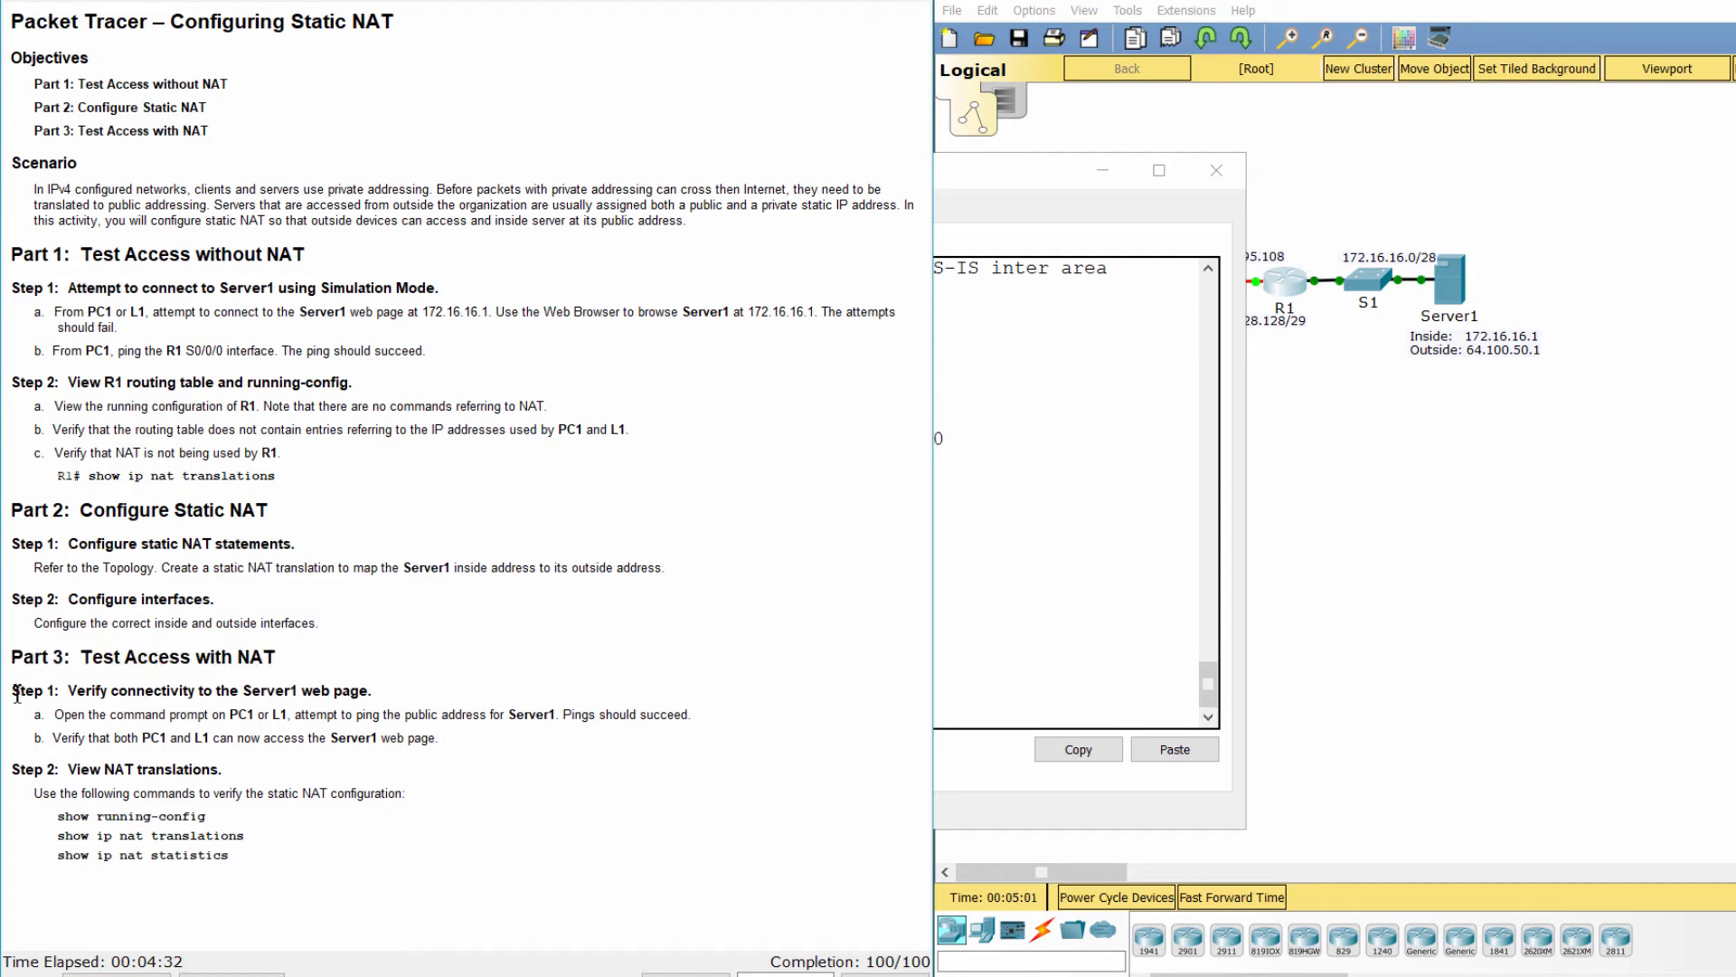
# Restore the workspace view and ping Server1's public address 64.100.50.1 from PC1
pyautogui.tripleClick(188, 689)
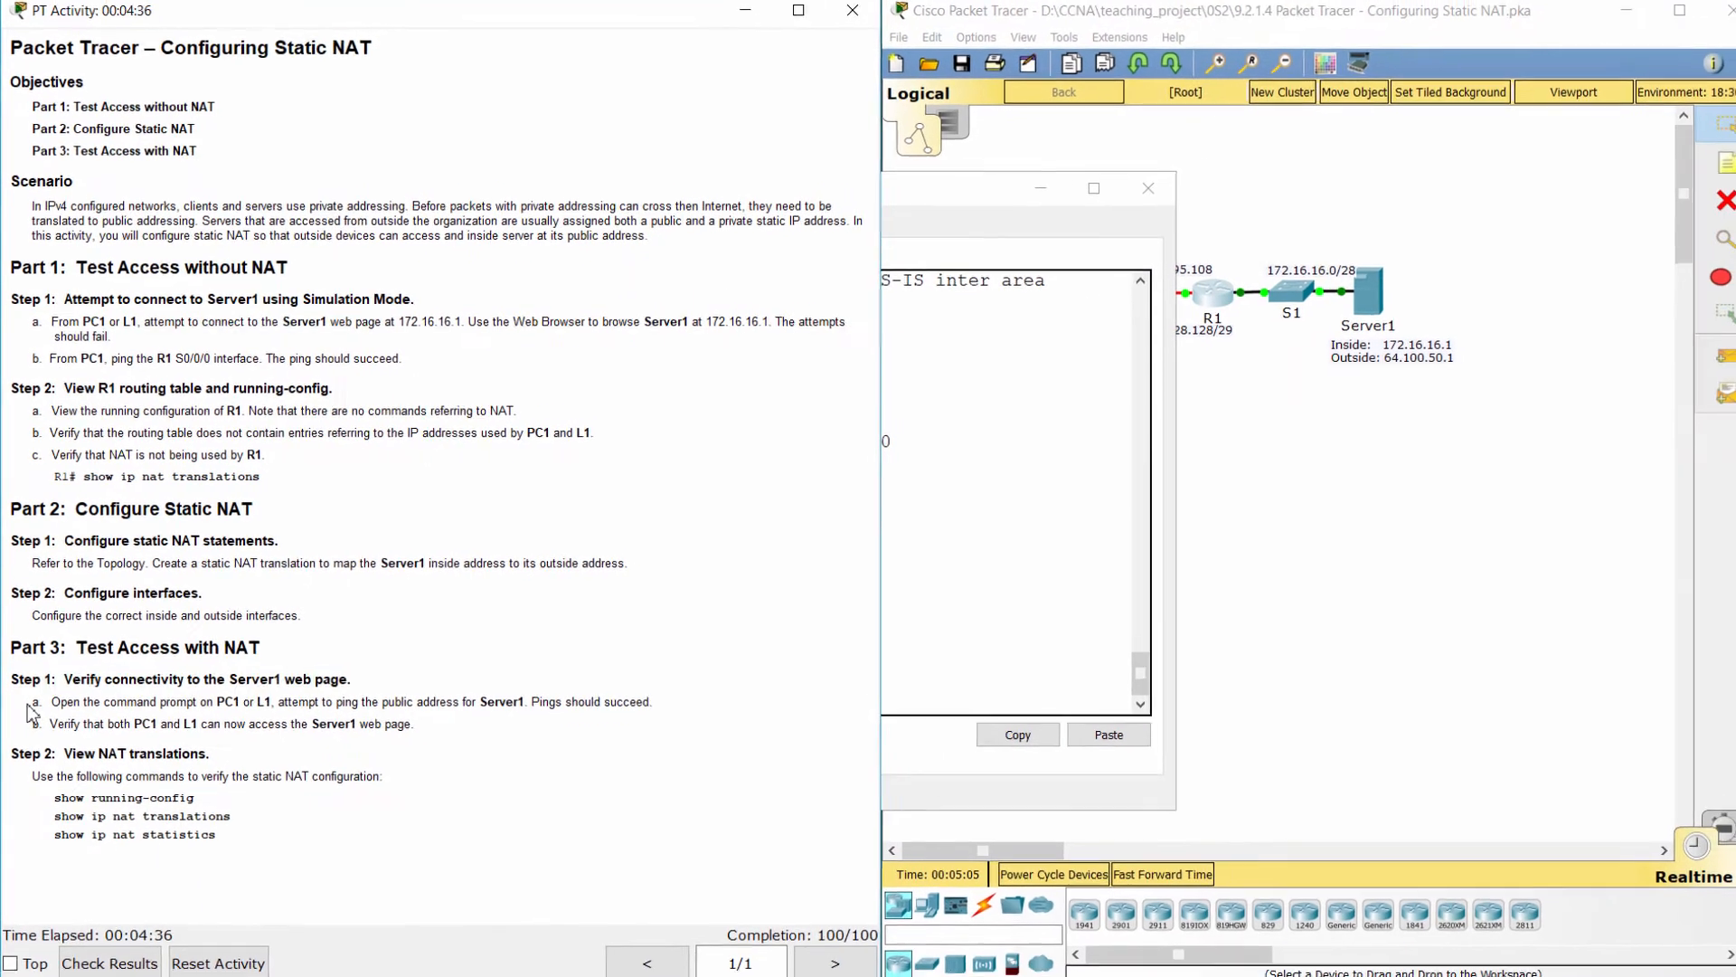
pyautogui.moveTo(31, 698); pyautogui.dragTo(518, 698)
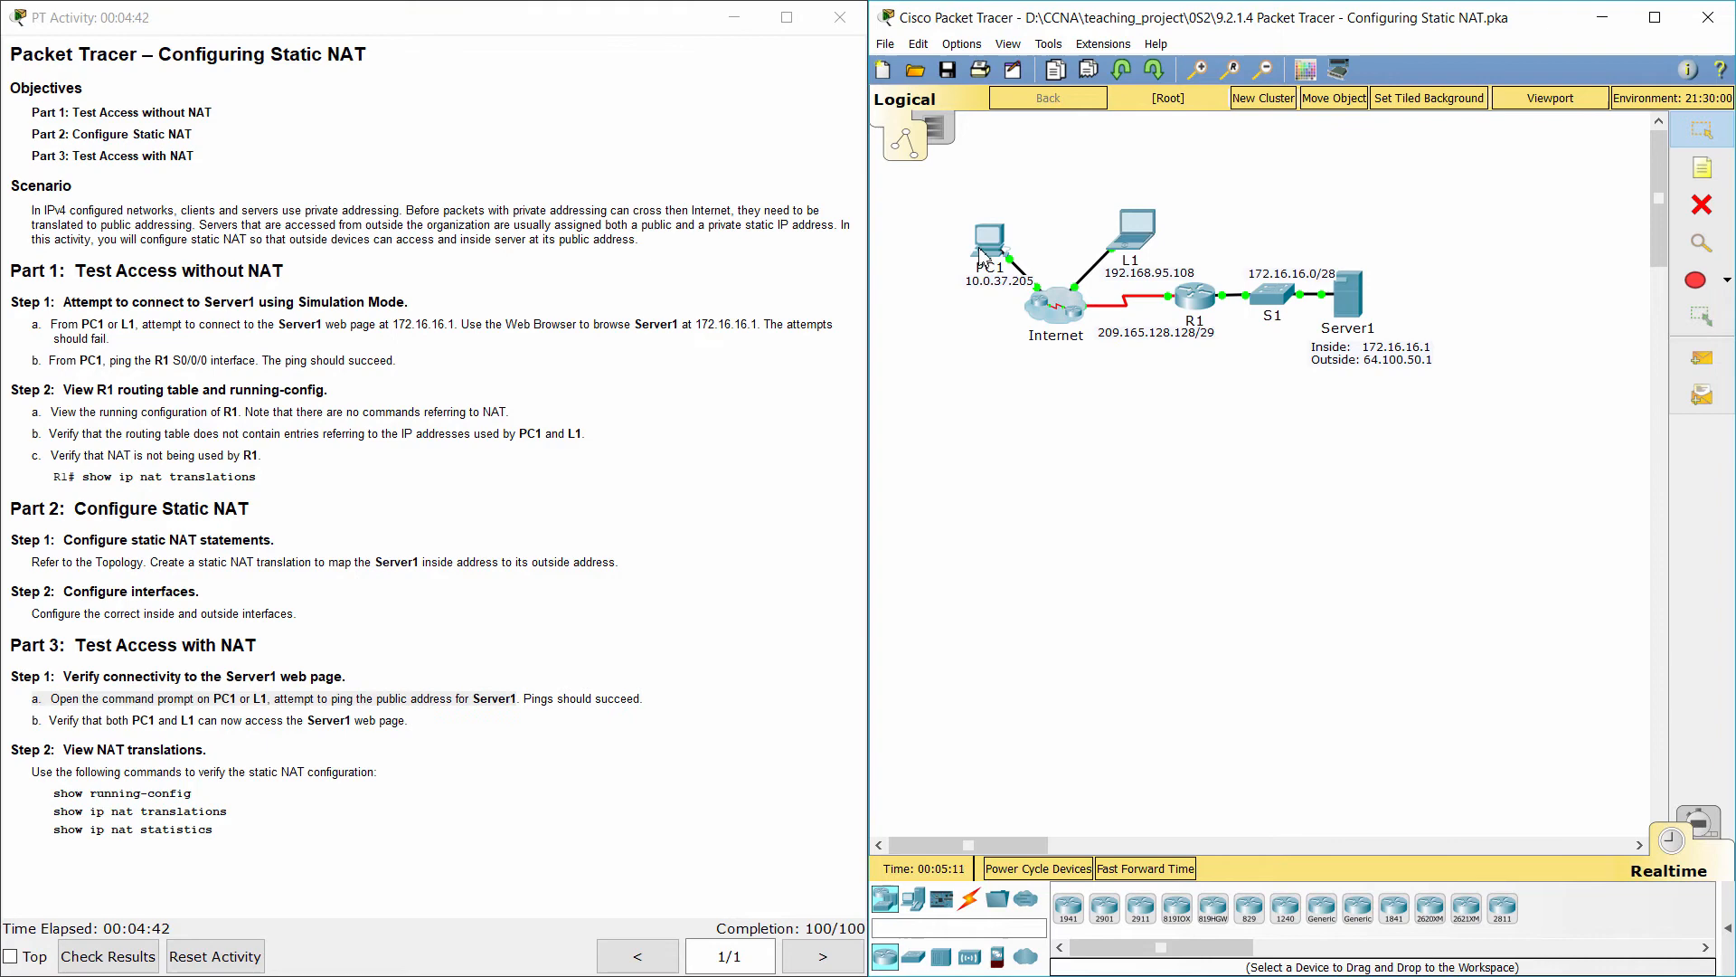
pyautogui.click(988, 244)
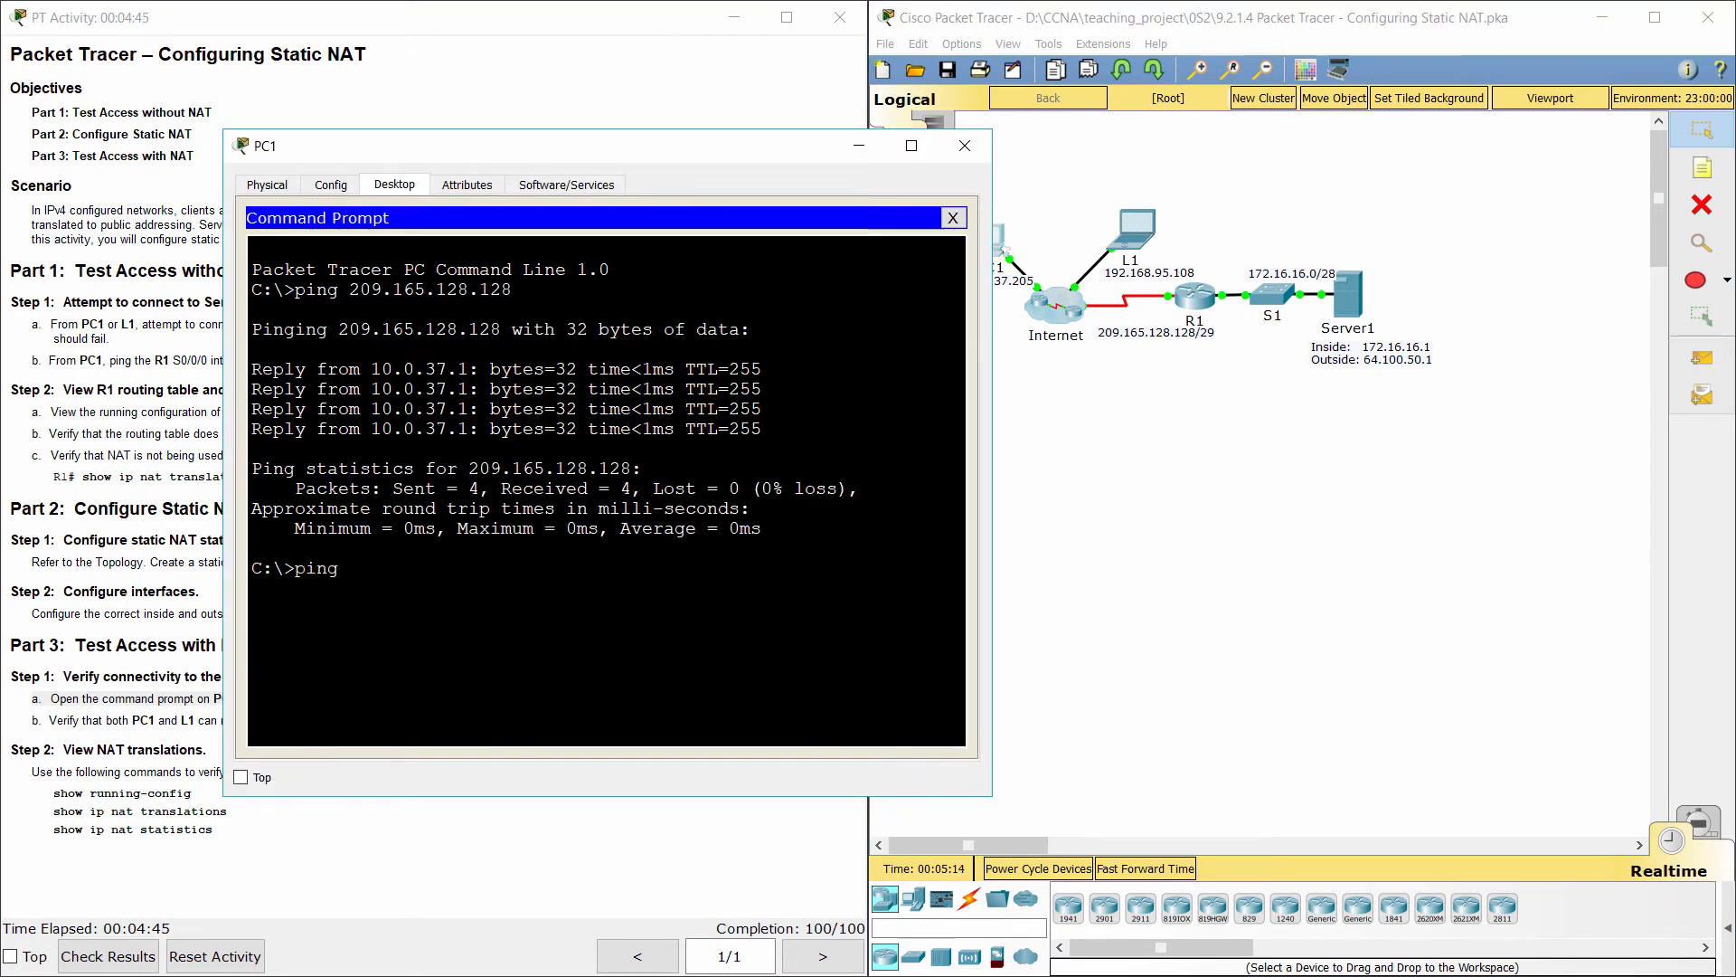
pyautogui.write('64.1')
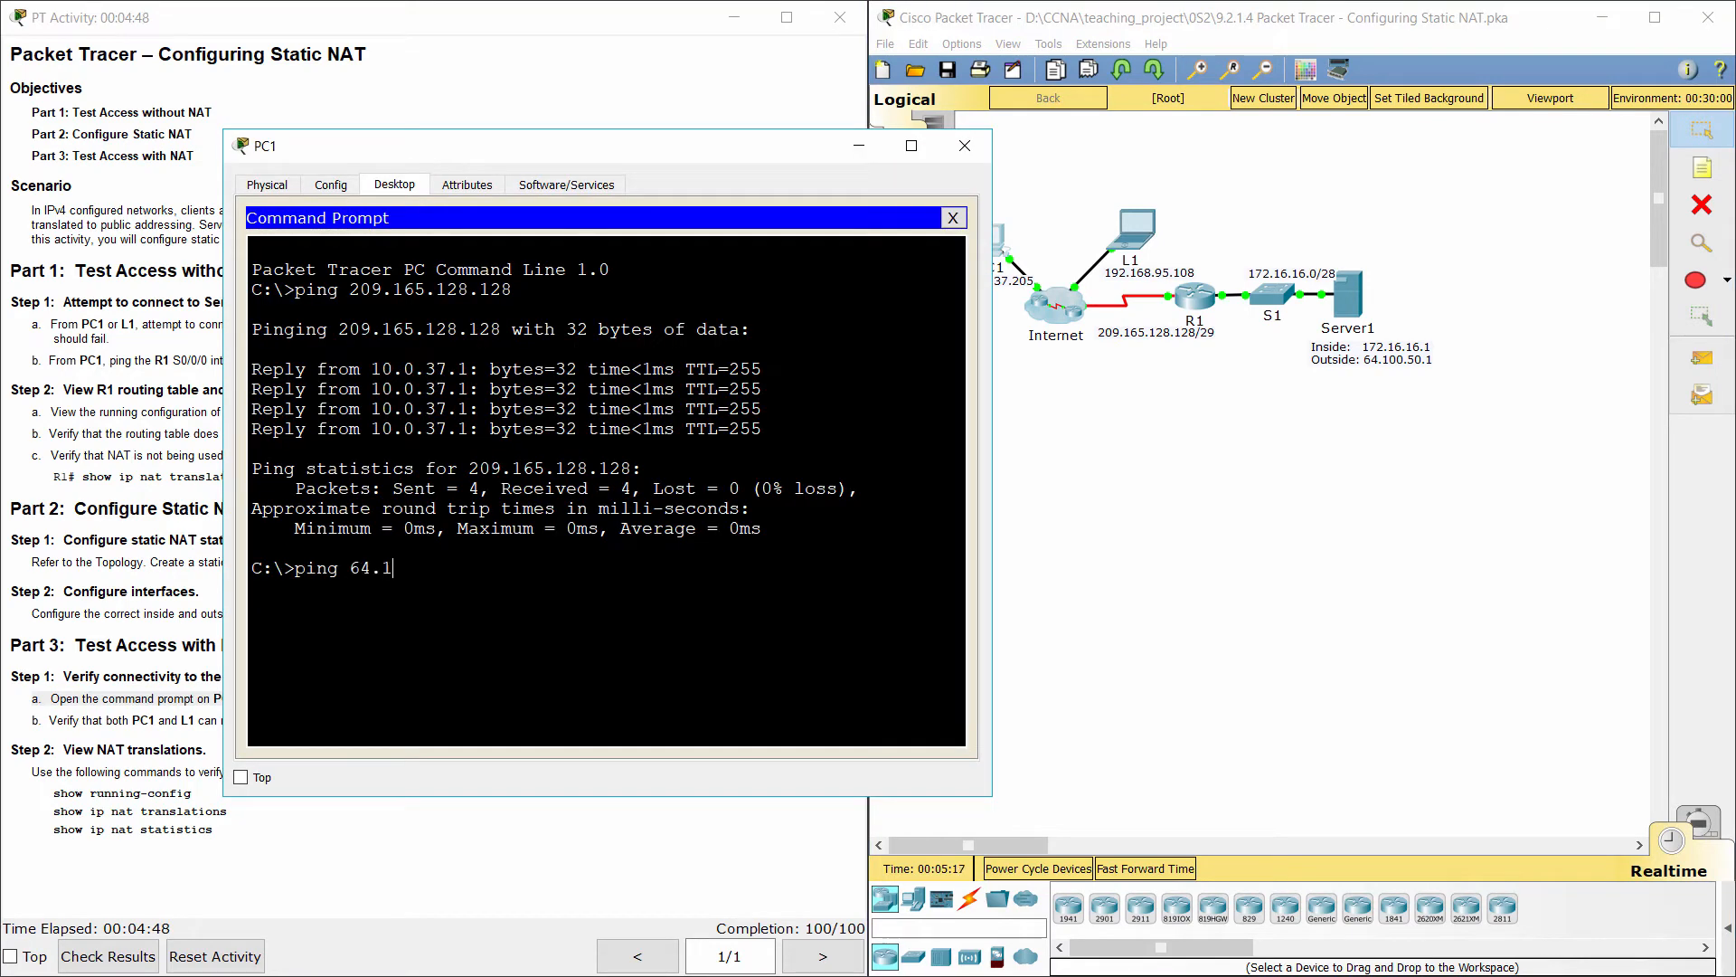
pyautogui.write('00.50.1')
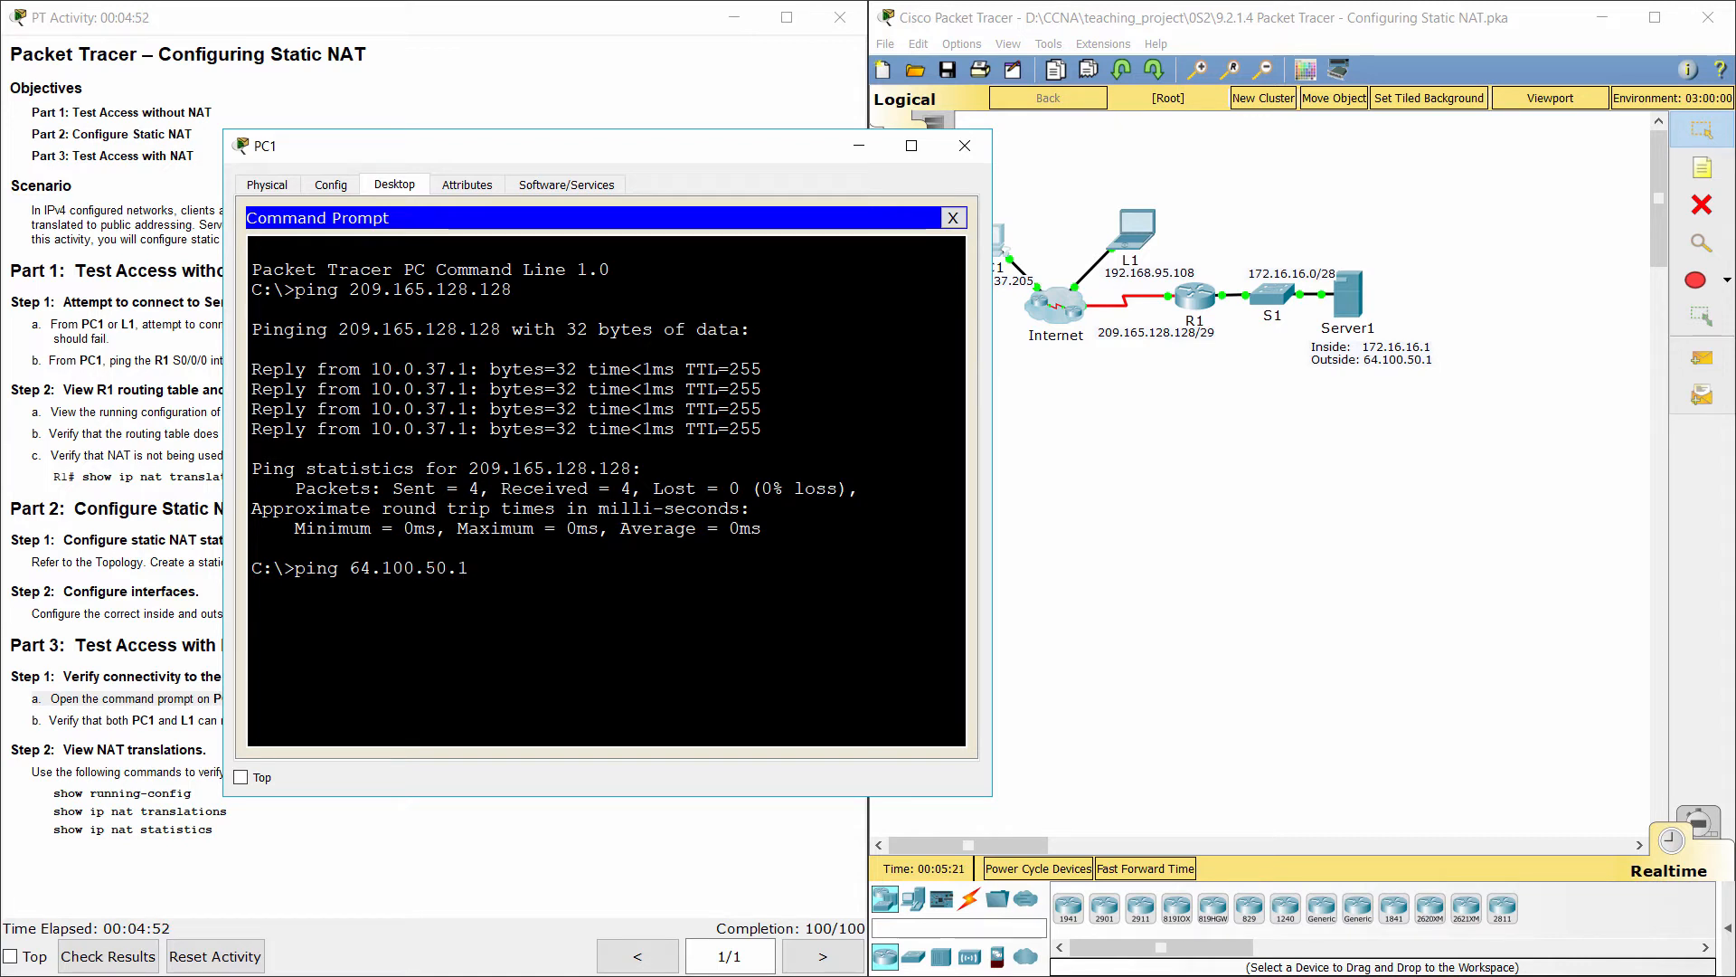
pyautogui.press('enter')
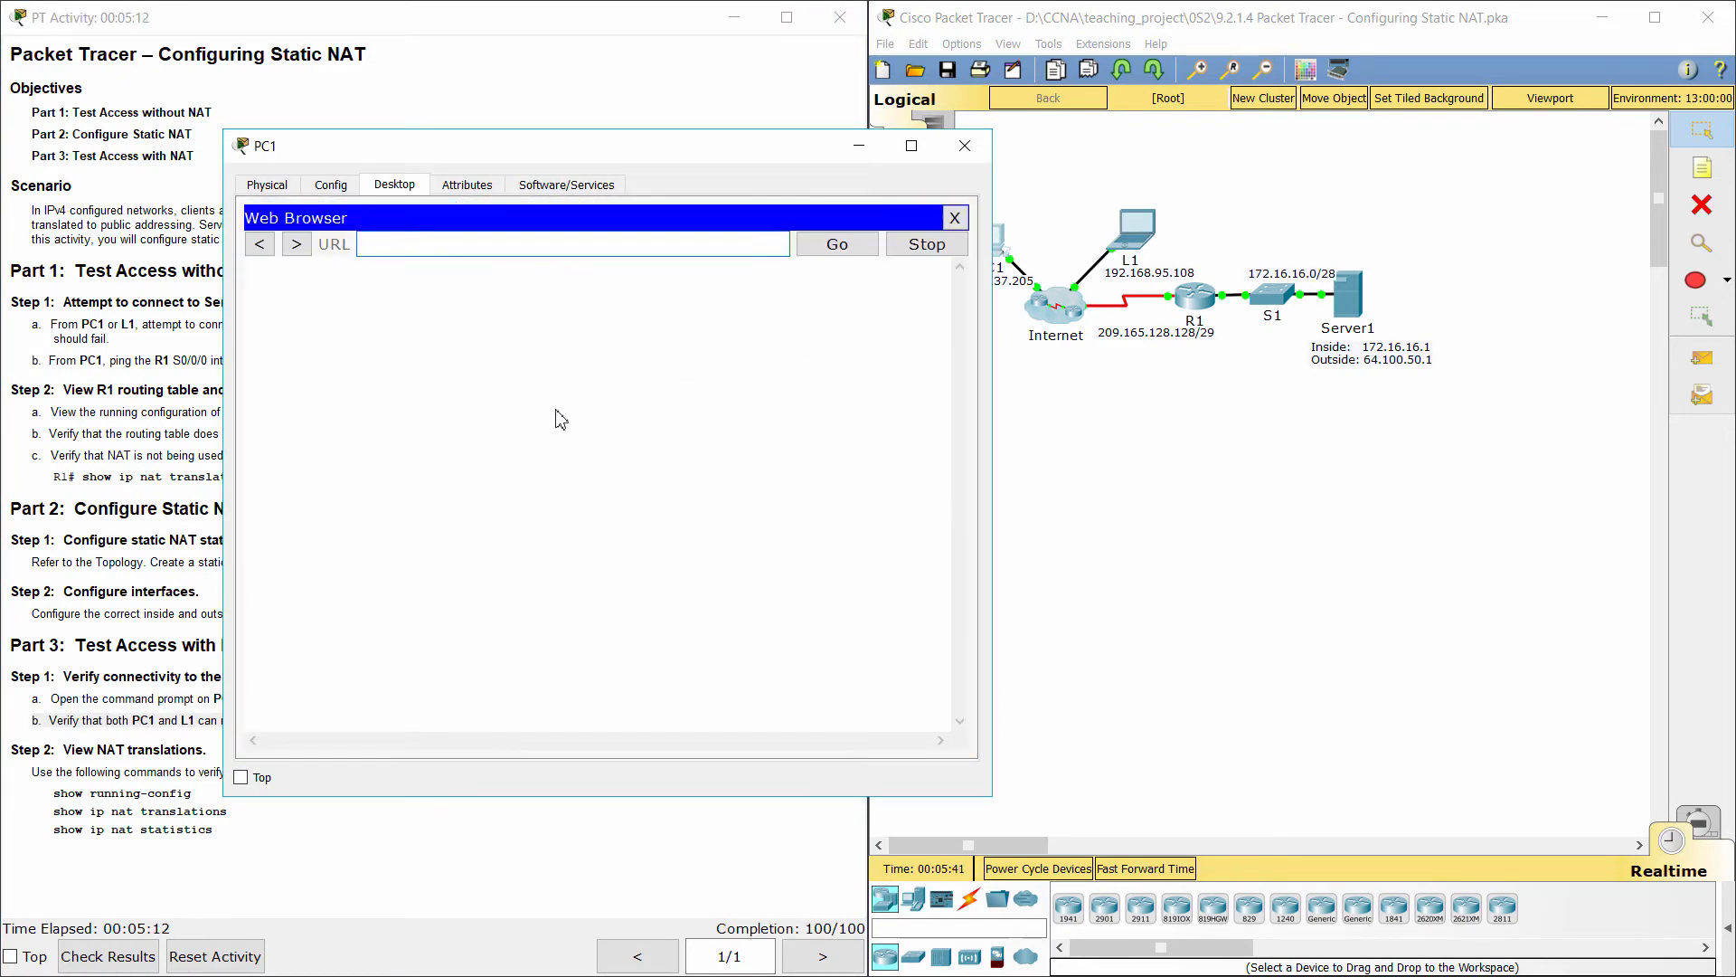
# Request the web page at 64.100.50.1 from PC1's browser
pyautogui.write('64.100.50.1')
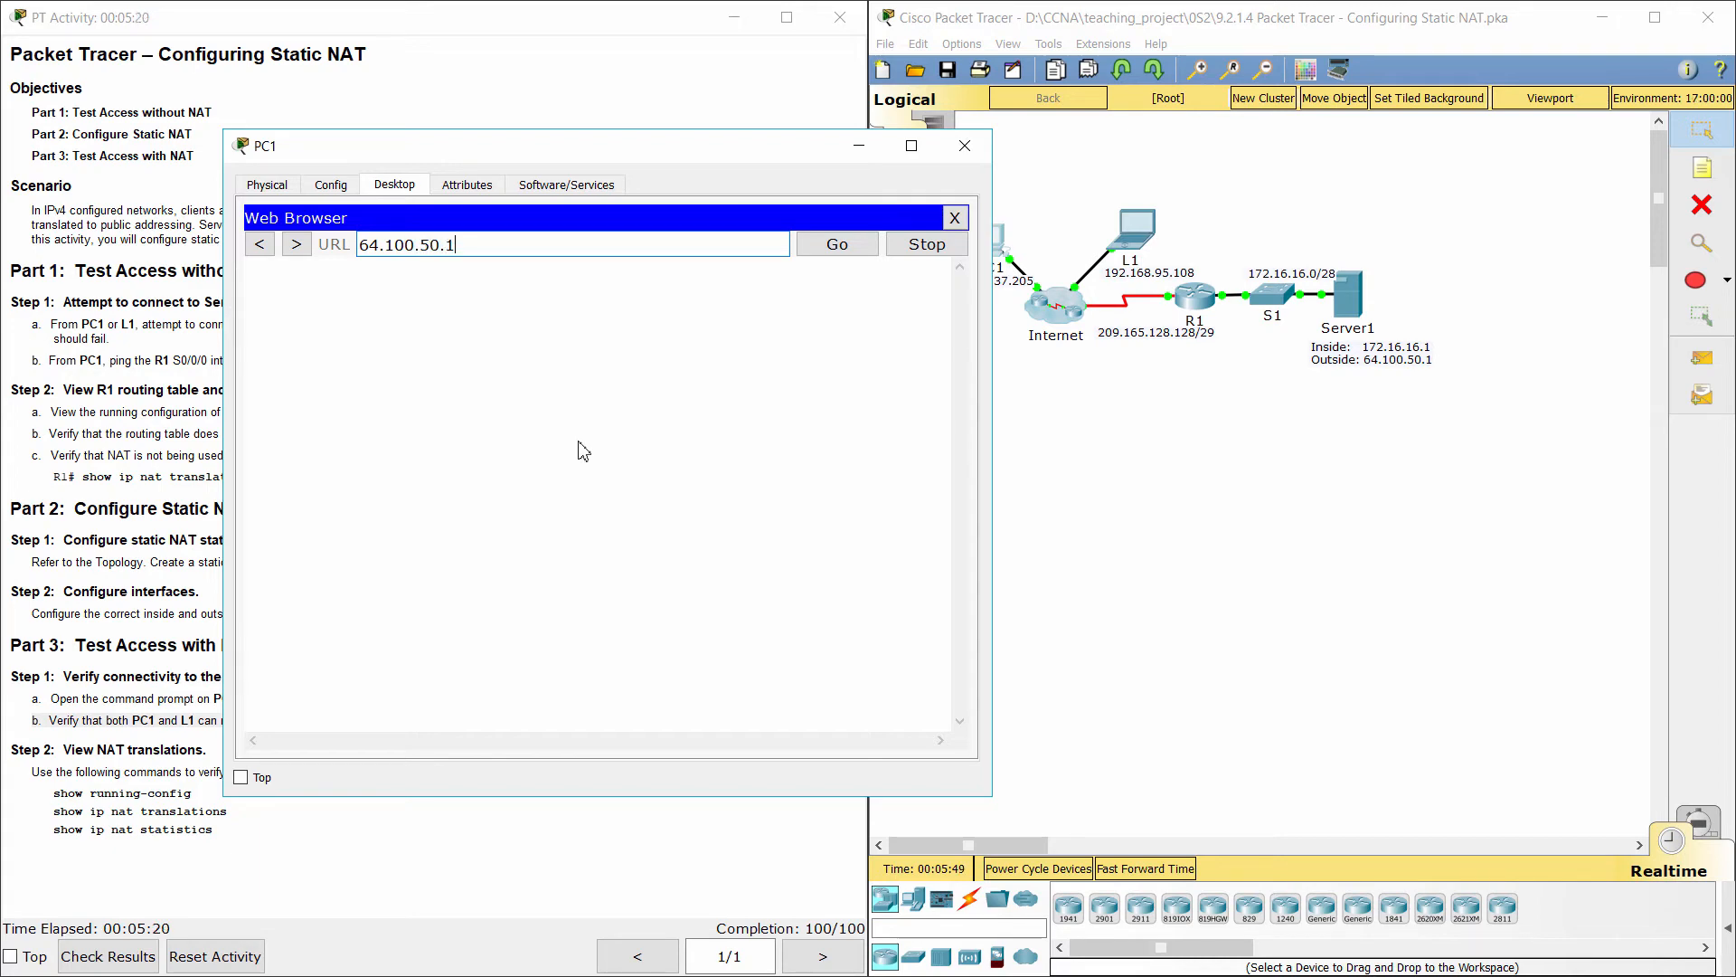
pyautogui.click(836, 245)
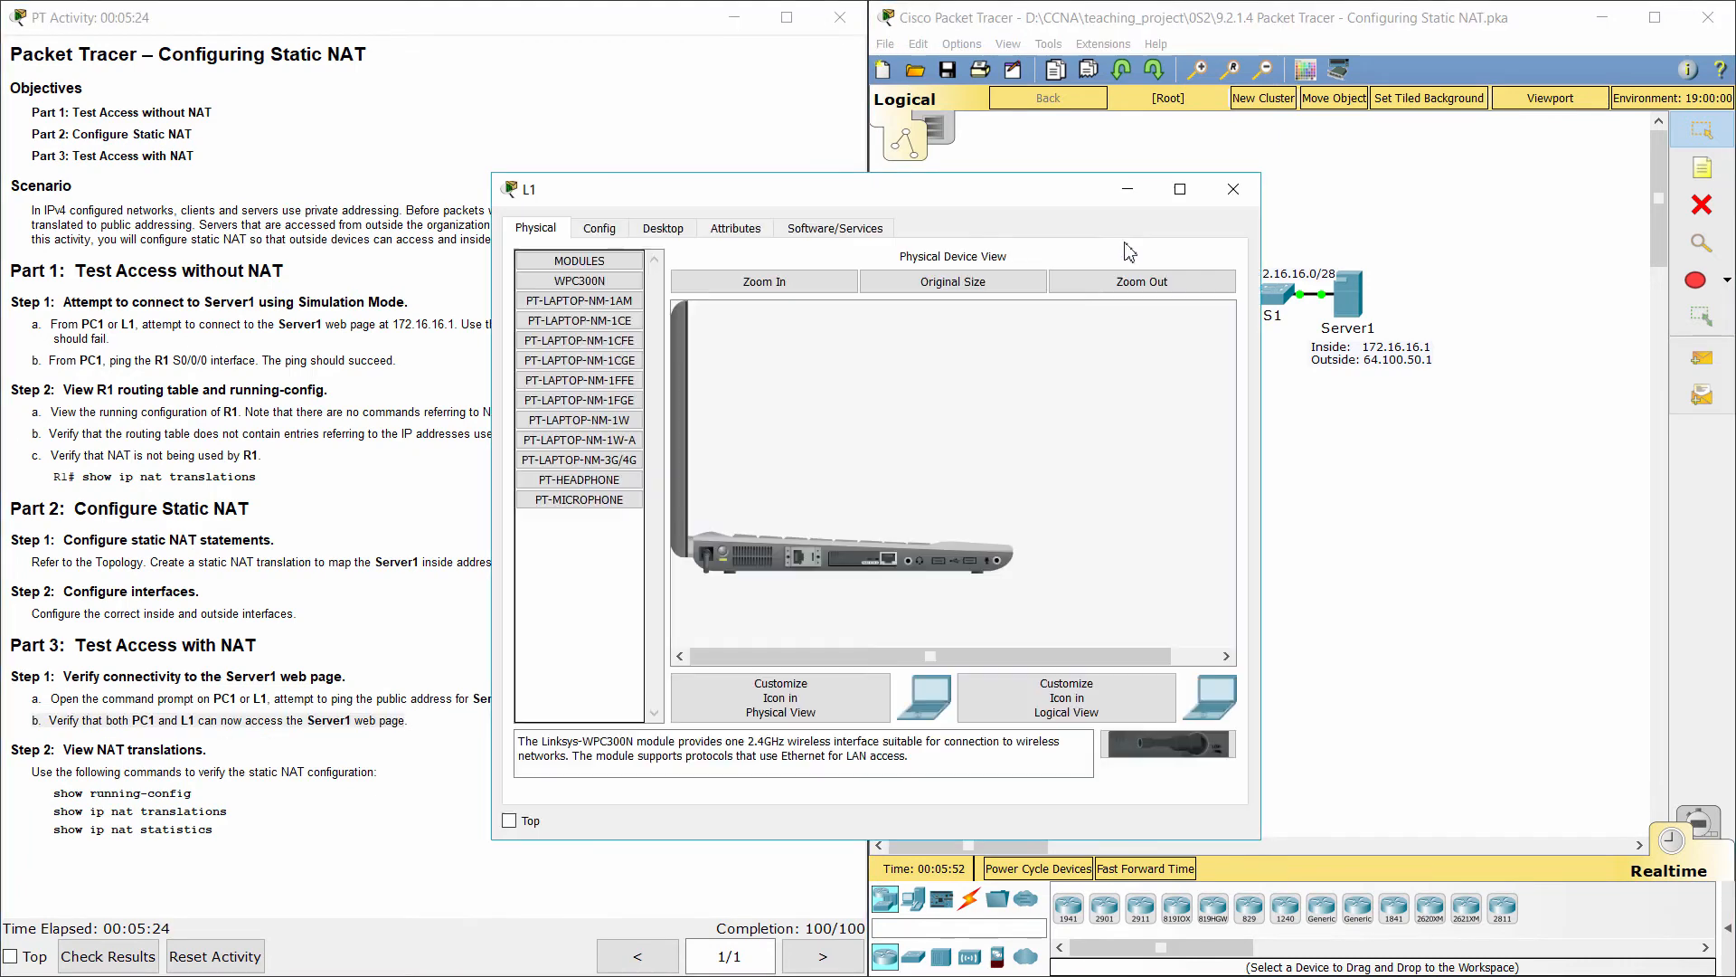
# From L1's web browser, load Server1's welcome page at 64.100.50.1
pyautogui.click(662, 227)
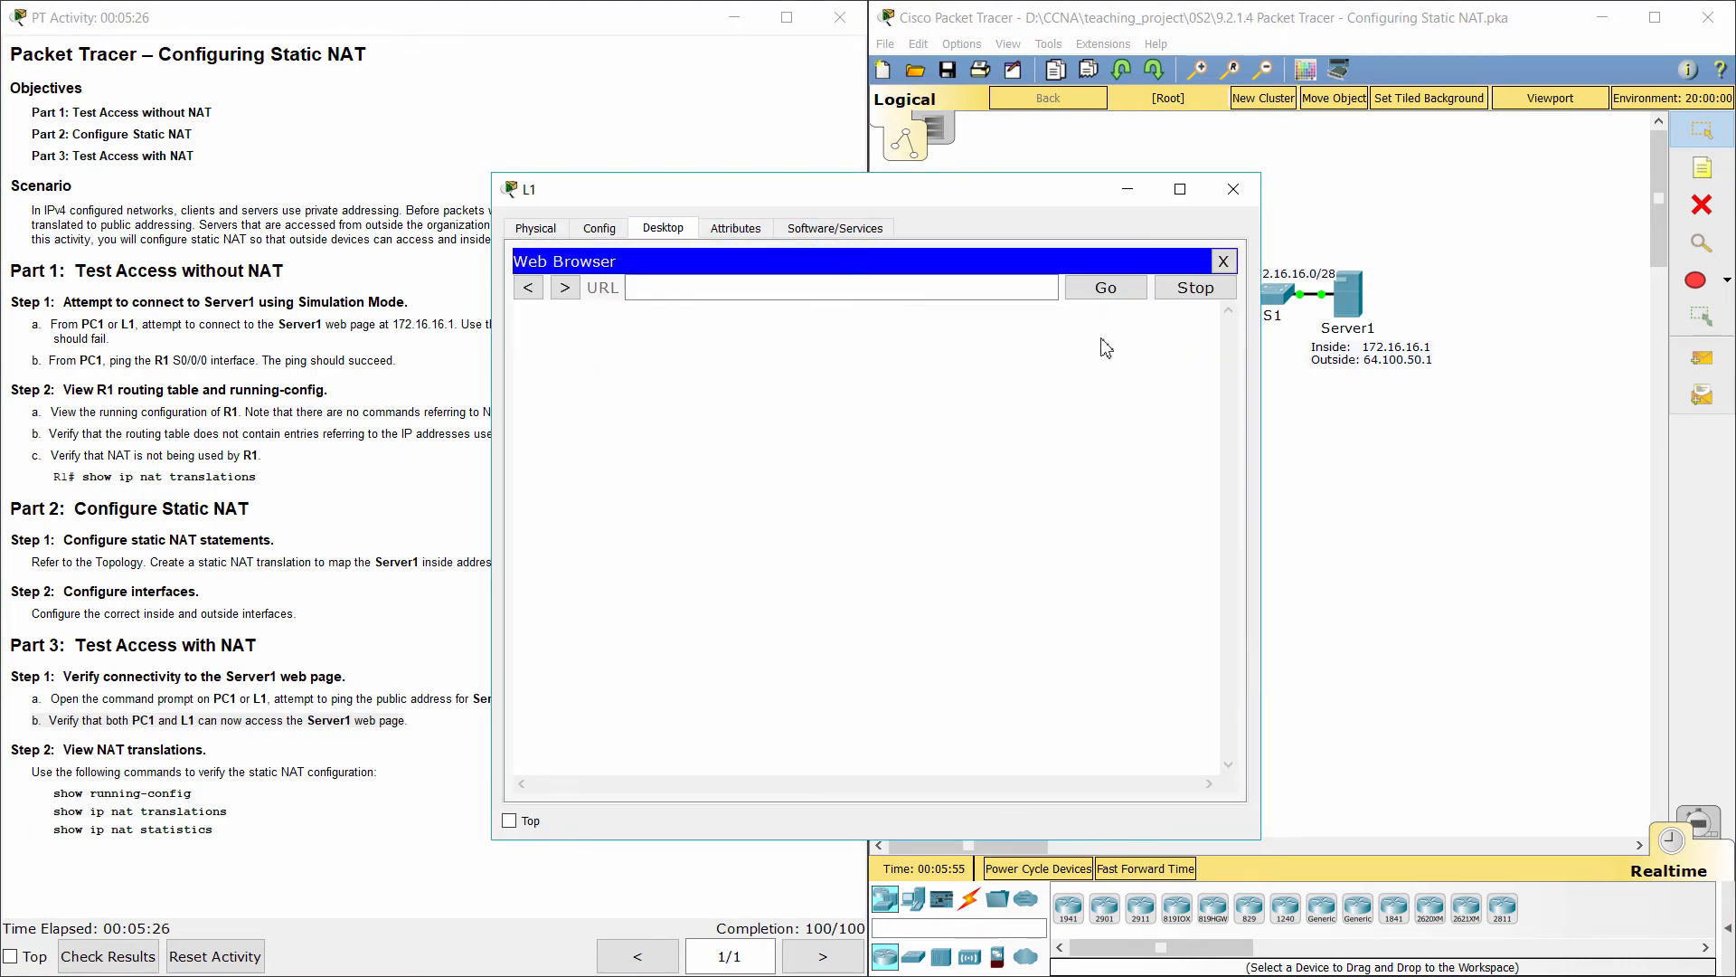
pyautogui.write('6')
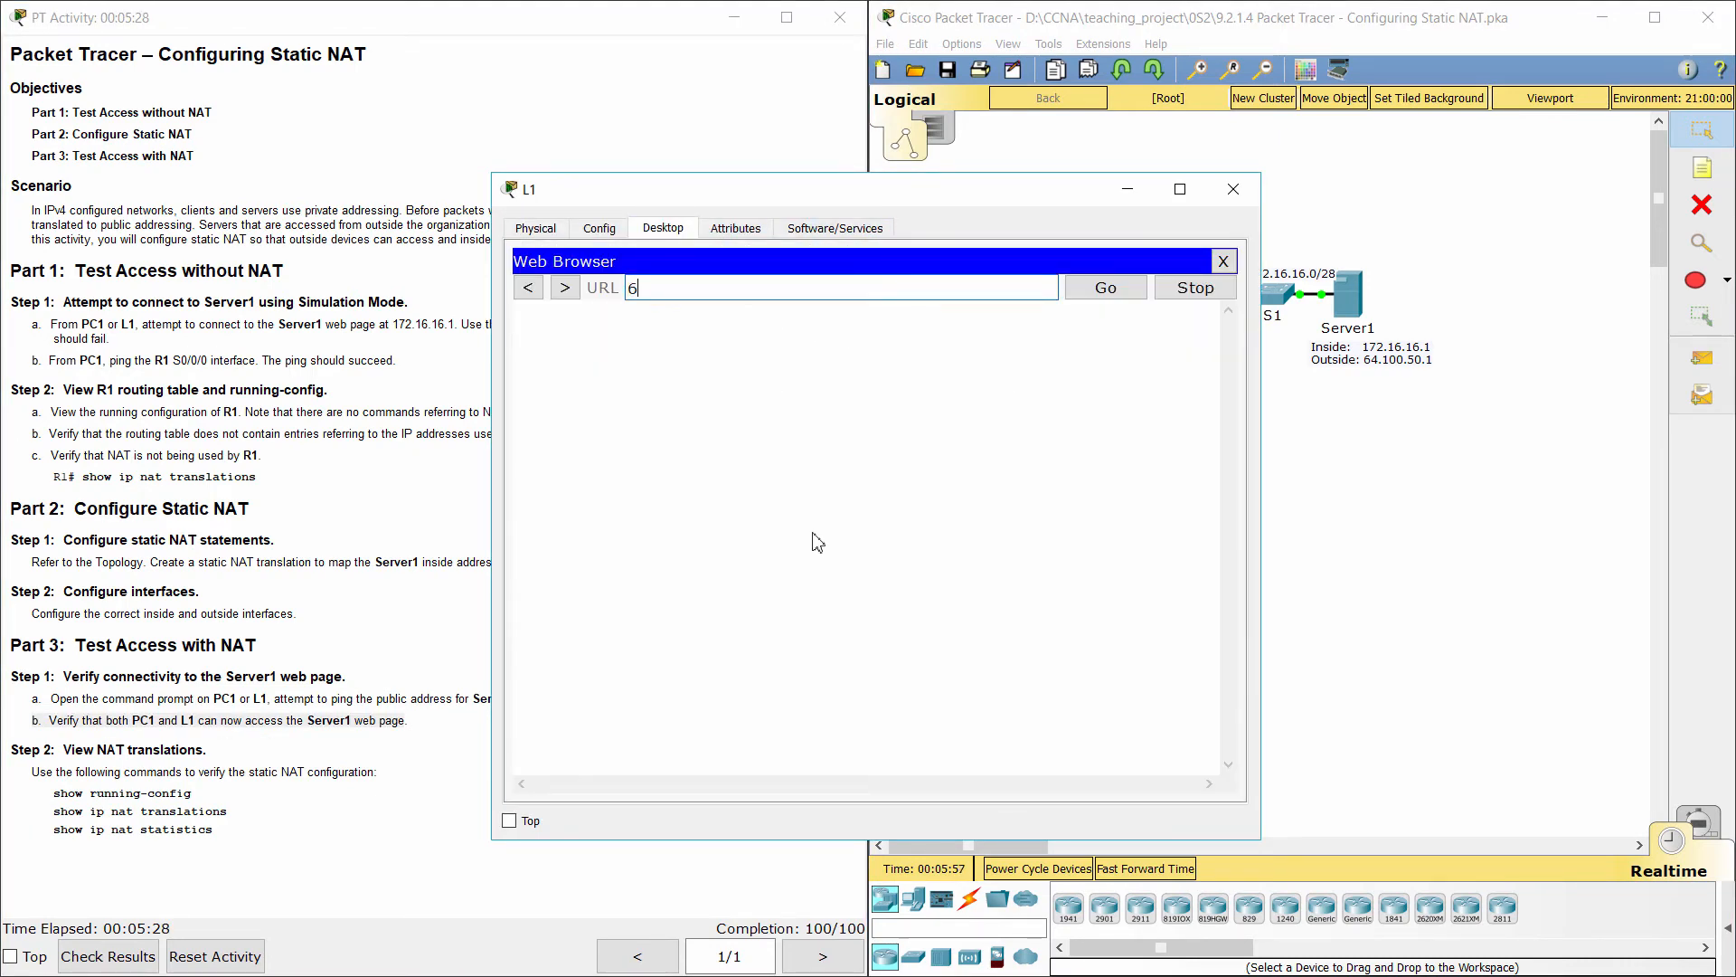
pyautogui.write('4.')
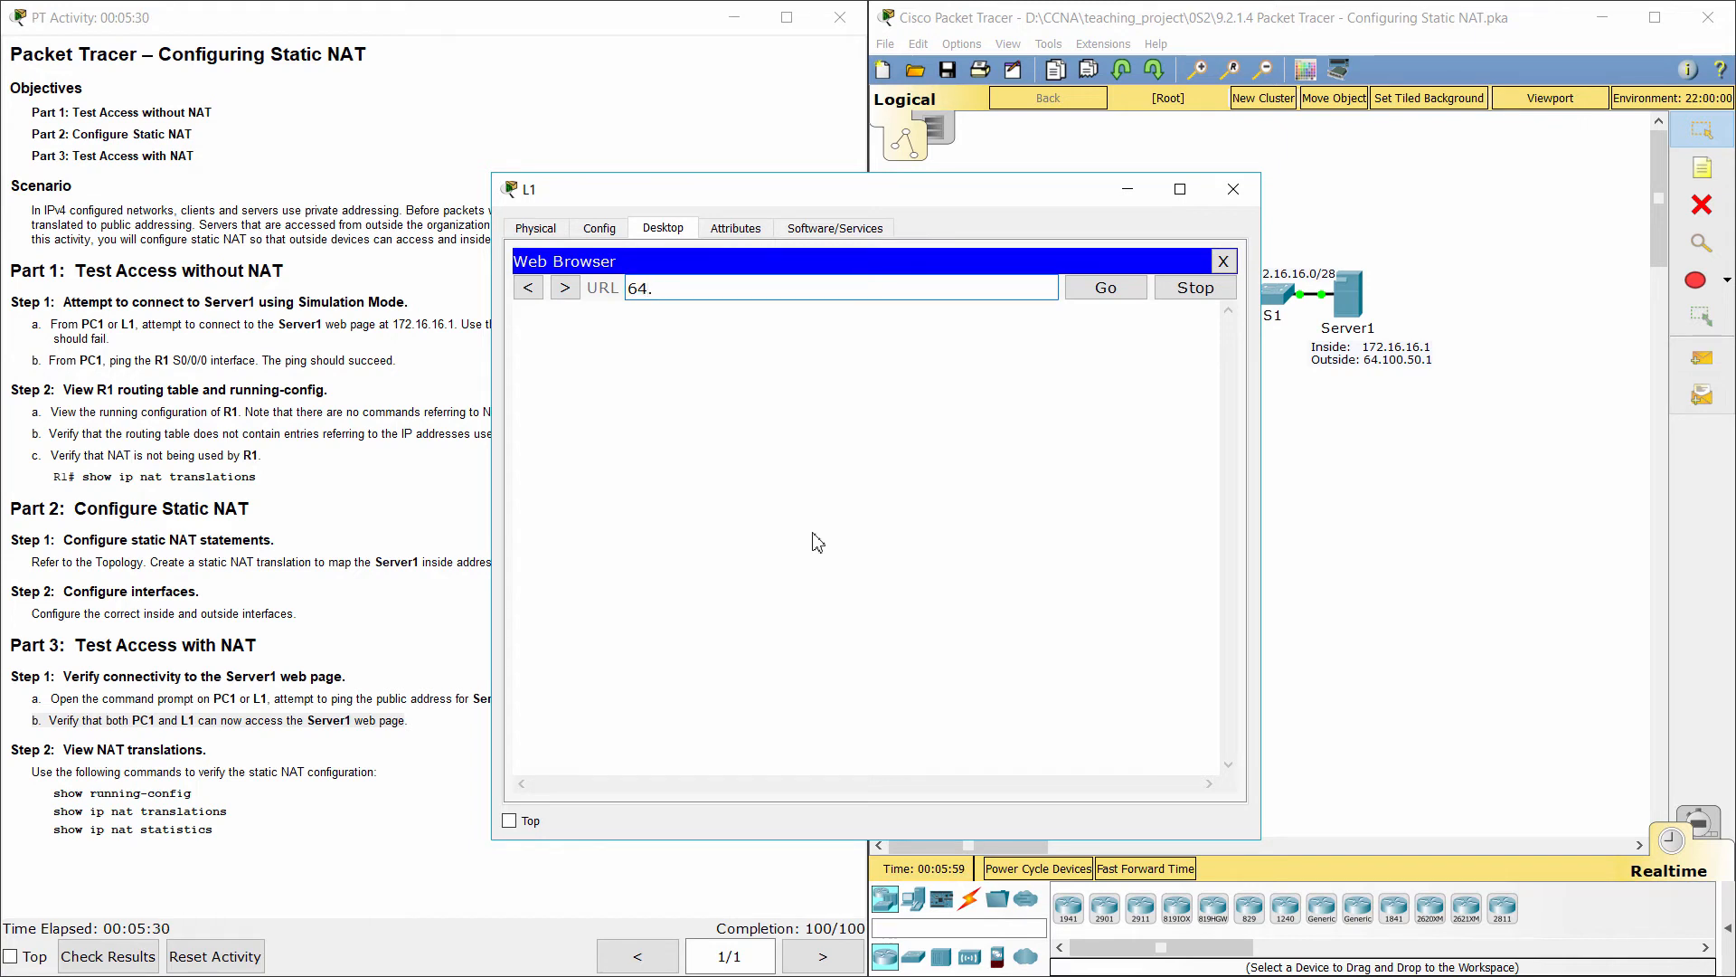
pyautogui.write('100.50.1')
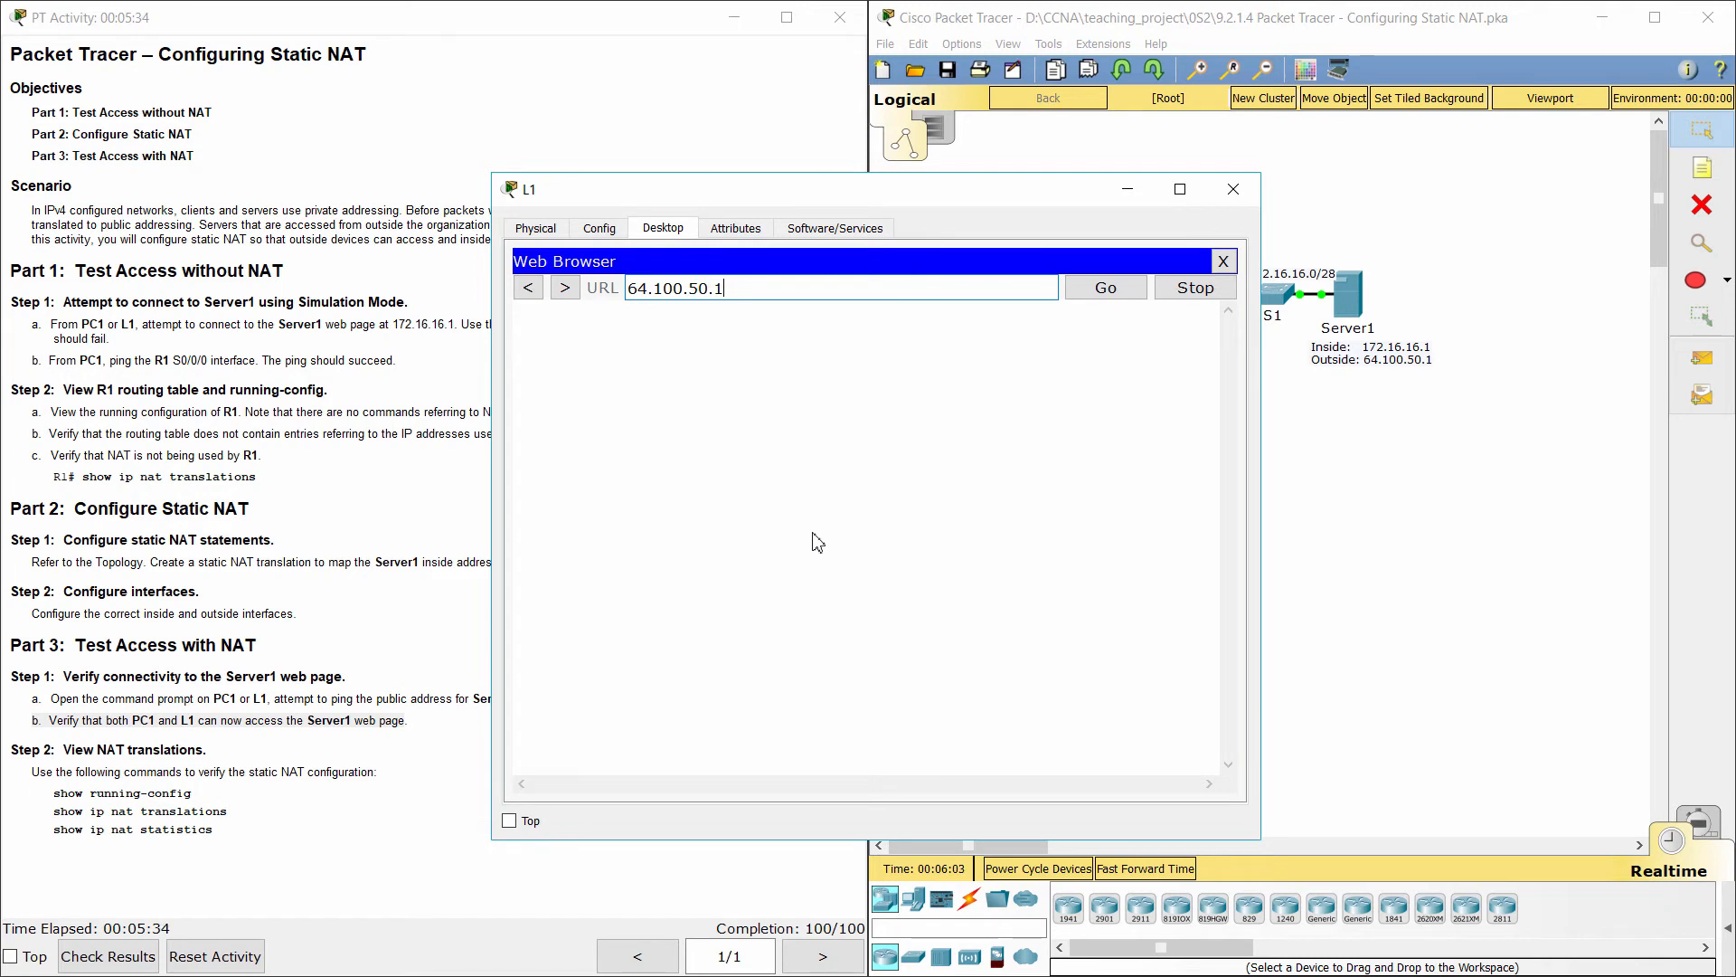
pyautogui.click(1103, 287)
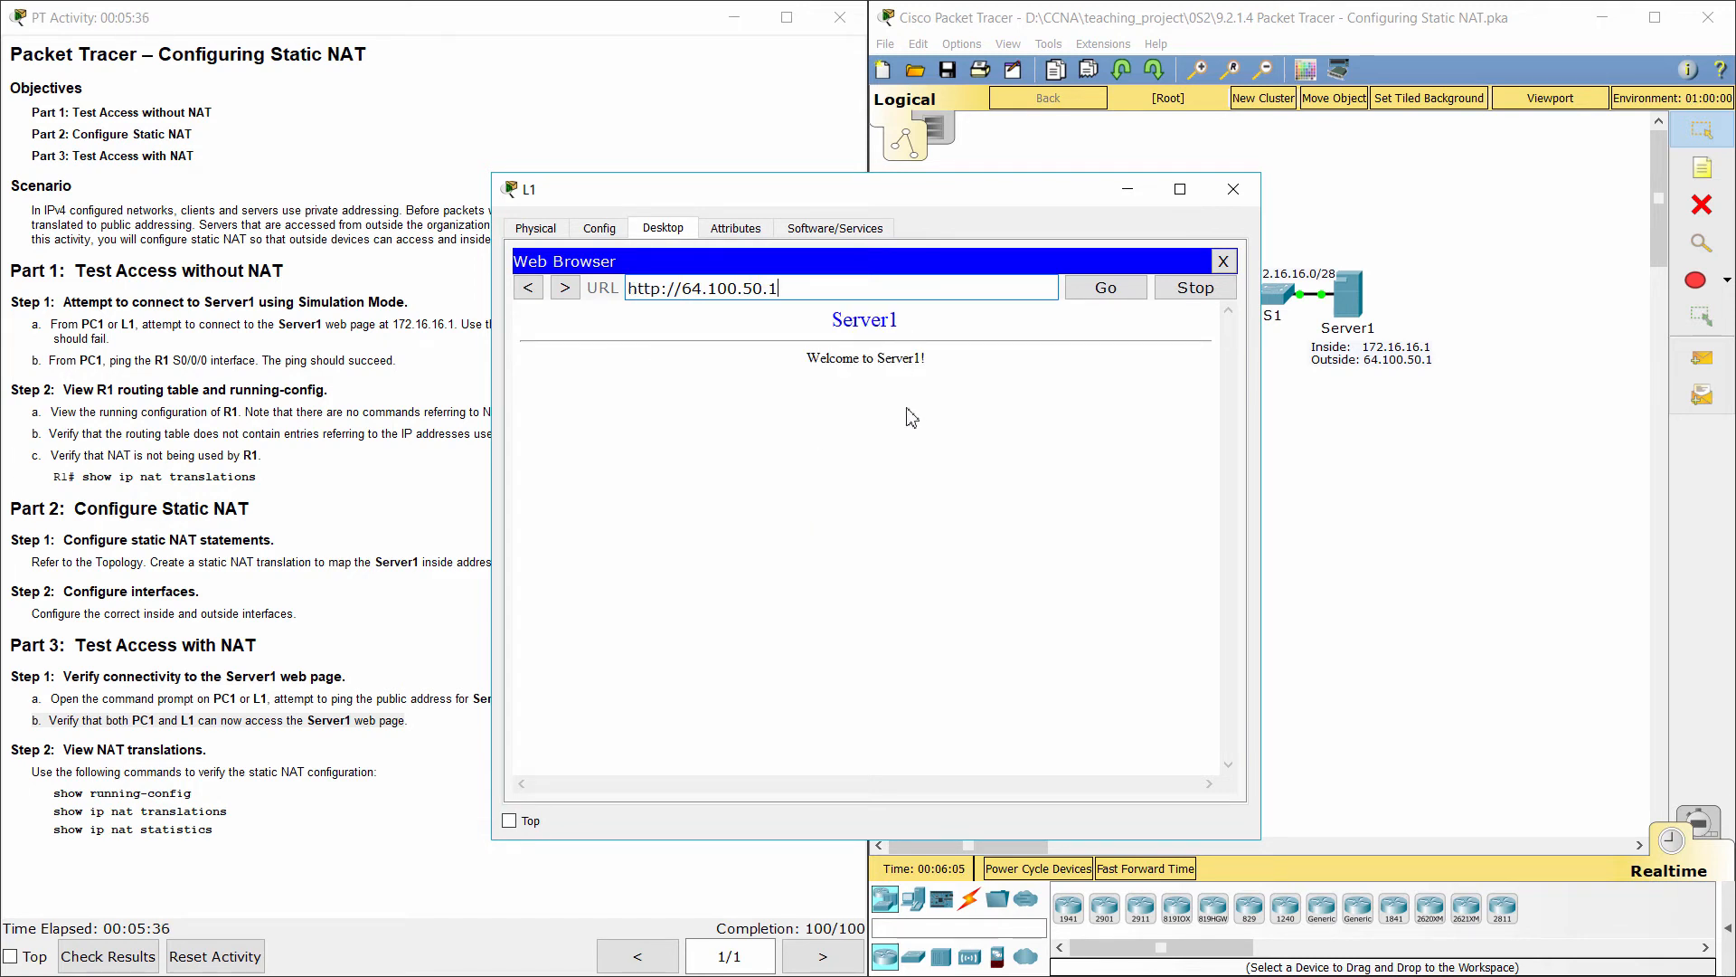
pyautogui.moveTo(897, 492)
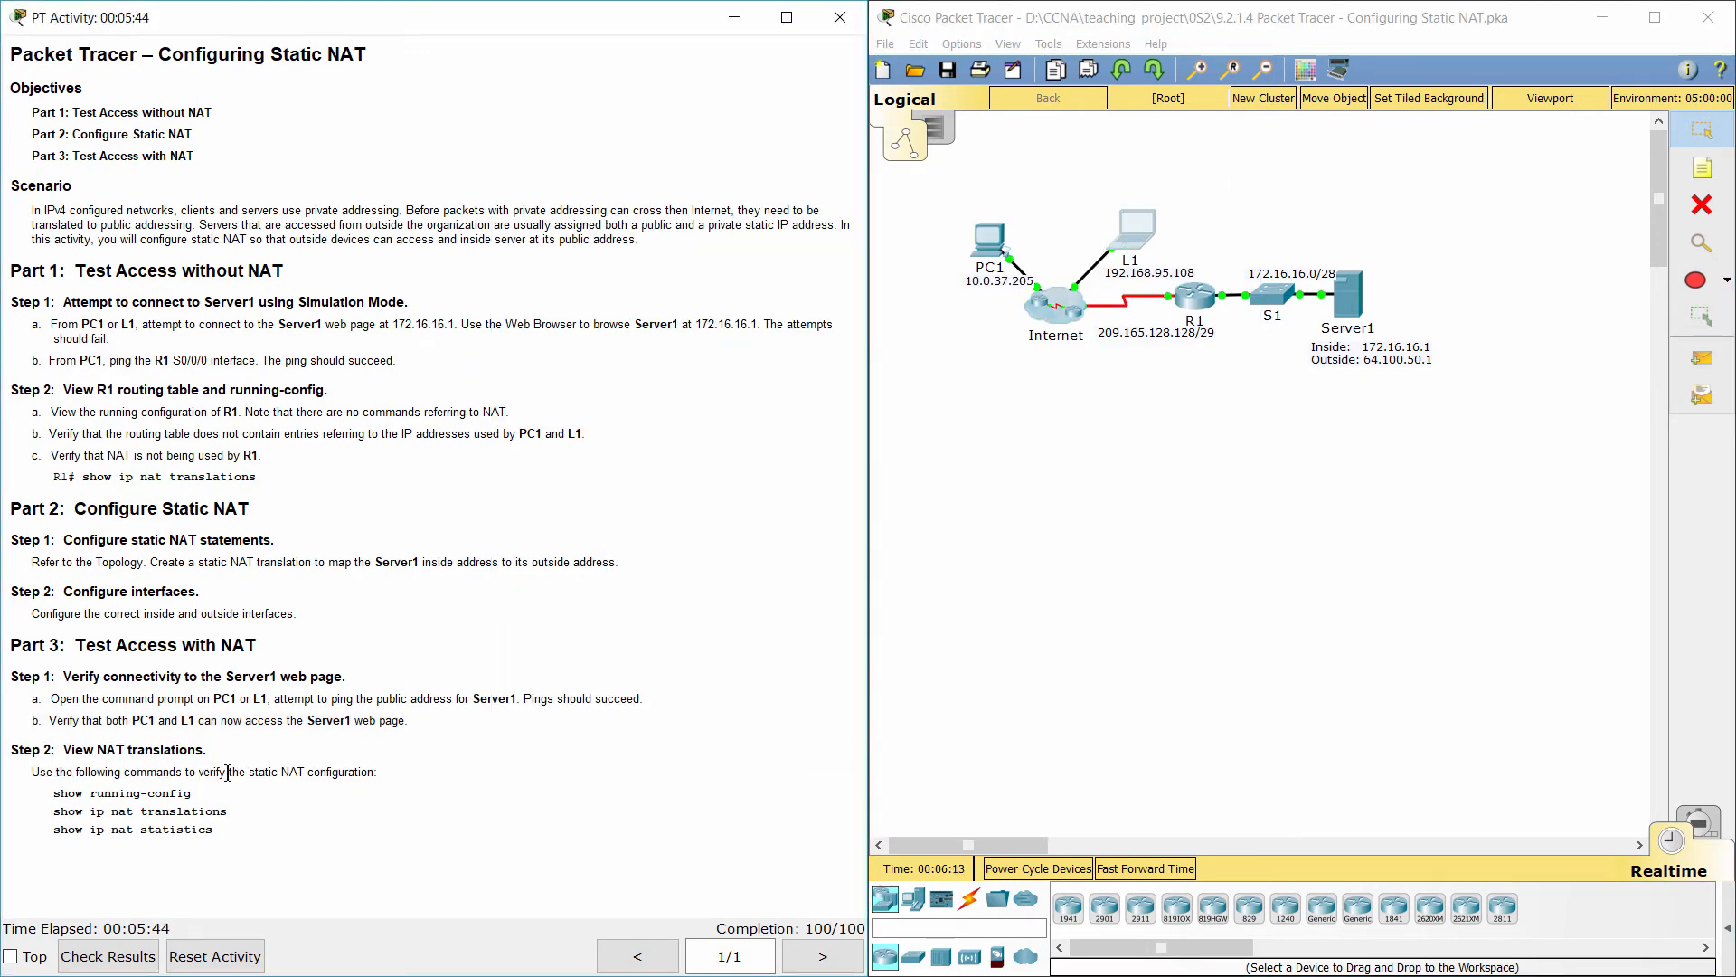
# On R1, run do show run and scroll through the running configuration
pyautogui.doubleClick(121, 793)
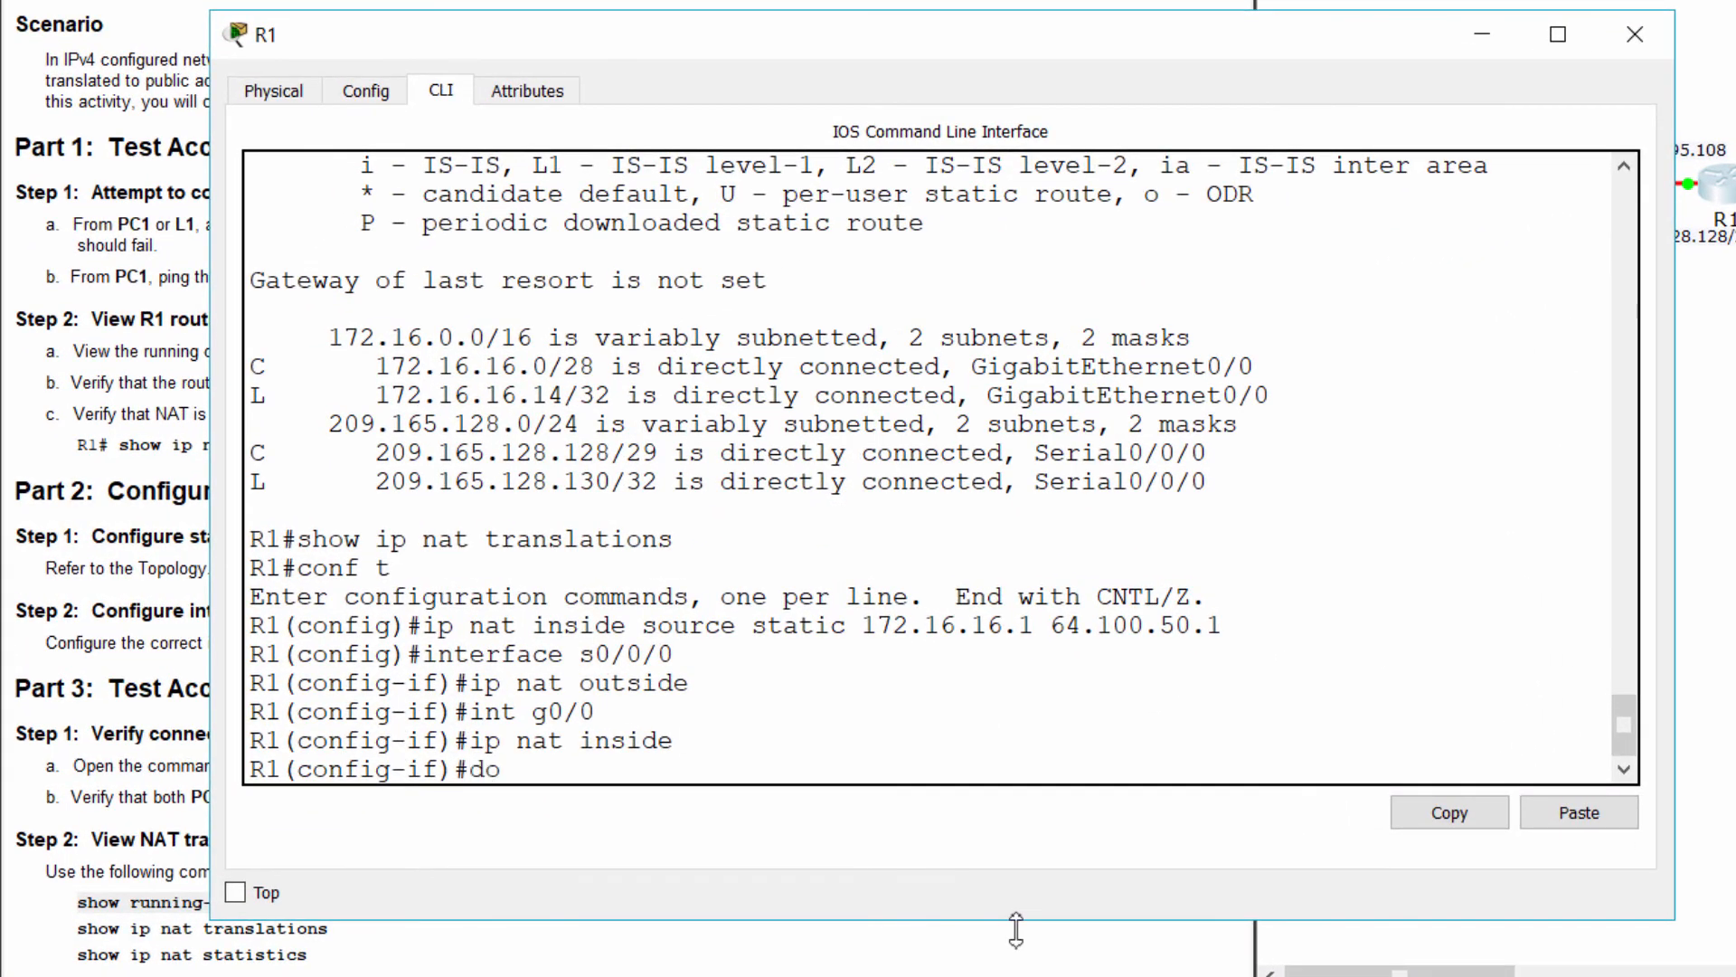
pyautogui.write('show run')
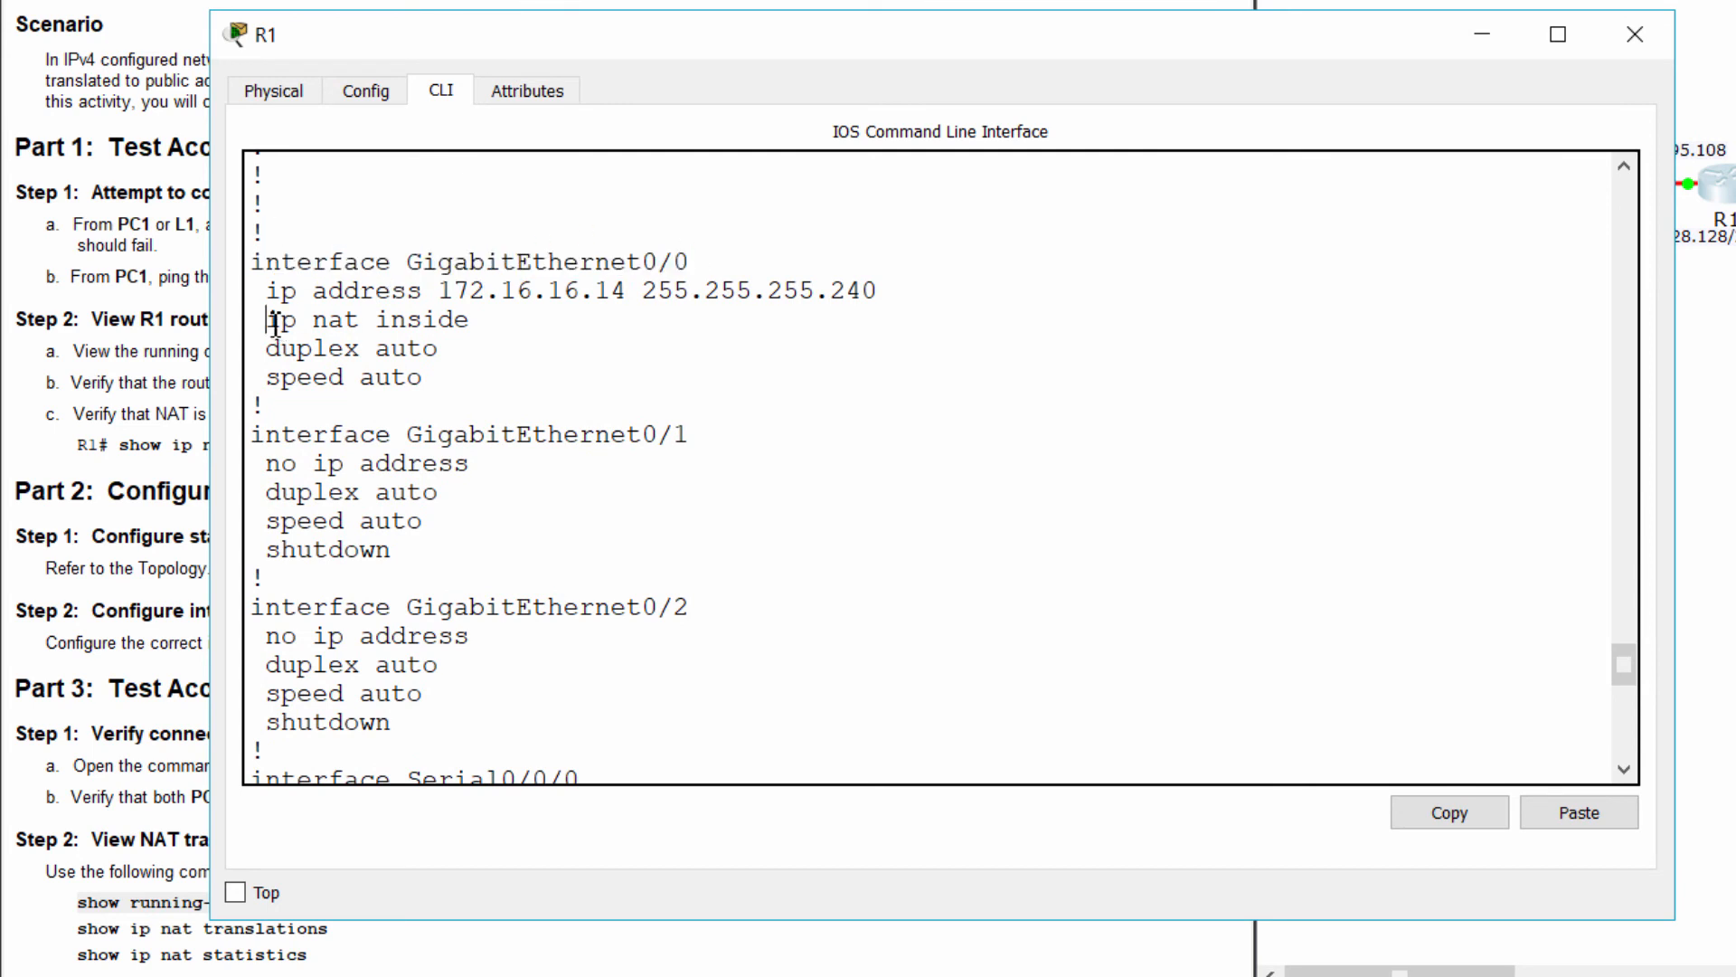
pyautogui.scroll(-3)
pyautogui.write('do show')
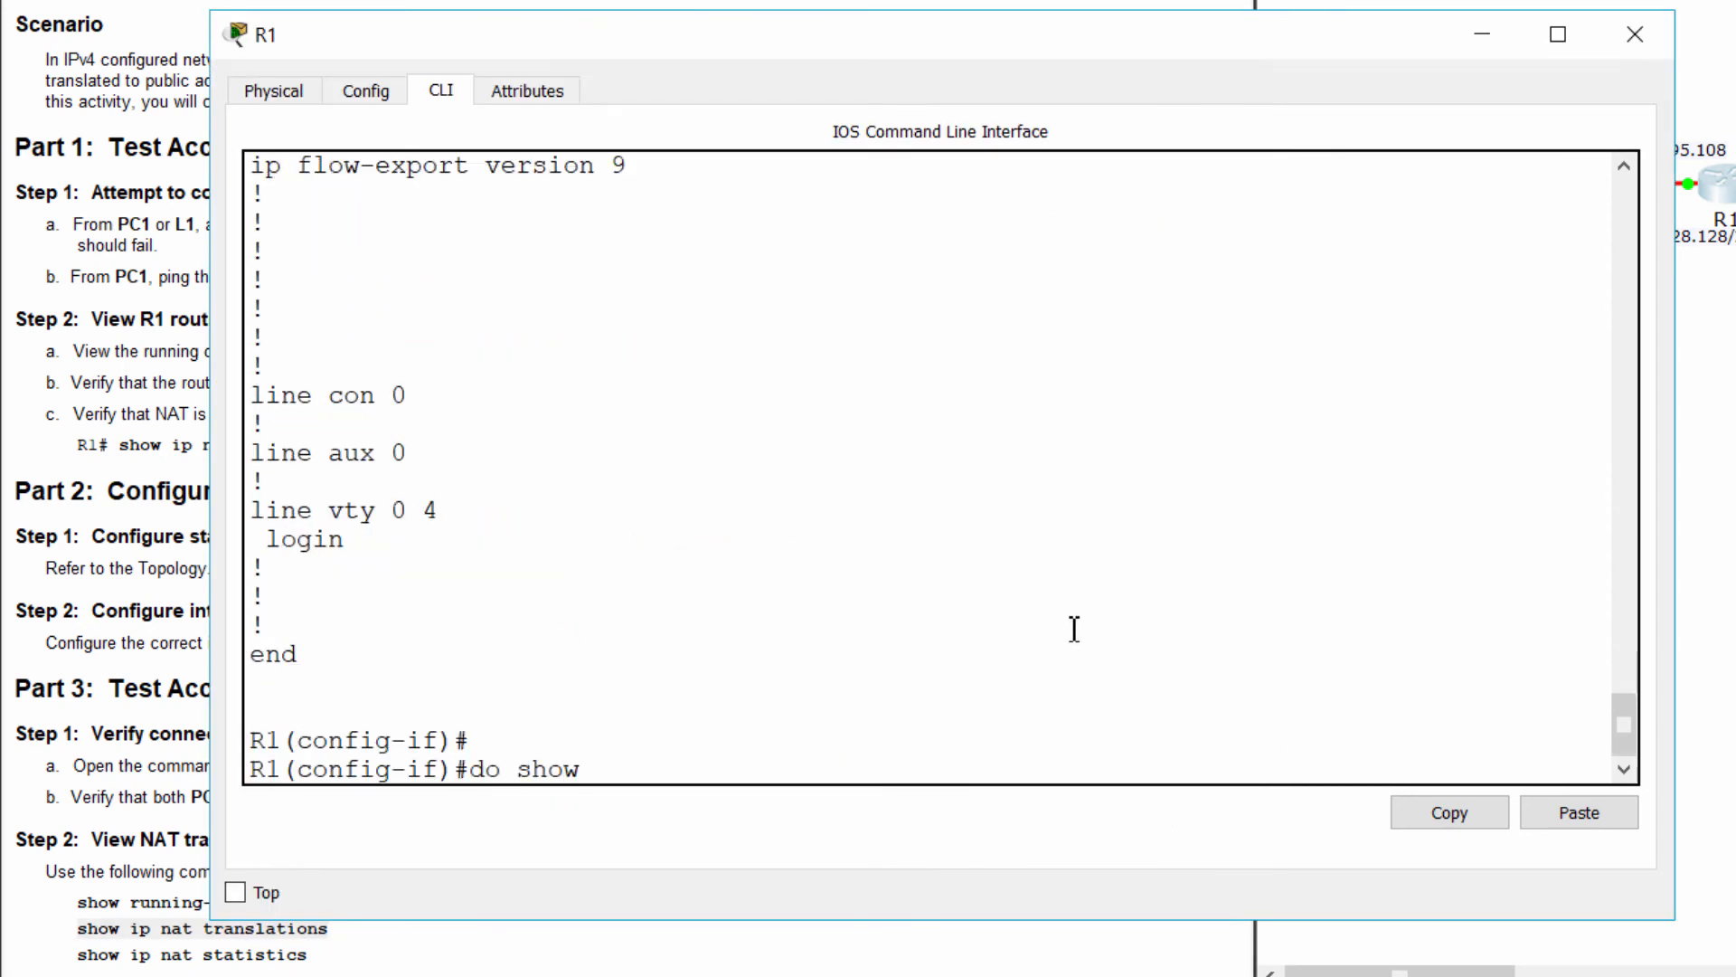
# List R1's NAT translations, showing the static 64.100.50.1 mapping and TCP port-80 entries
pyautogui.write('ip nat translations')
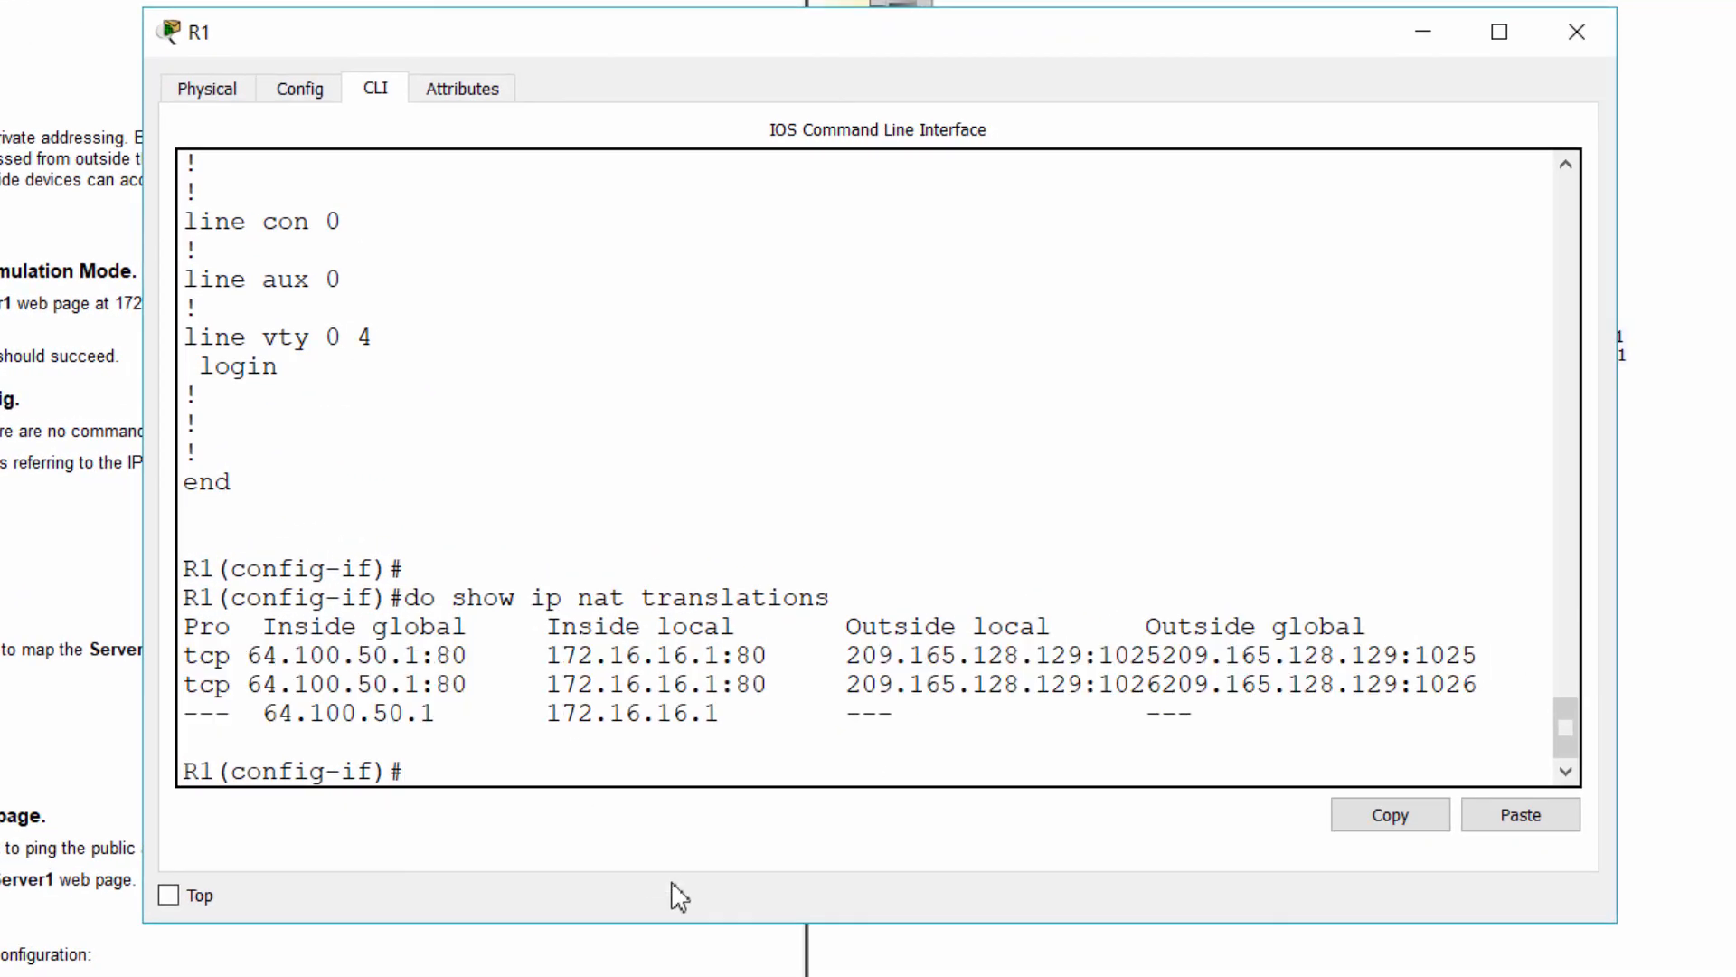
# Run 'do show ip nat statistics' on R1 and highlight the Outside Serial0/0/0 and Inside GigabitEthernet0/0 lines
pyautogui.write('do show ip nat')
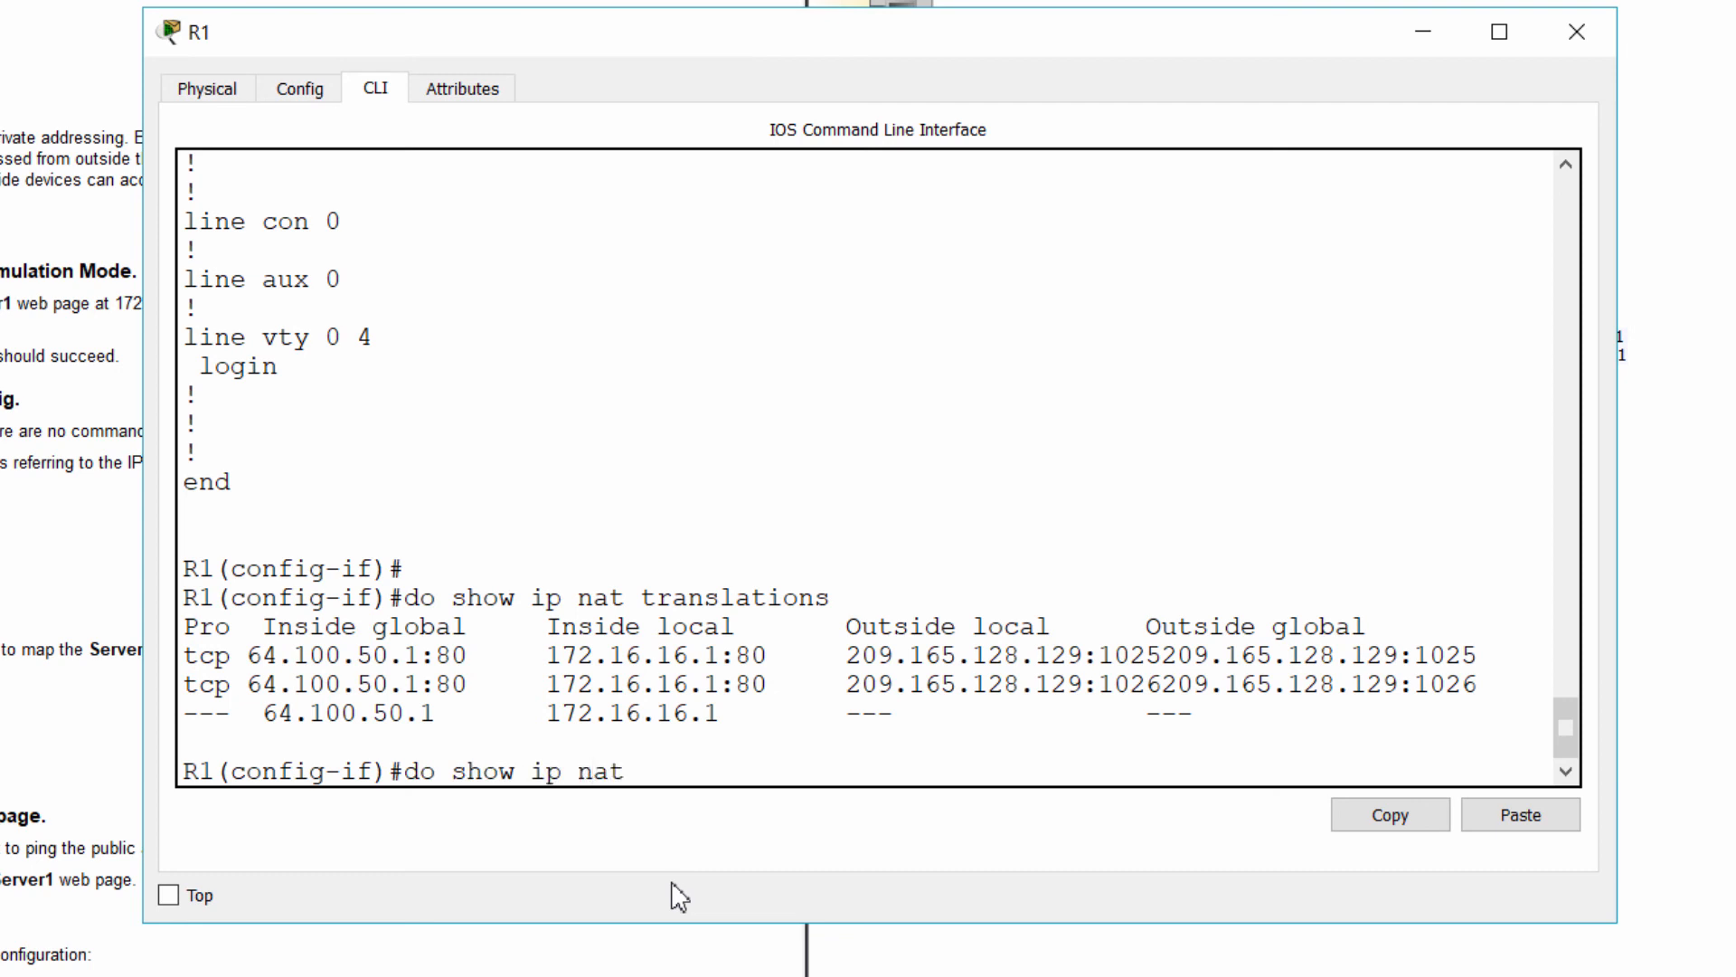
pyautogui.write('stat')
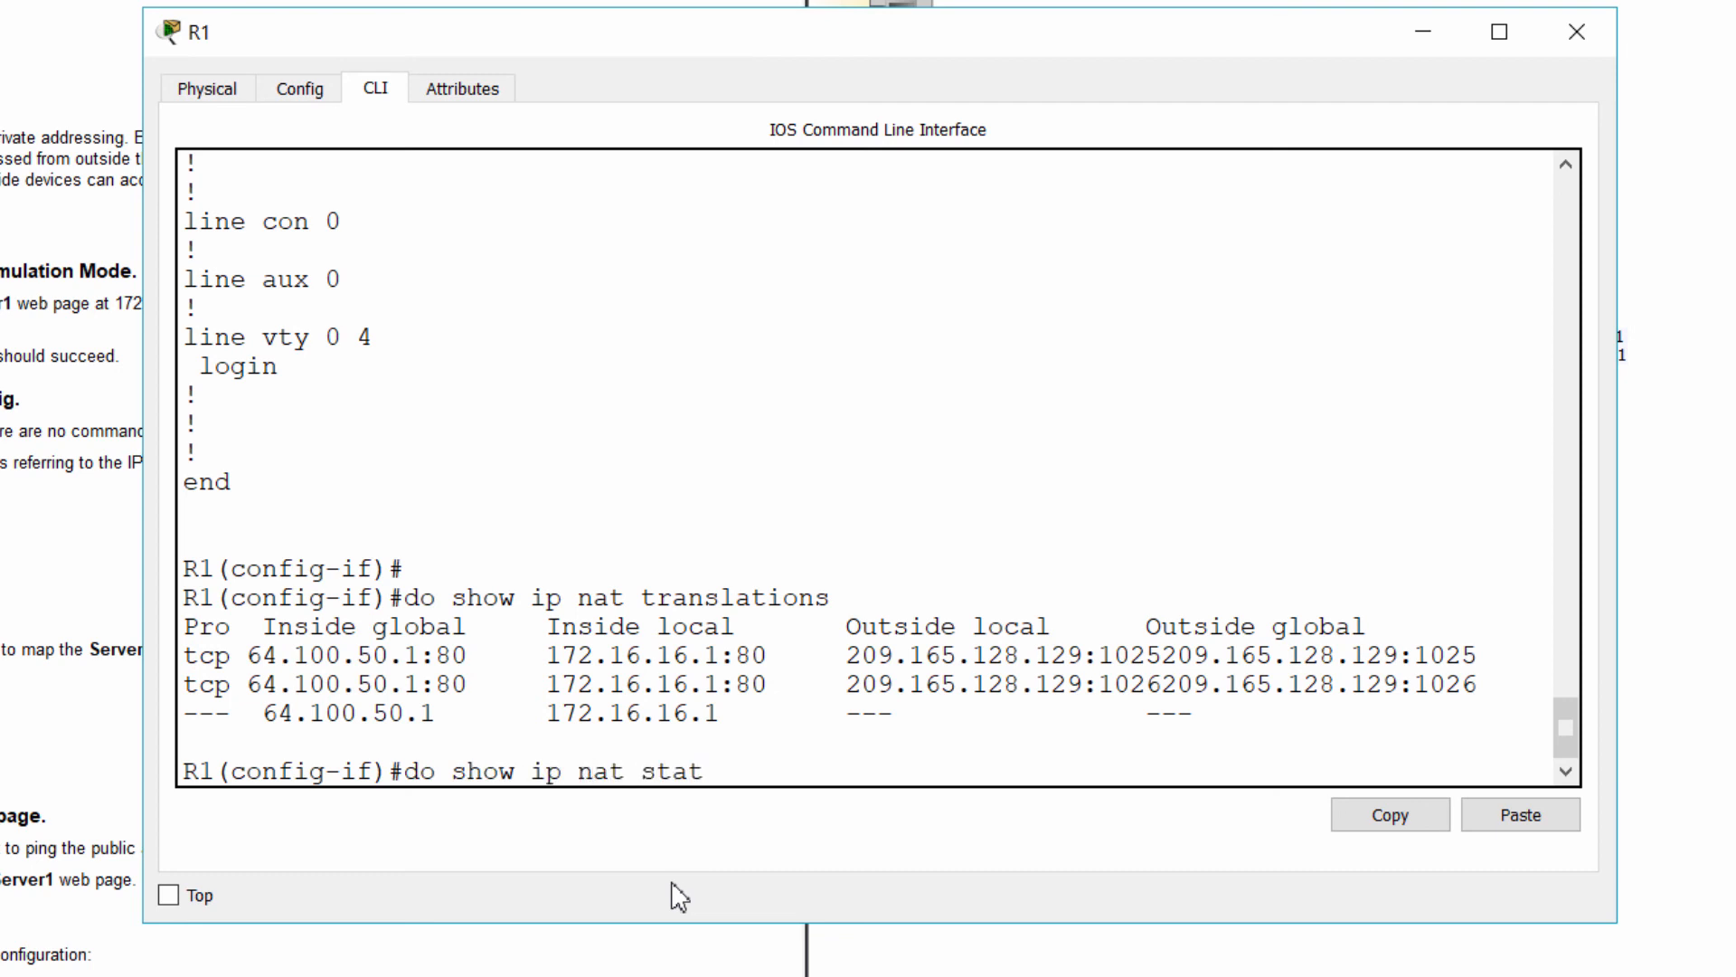
pyautogui.write('istics')
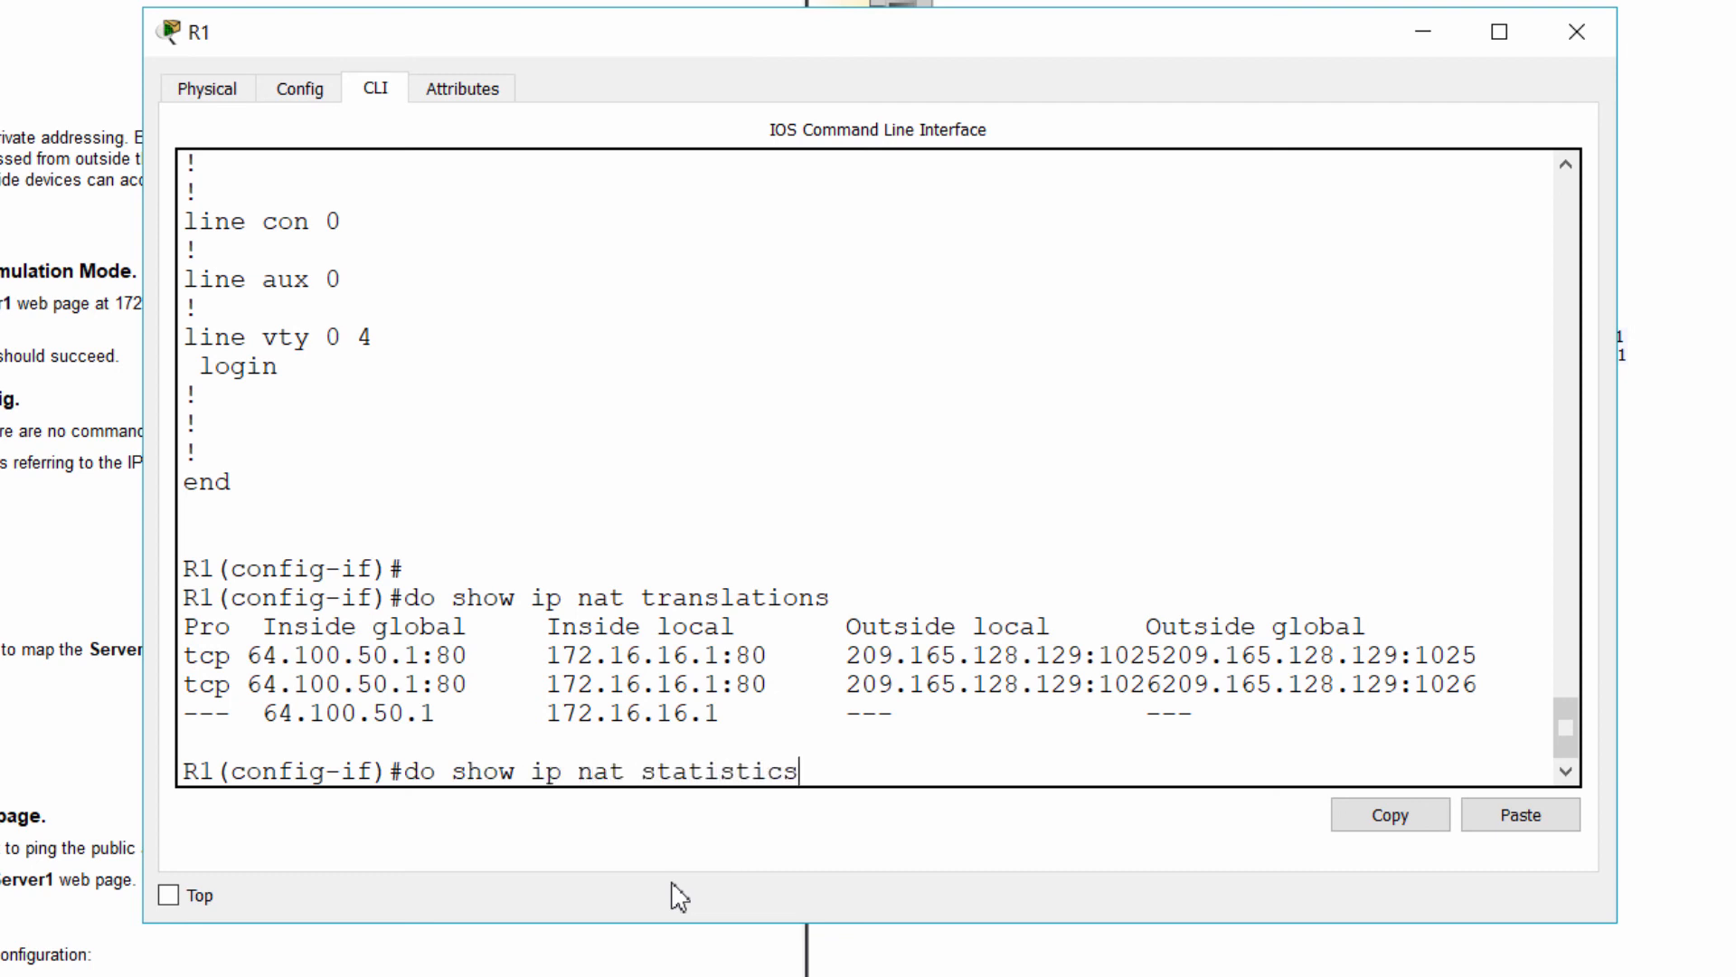
pyautogui.press('enter')
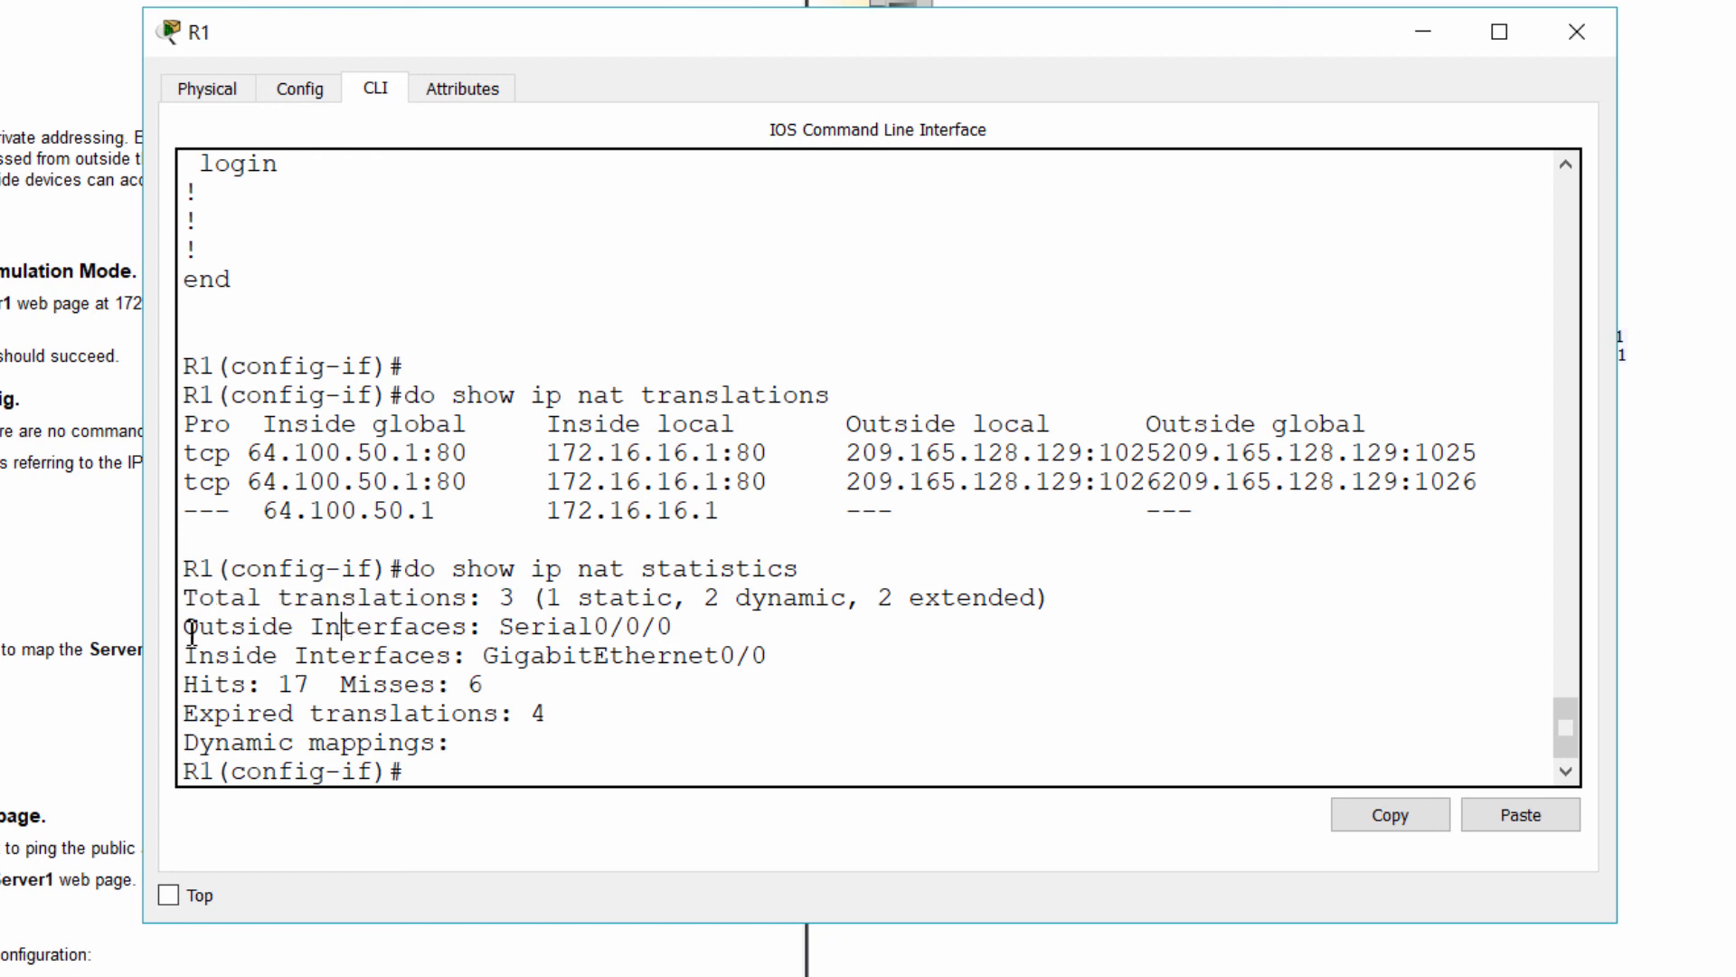
pyautogui.moveTo(194, 628); pyautogui.dragTo(763, 655)
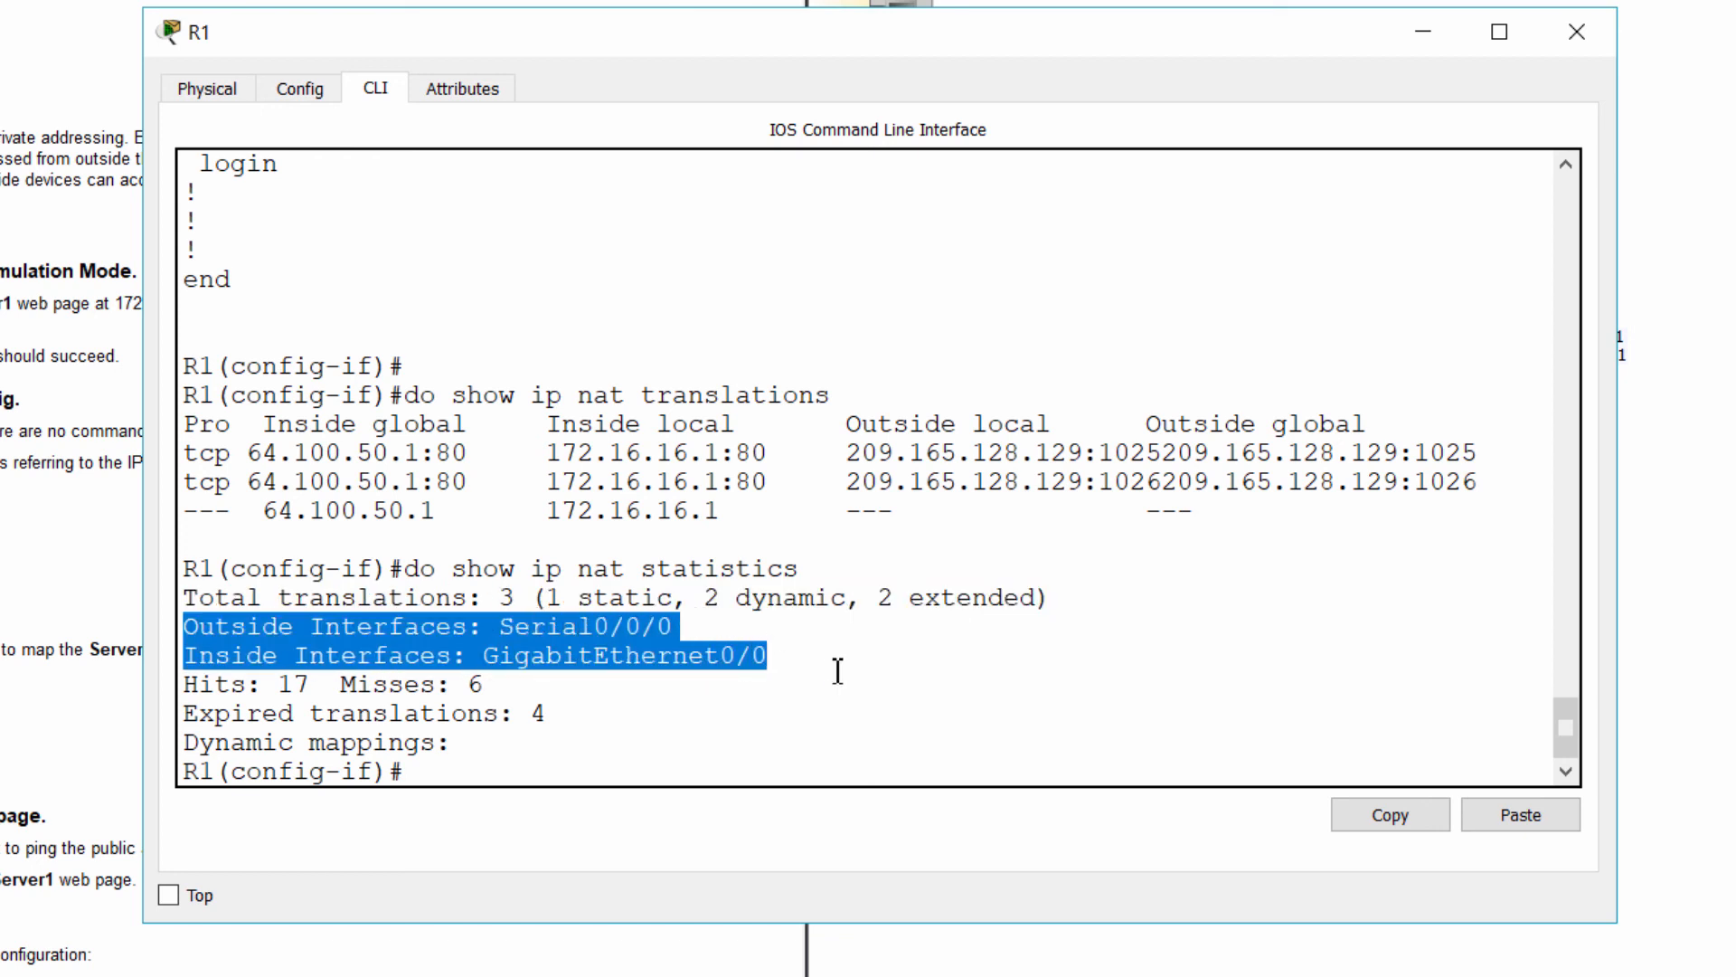